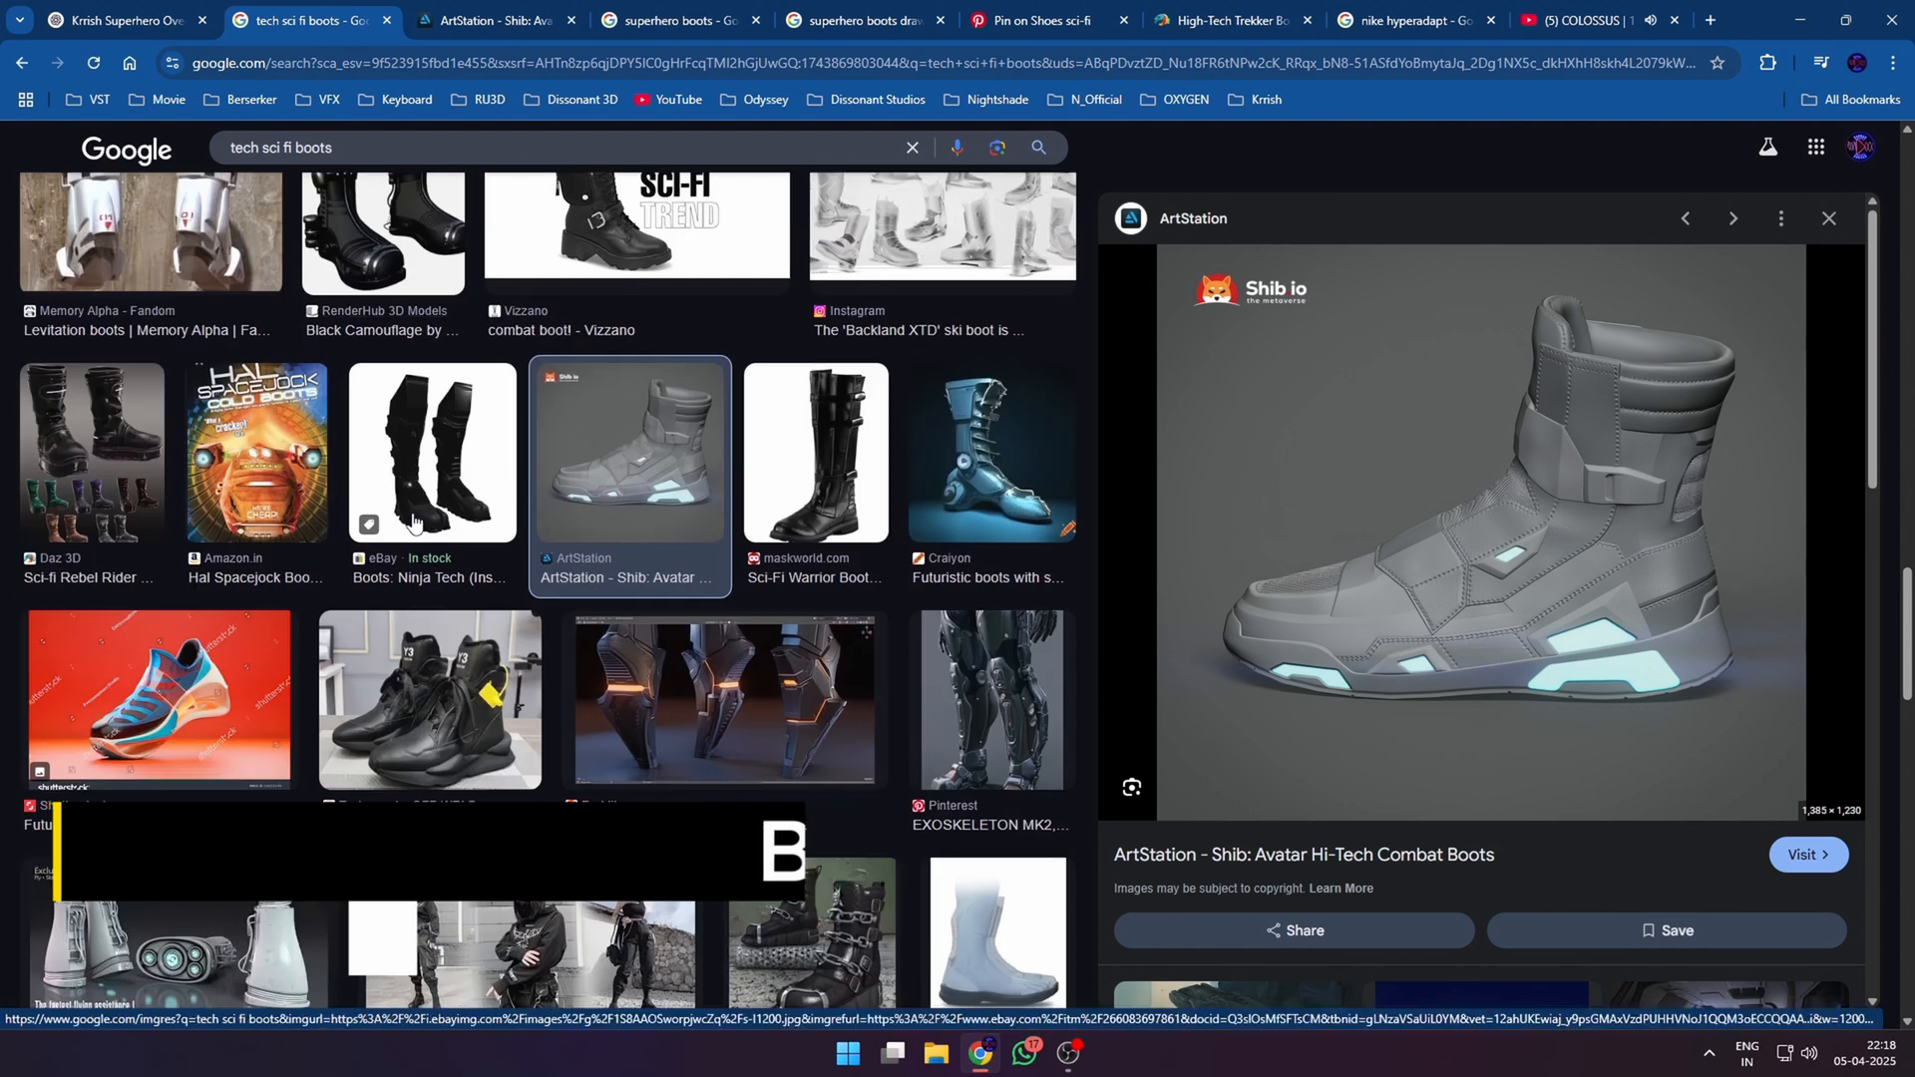
- Browse the full ArtStation combat boots page, then return to the sci-fi boot image results
{"action": "left_click", "coordinate": [501, 20]}
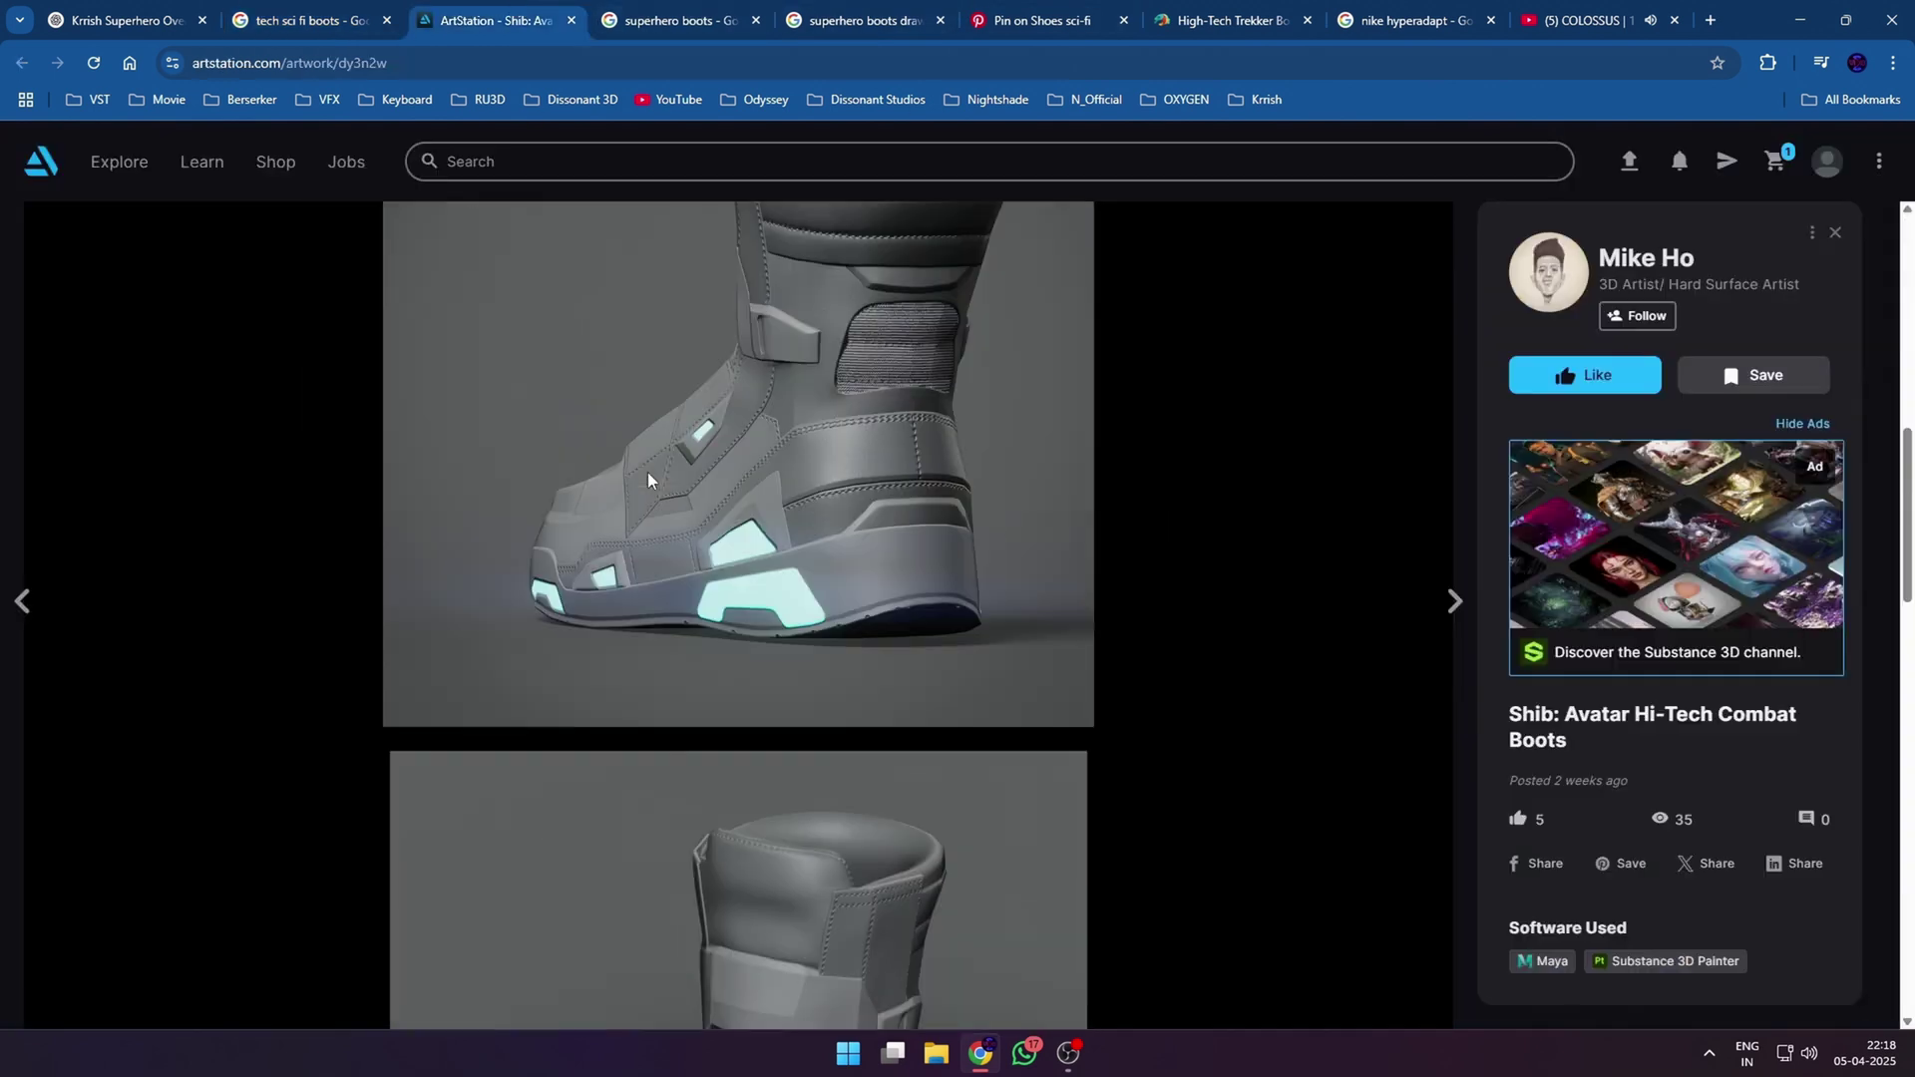
{"action": "scroll", "scroll_direction": "down", "scroll_amount": 3}
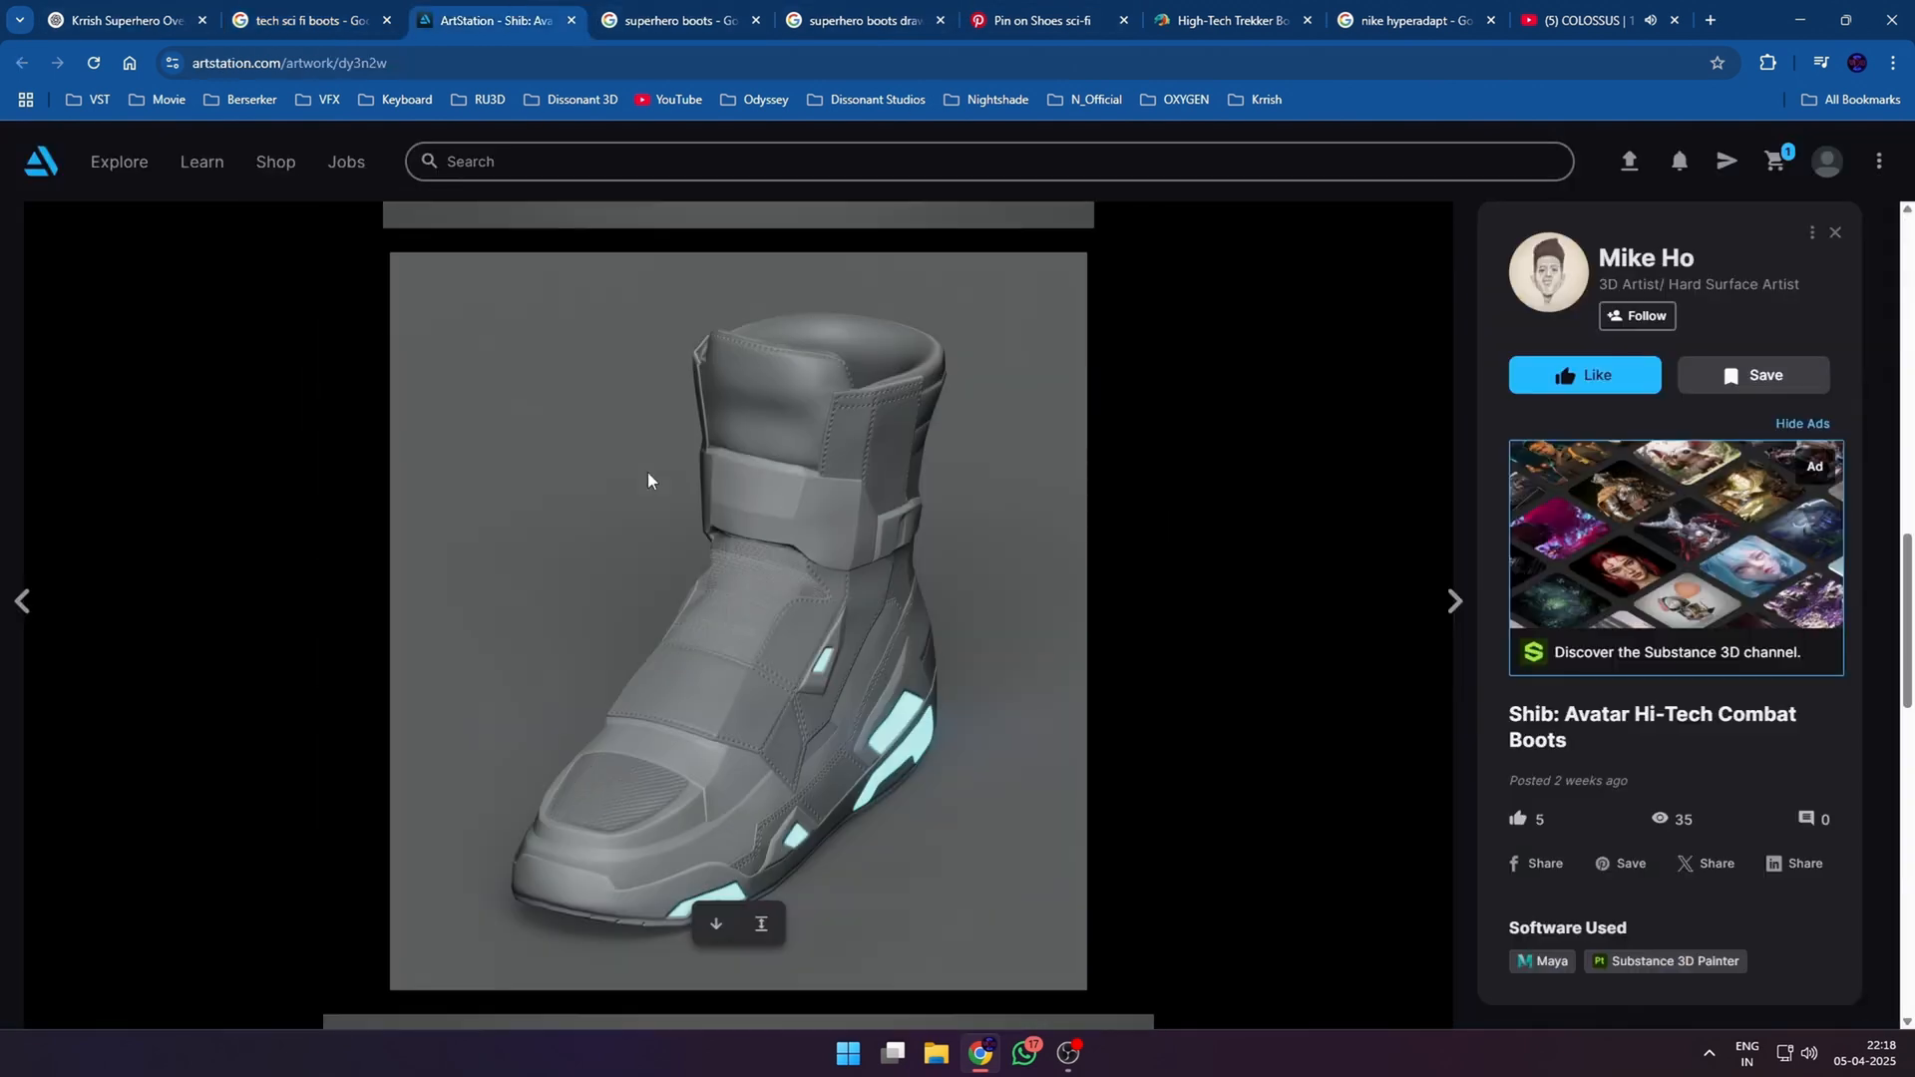
{"action": "left_click", "coordinate": [310, 20]}
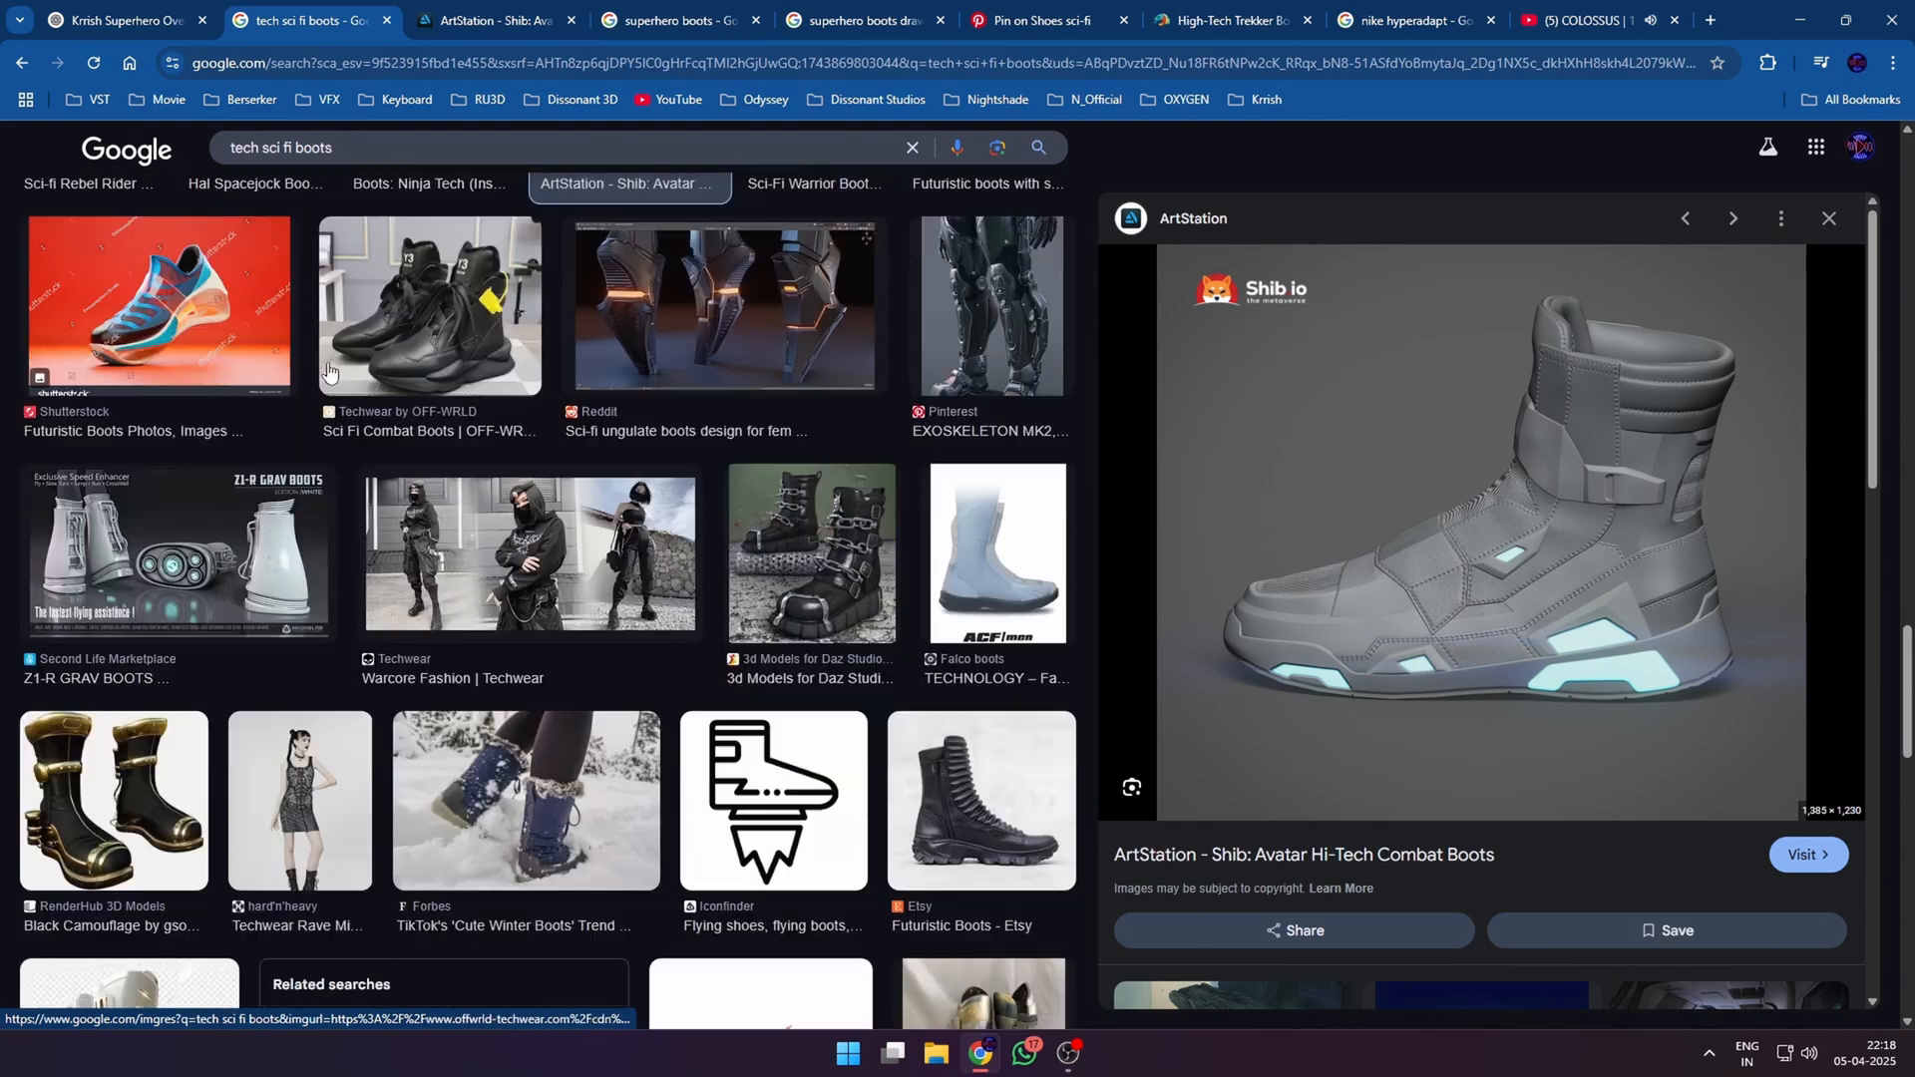
{"action": "scroll", "scroll_direction": "down", "scroll_amount": 3}
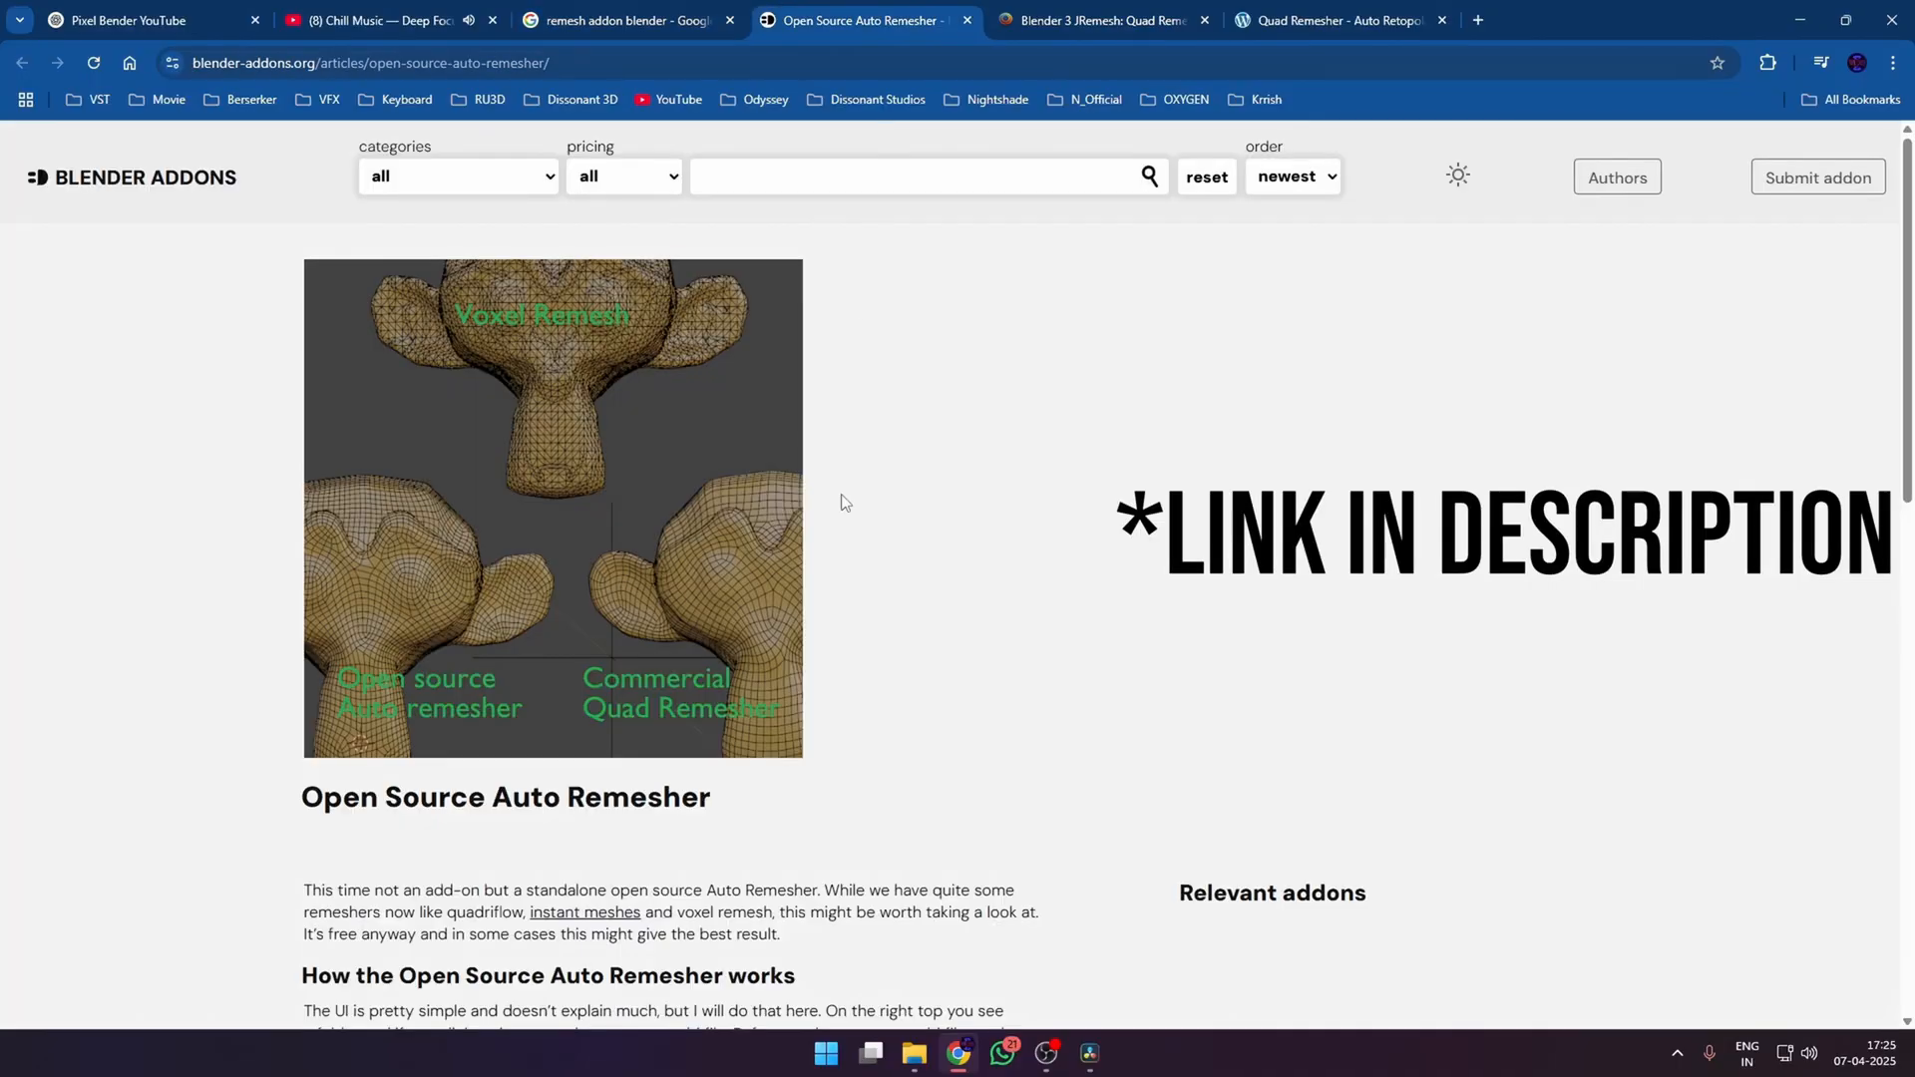
- Scroll the auto remesher article, then read the JRemesh quad remesh addon article
{"action": "scroll", "scroll_direction": "down", "scroll_amount": 3}
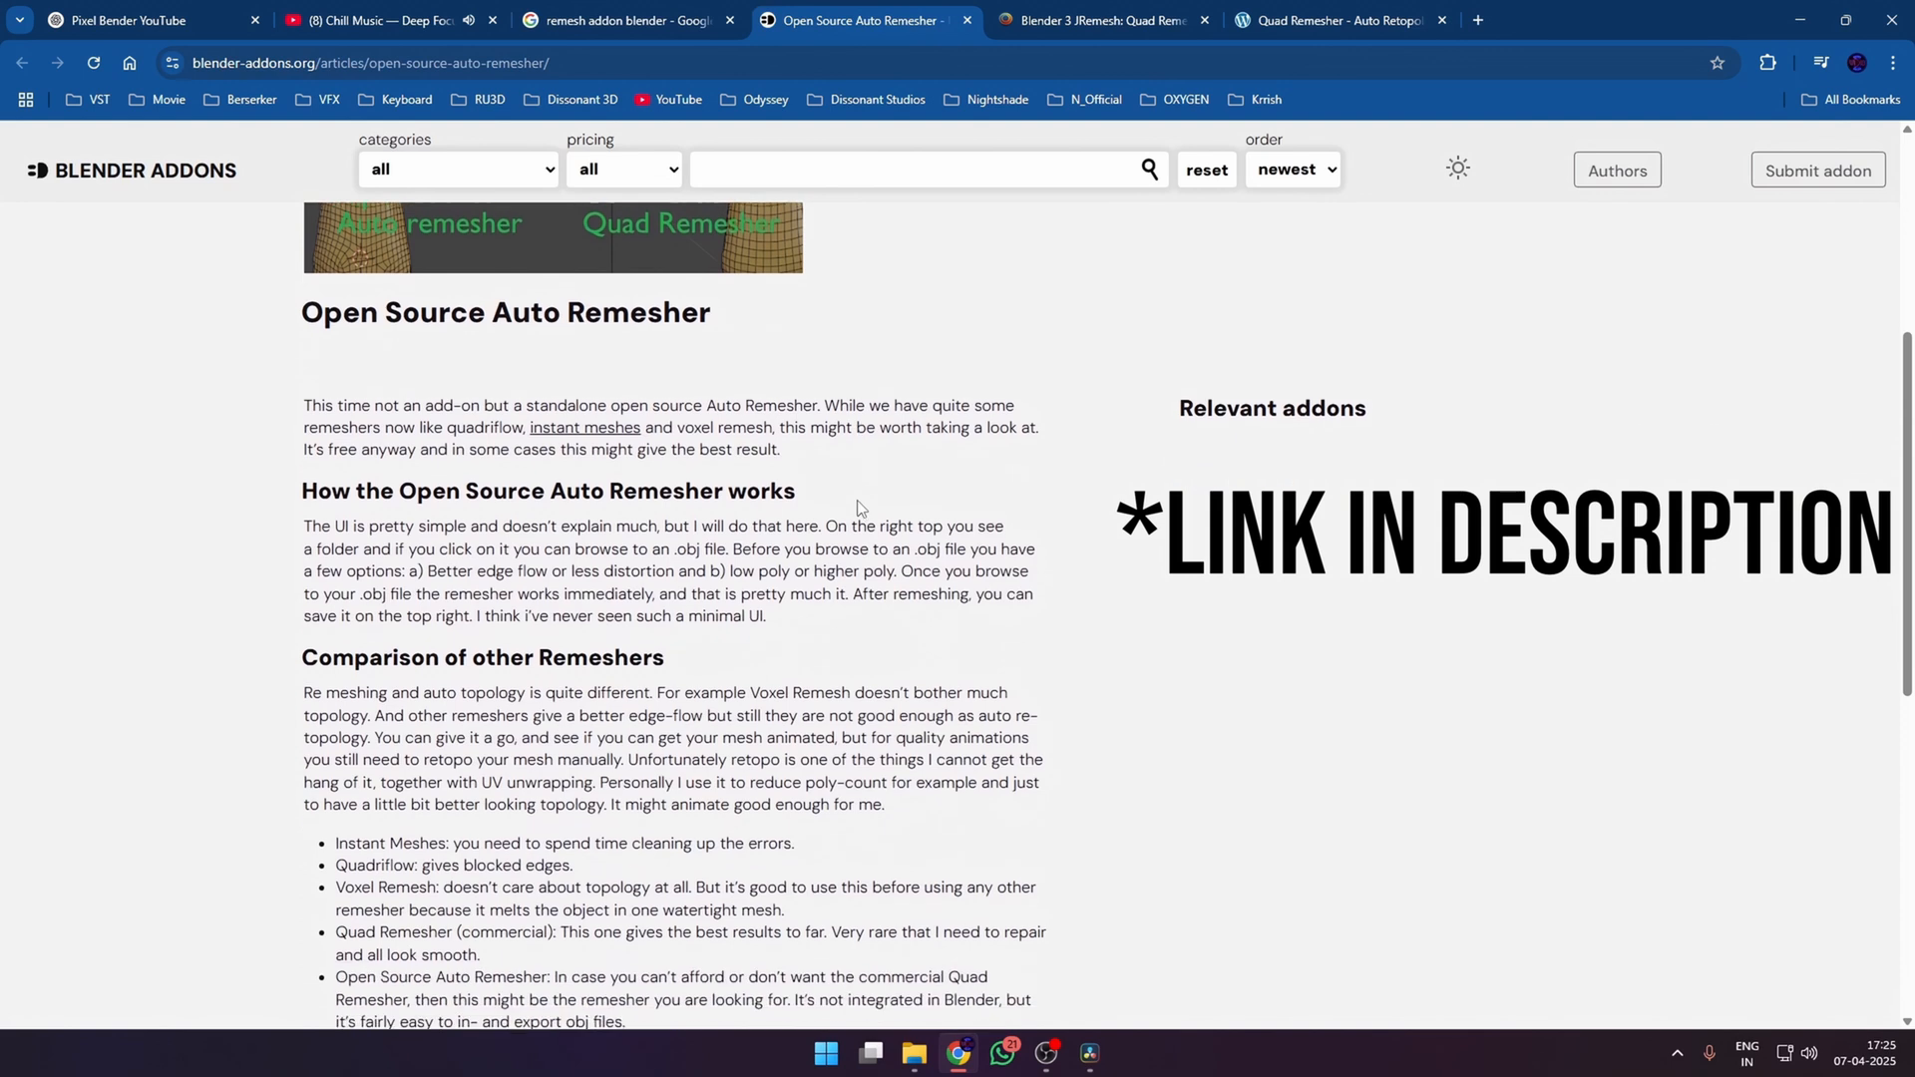
{"action": "left_click", "coordinate": [1105, 20]}
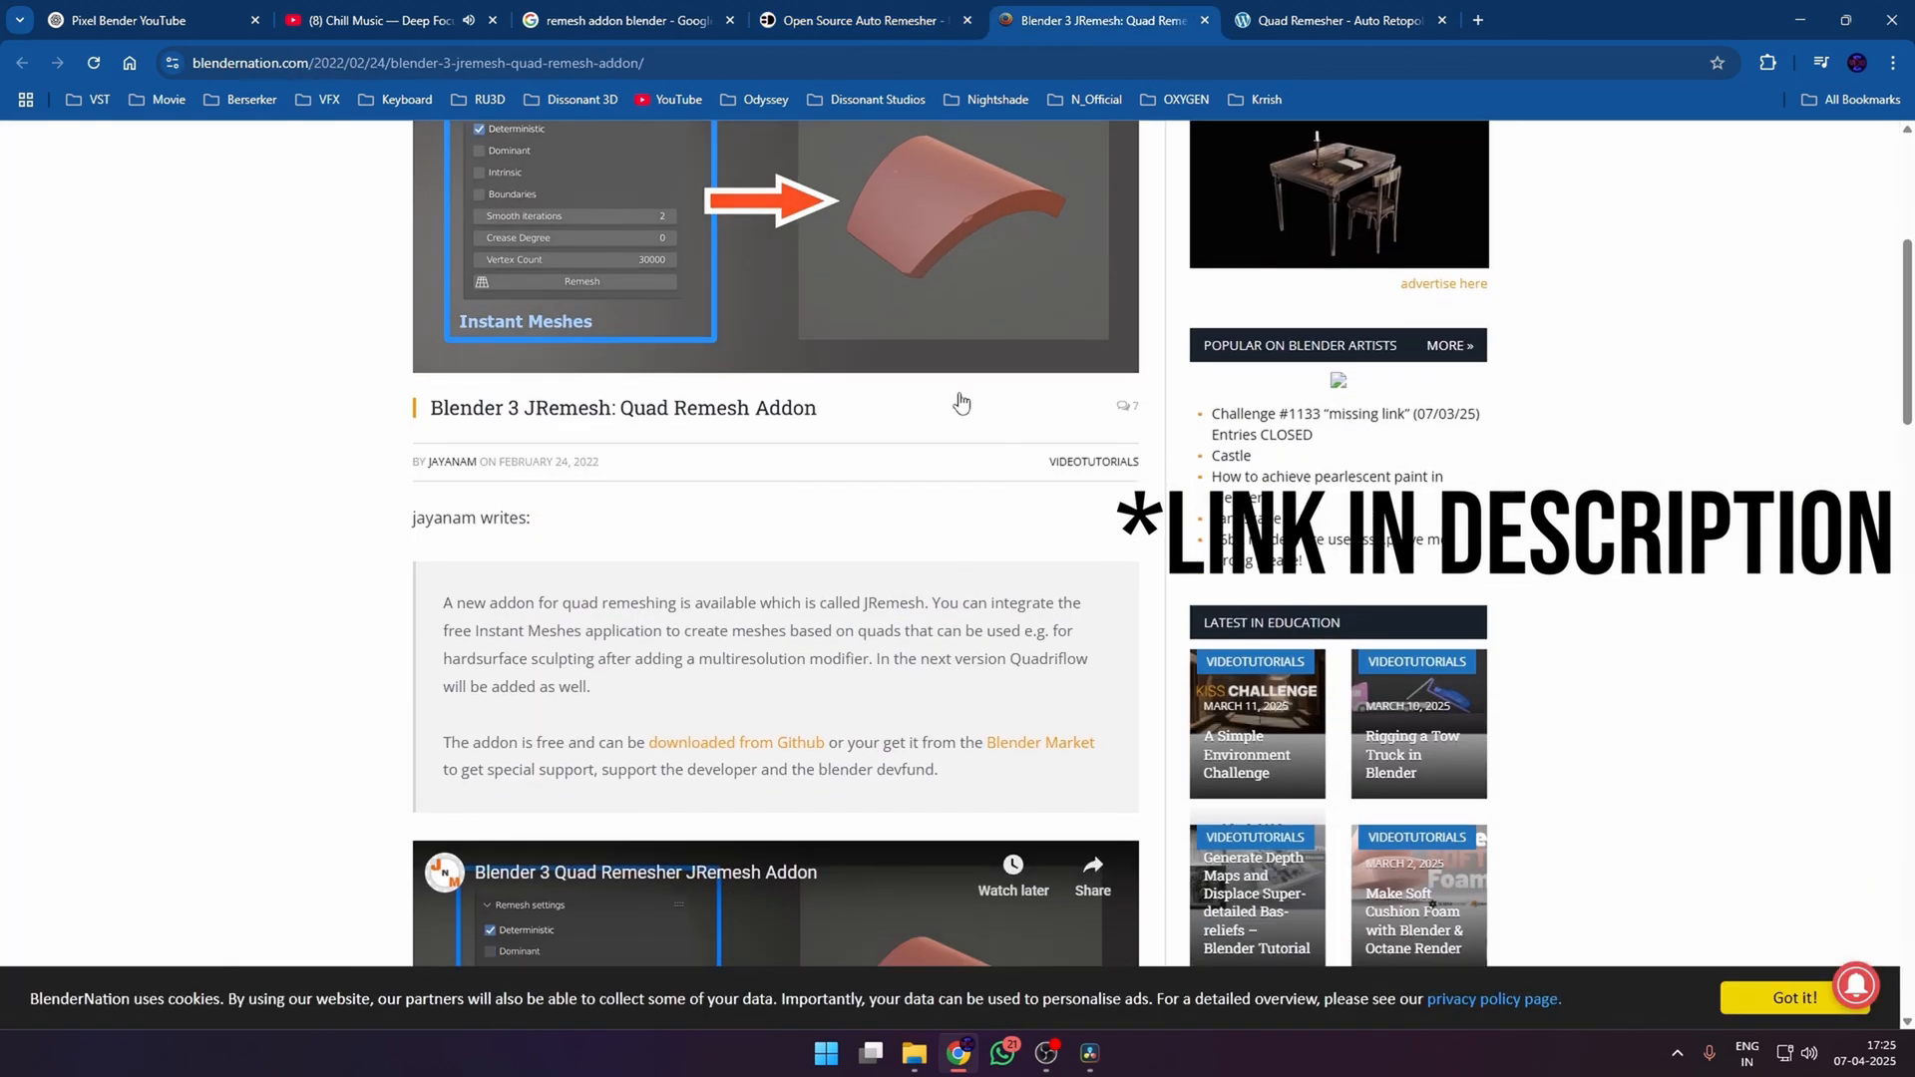
{"action": "scroll", "scroll_direction": "down", "scroll_amount": 3}
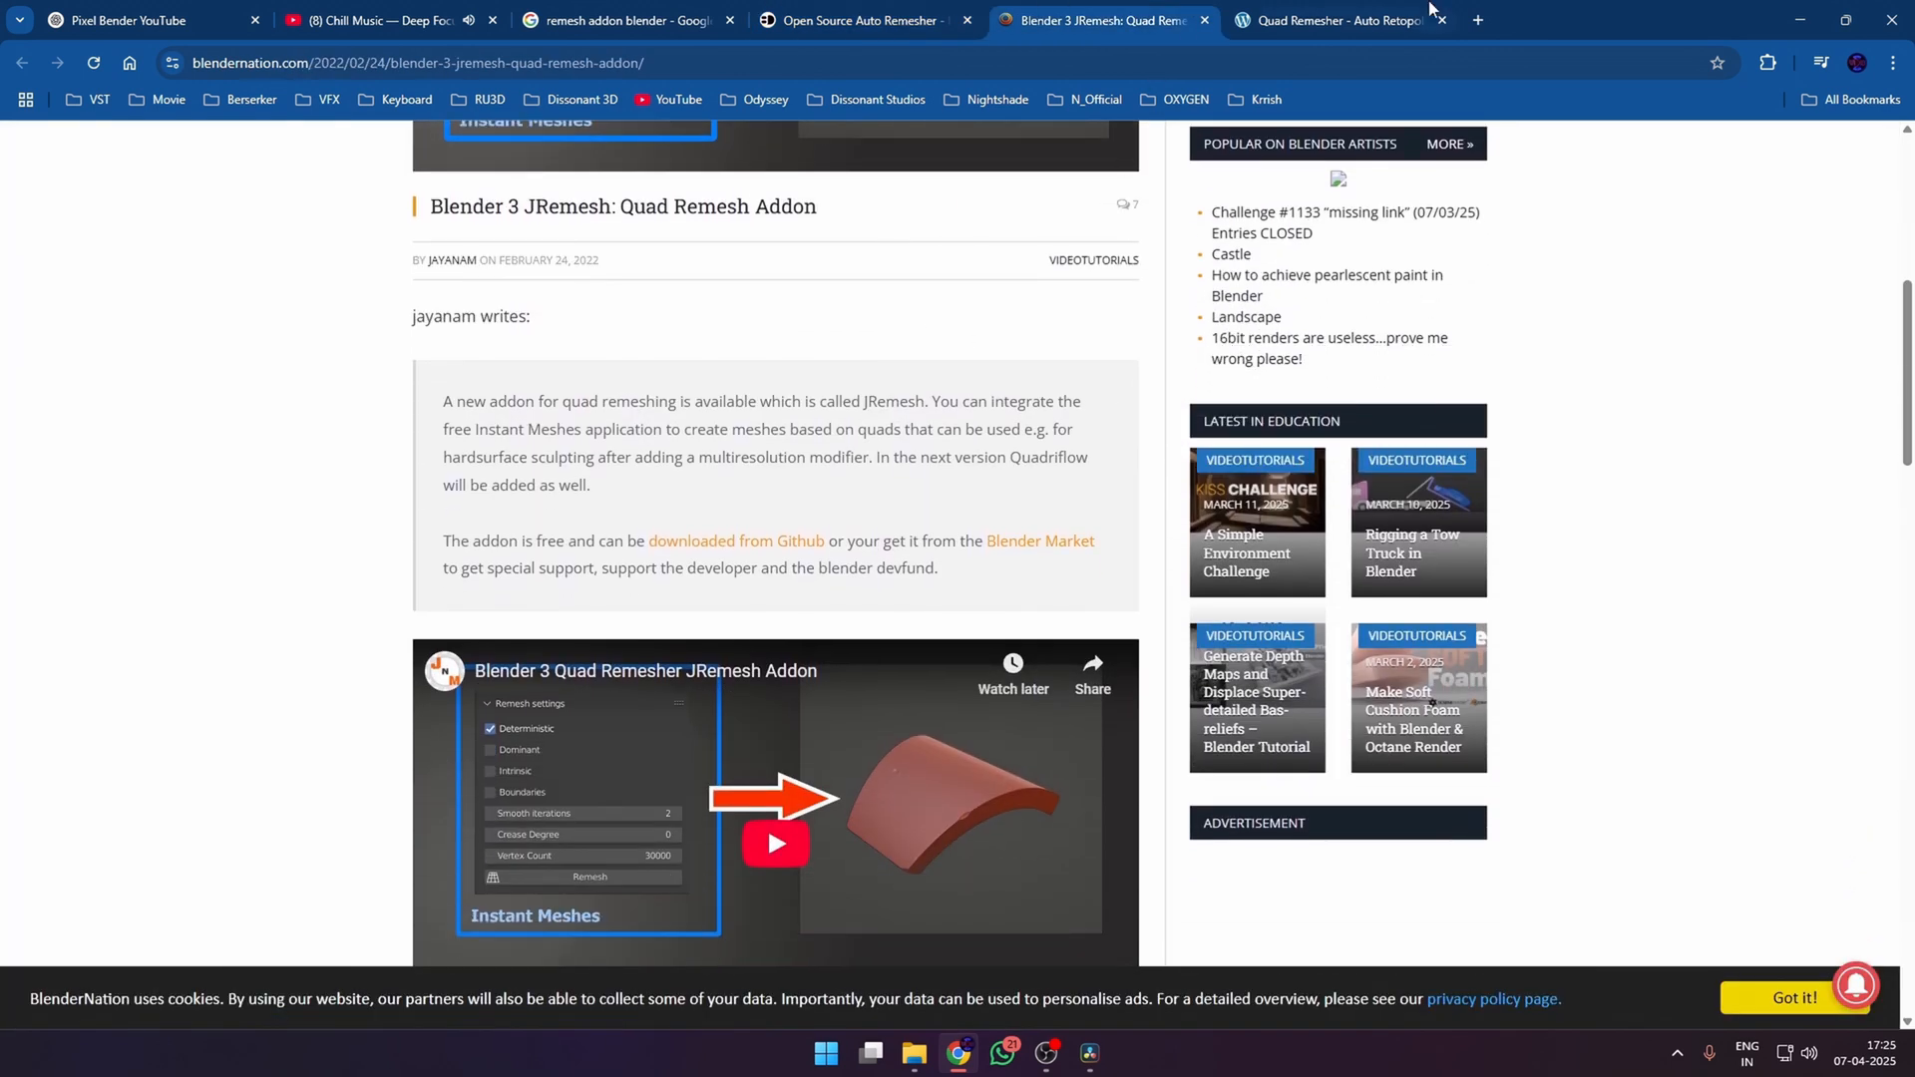
{"action": "left_click", "coordinate": [1344, 20]}
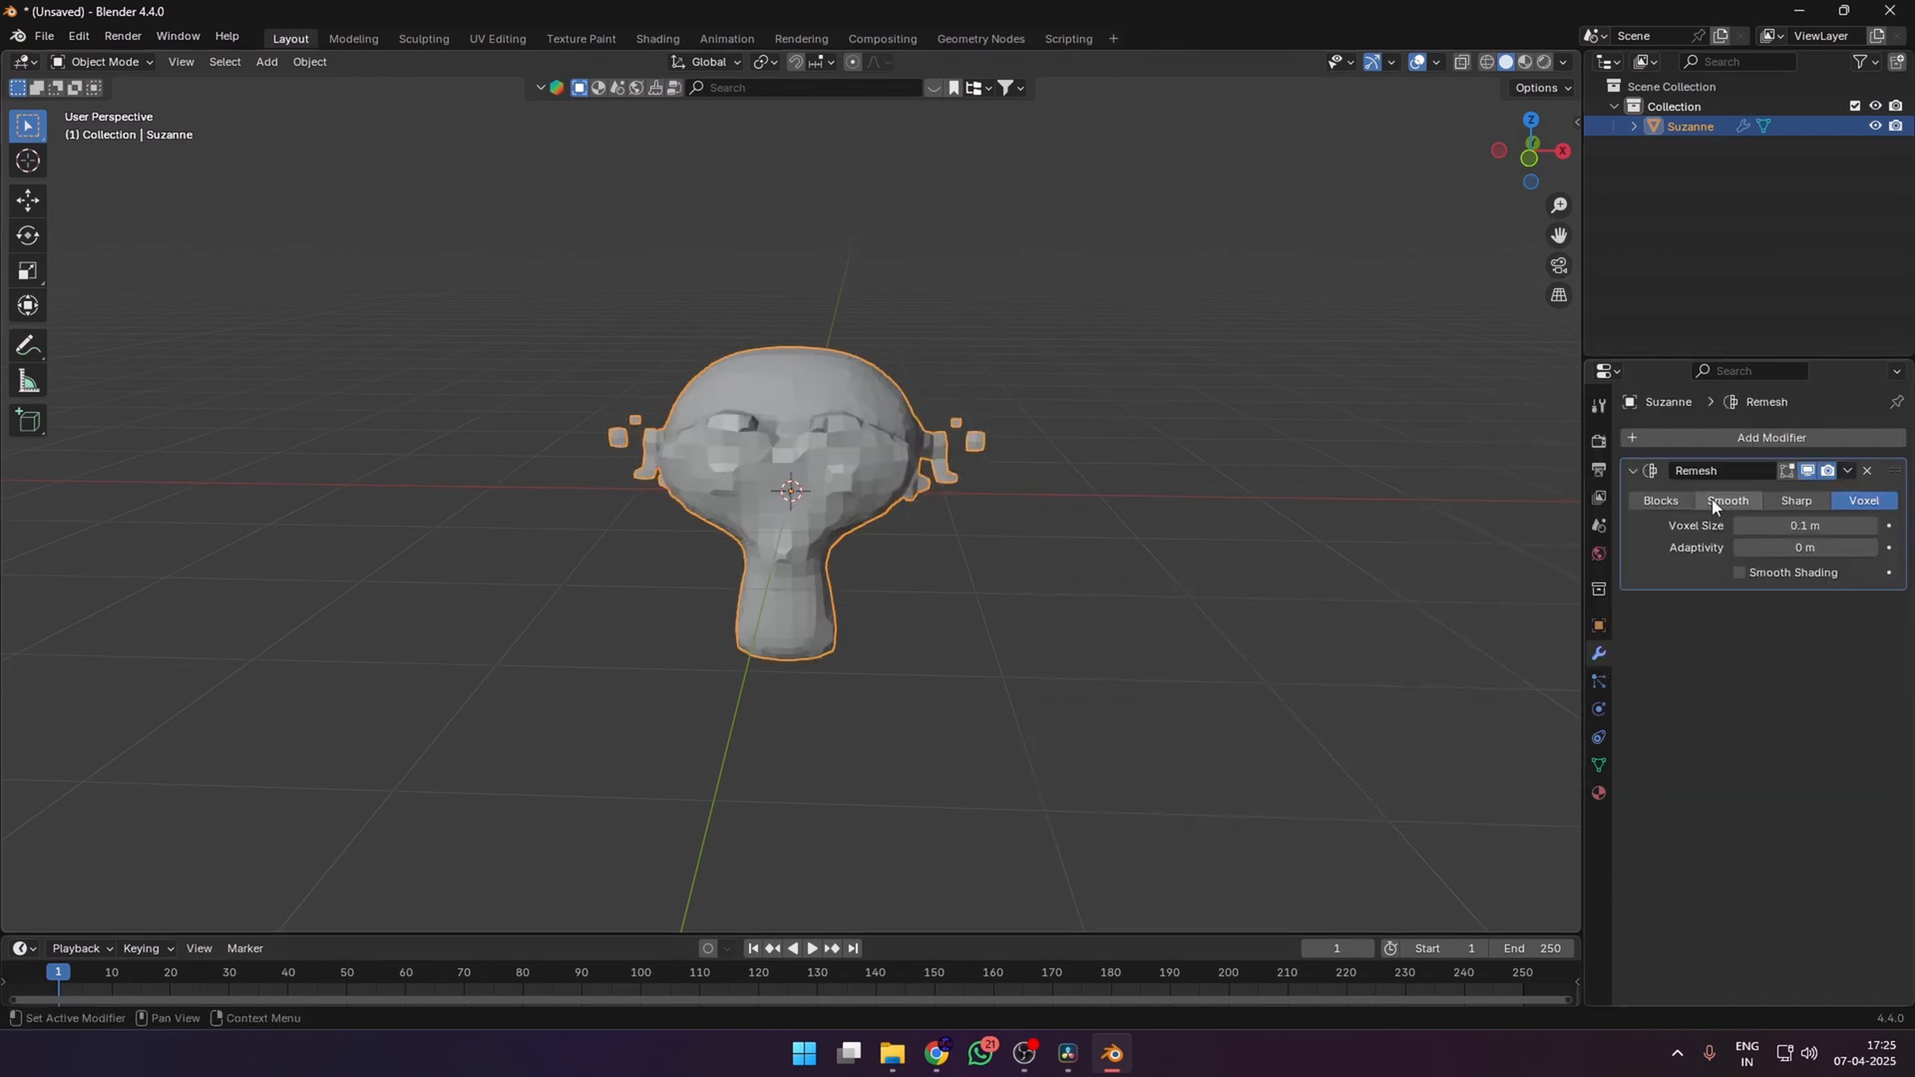
- Remesh Suzanne in Sharp mode, go back to Voxel mode, then switch to the boot file
{"action": "left_click", "coordinate": [1795, 500]}
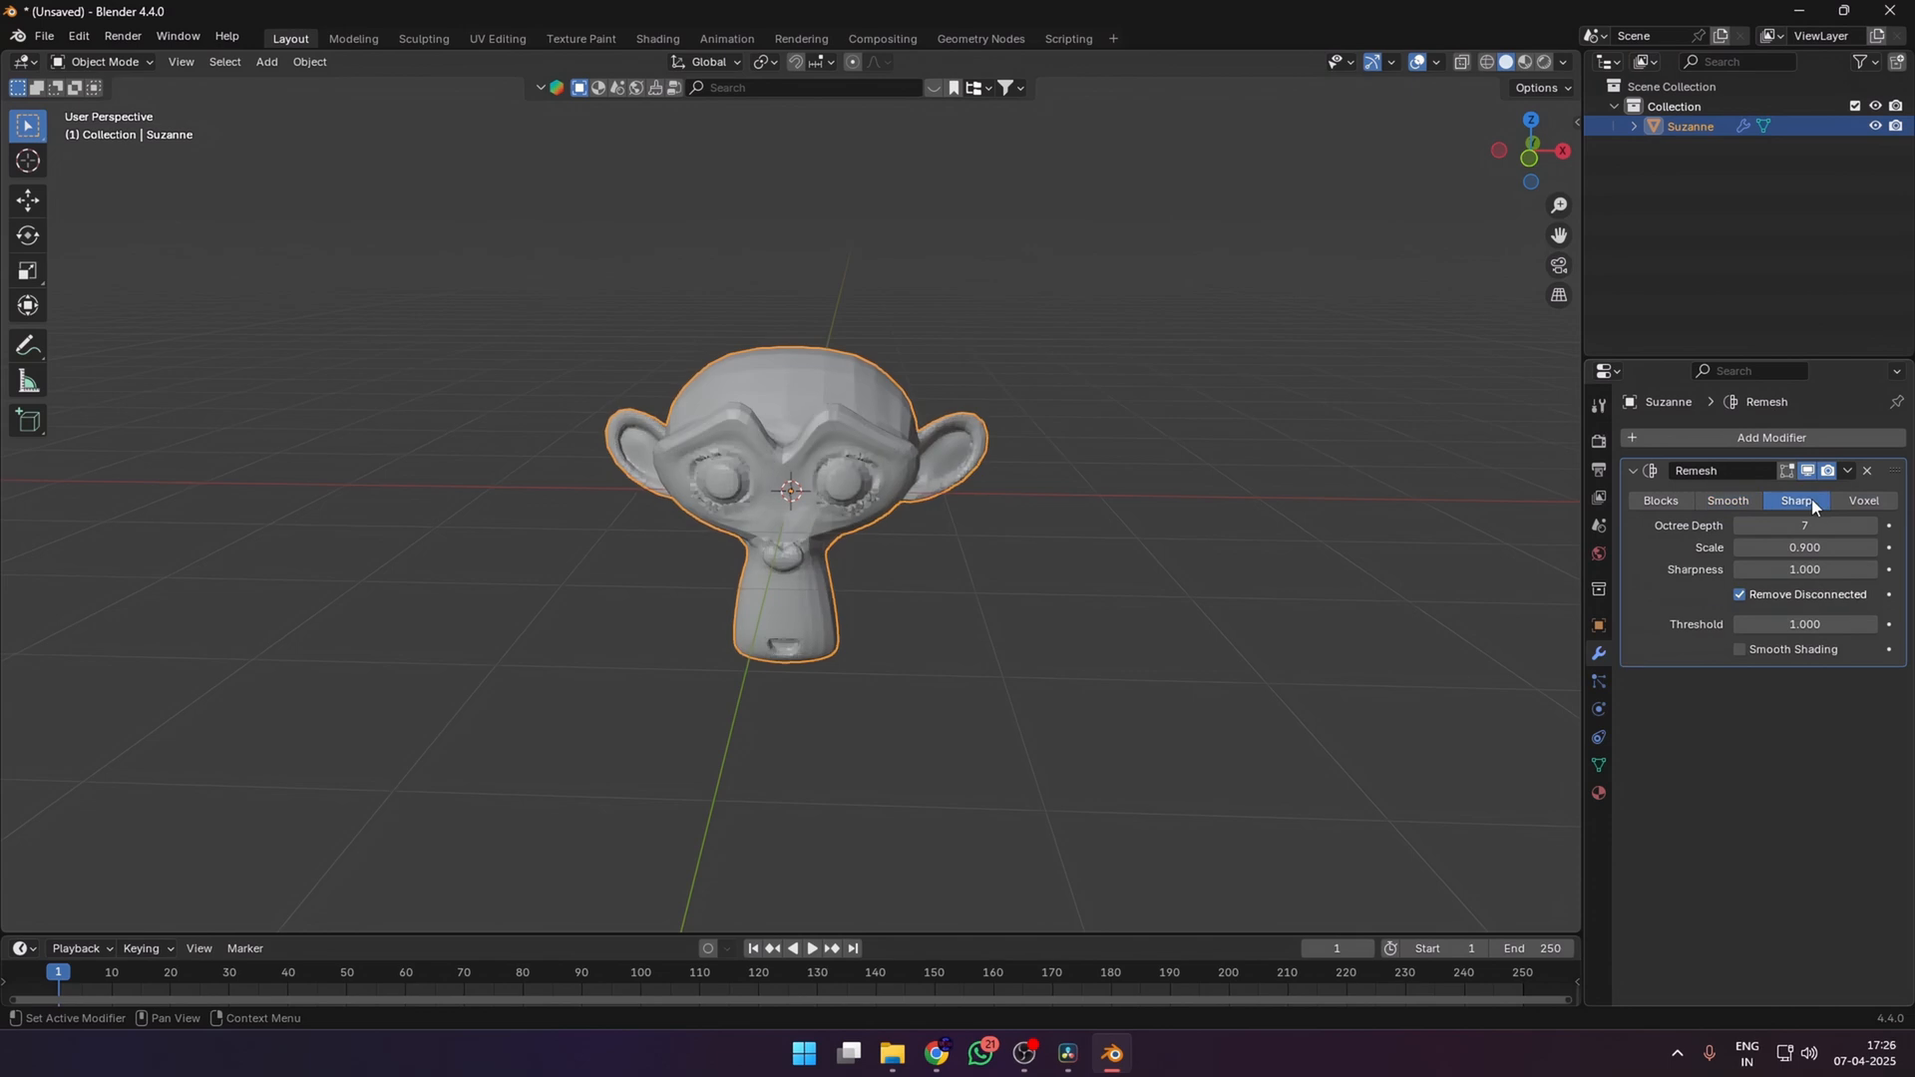
{"action": "left_click", "coordinate": [1864, 501]}
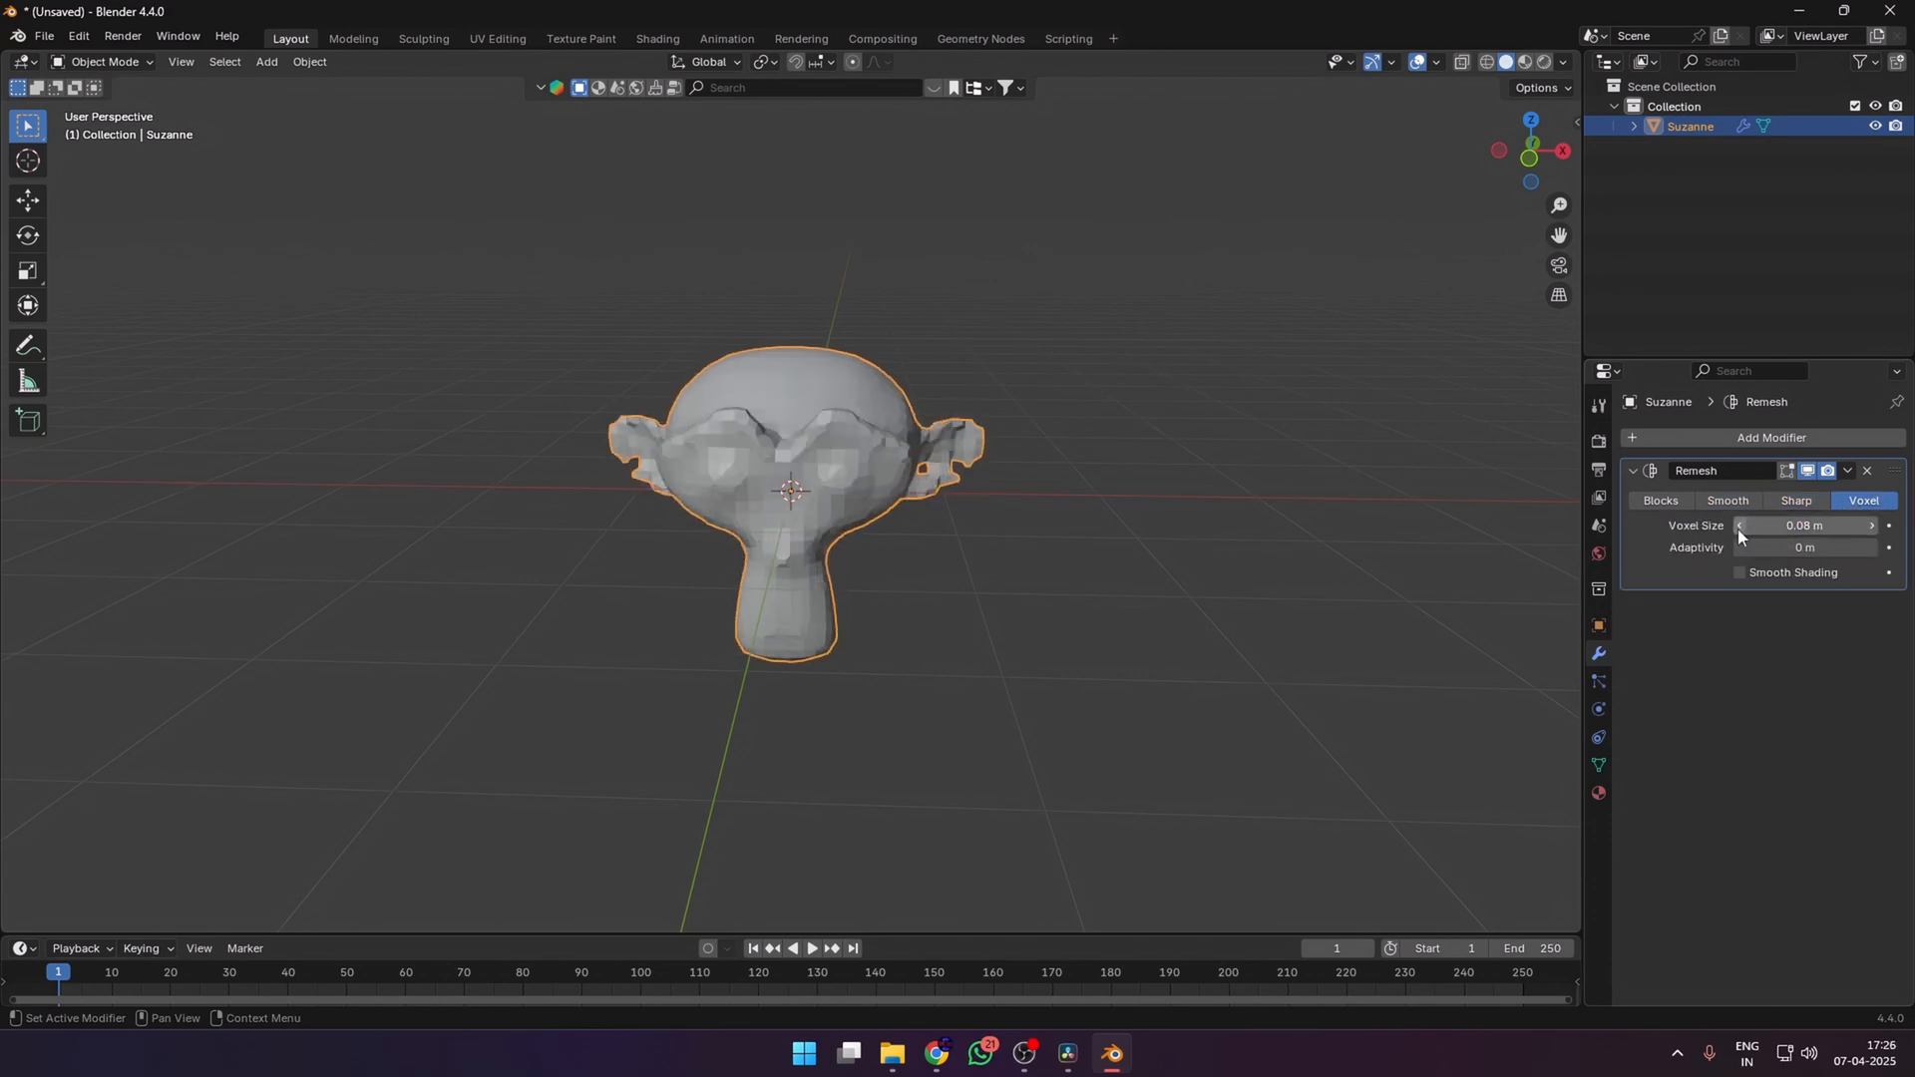
{"action": "key", "text": "Tab"}
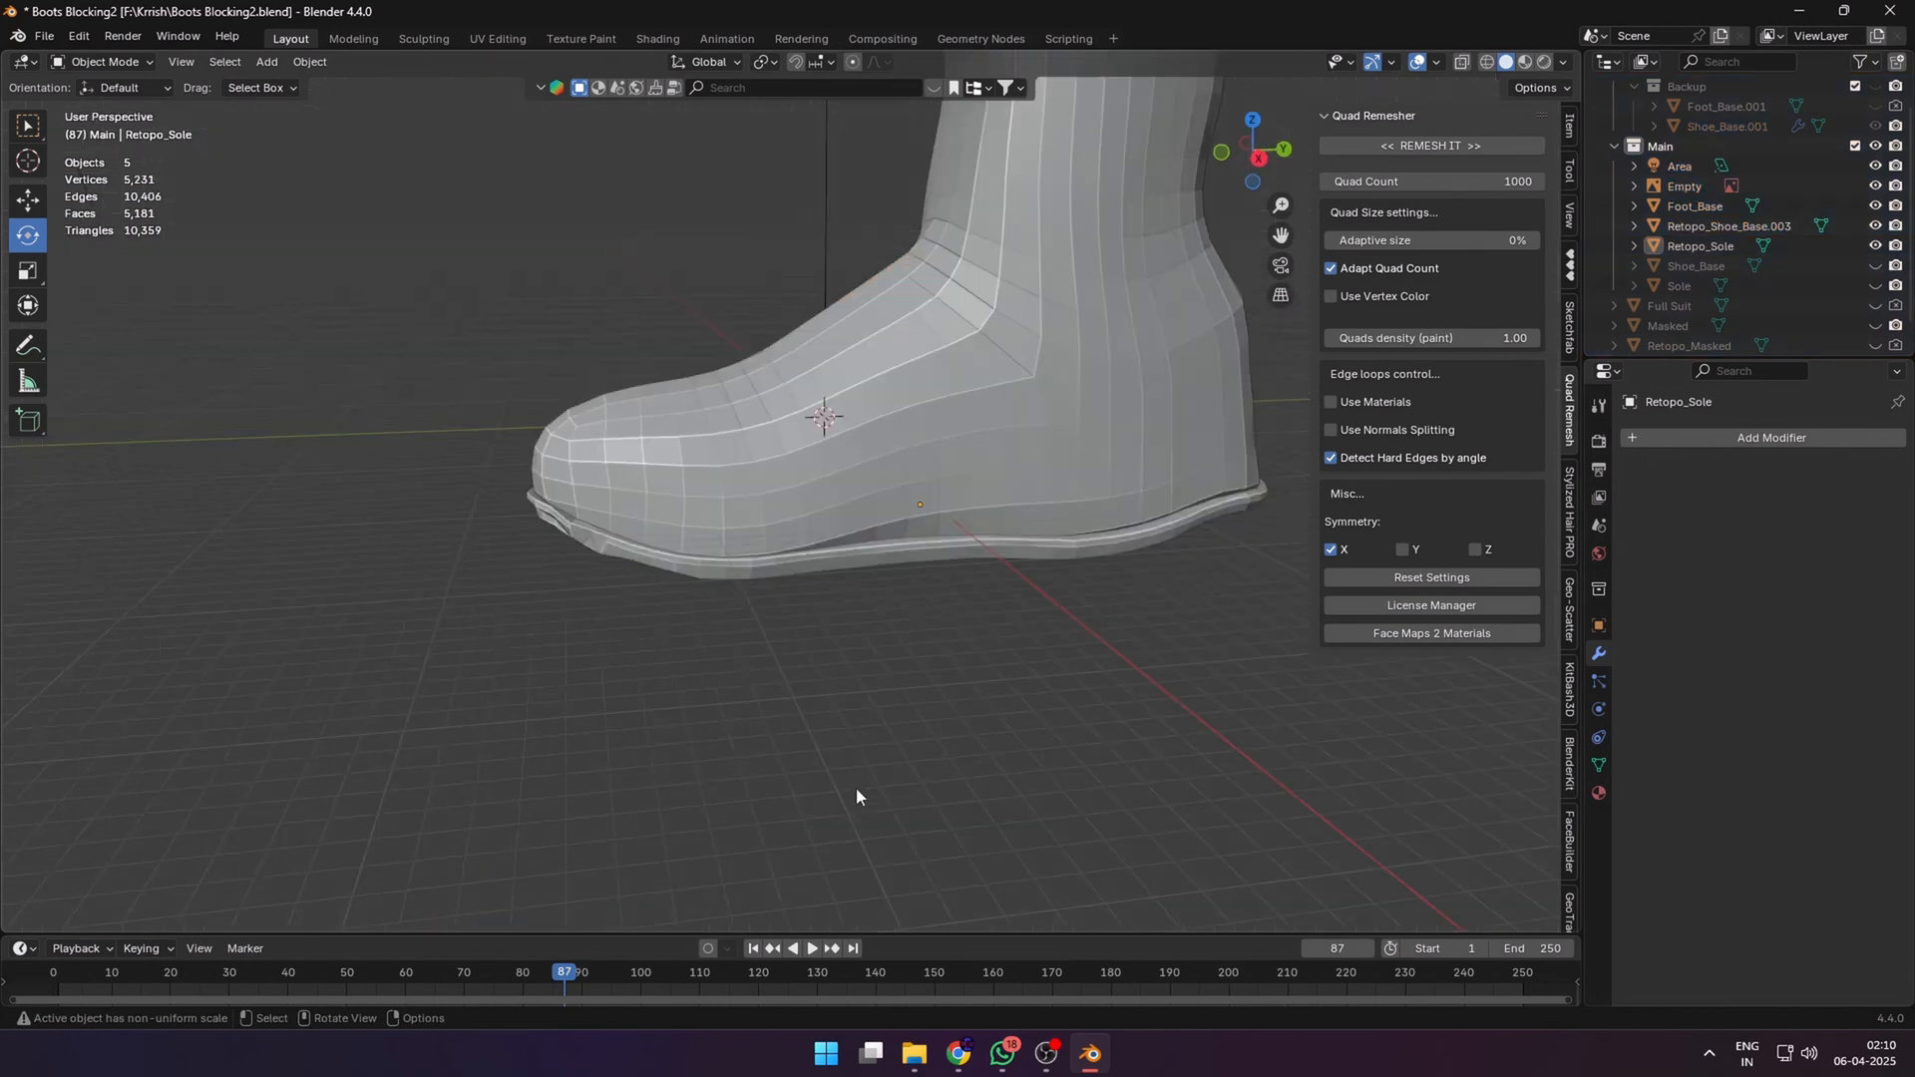
{"action": "left_click", "coordinate": [110, 61]}
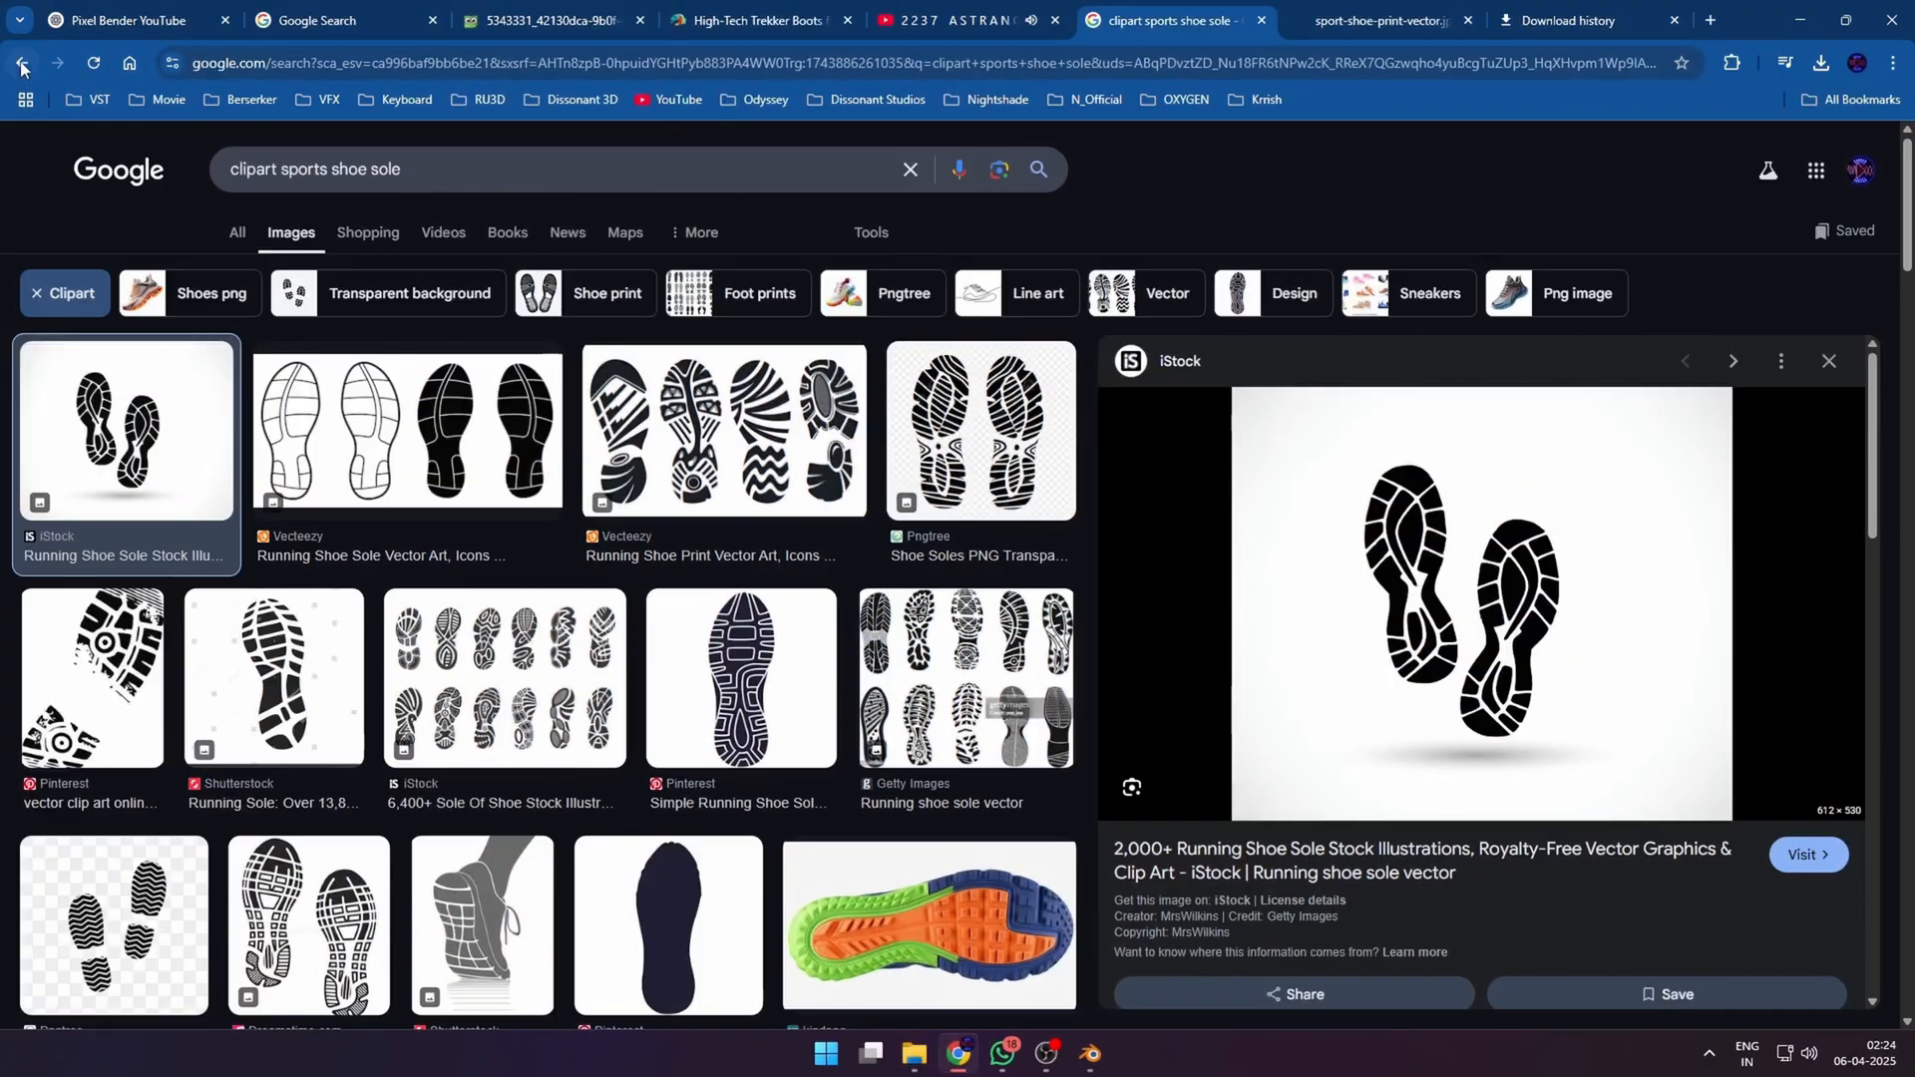
- Go back to the sports shoe sole clipart results for the sole reference
{"action": "left_click", "coordinate": [20, 60]}
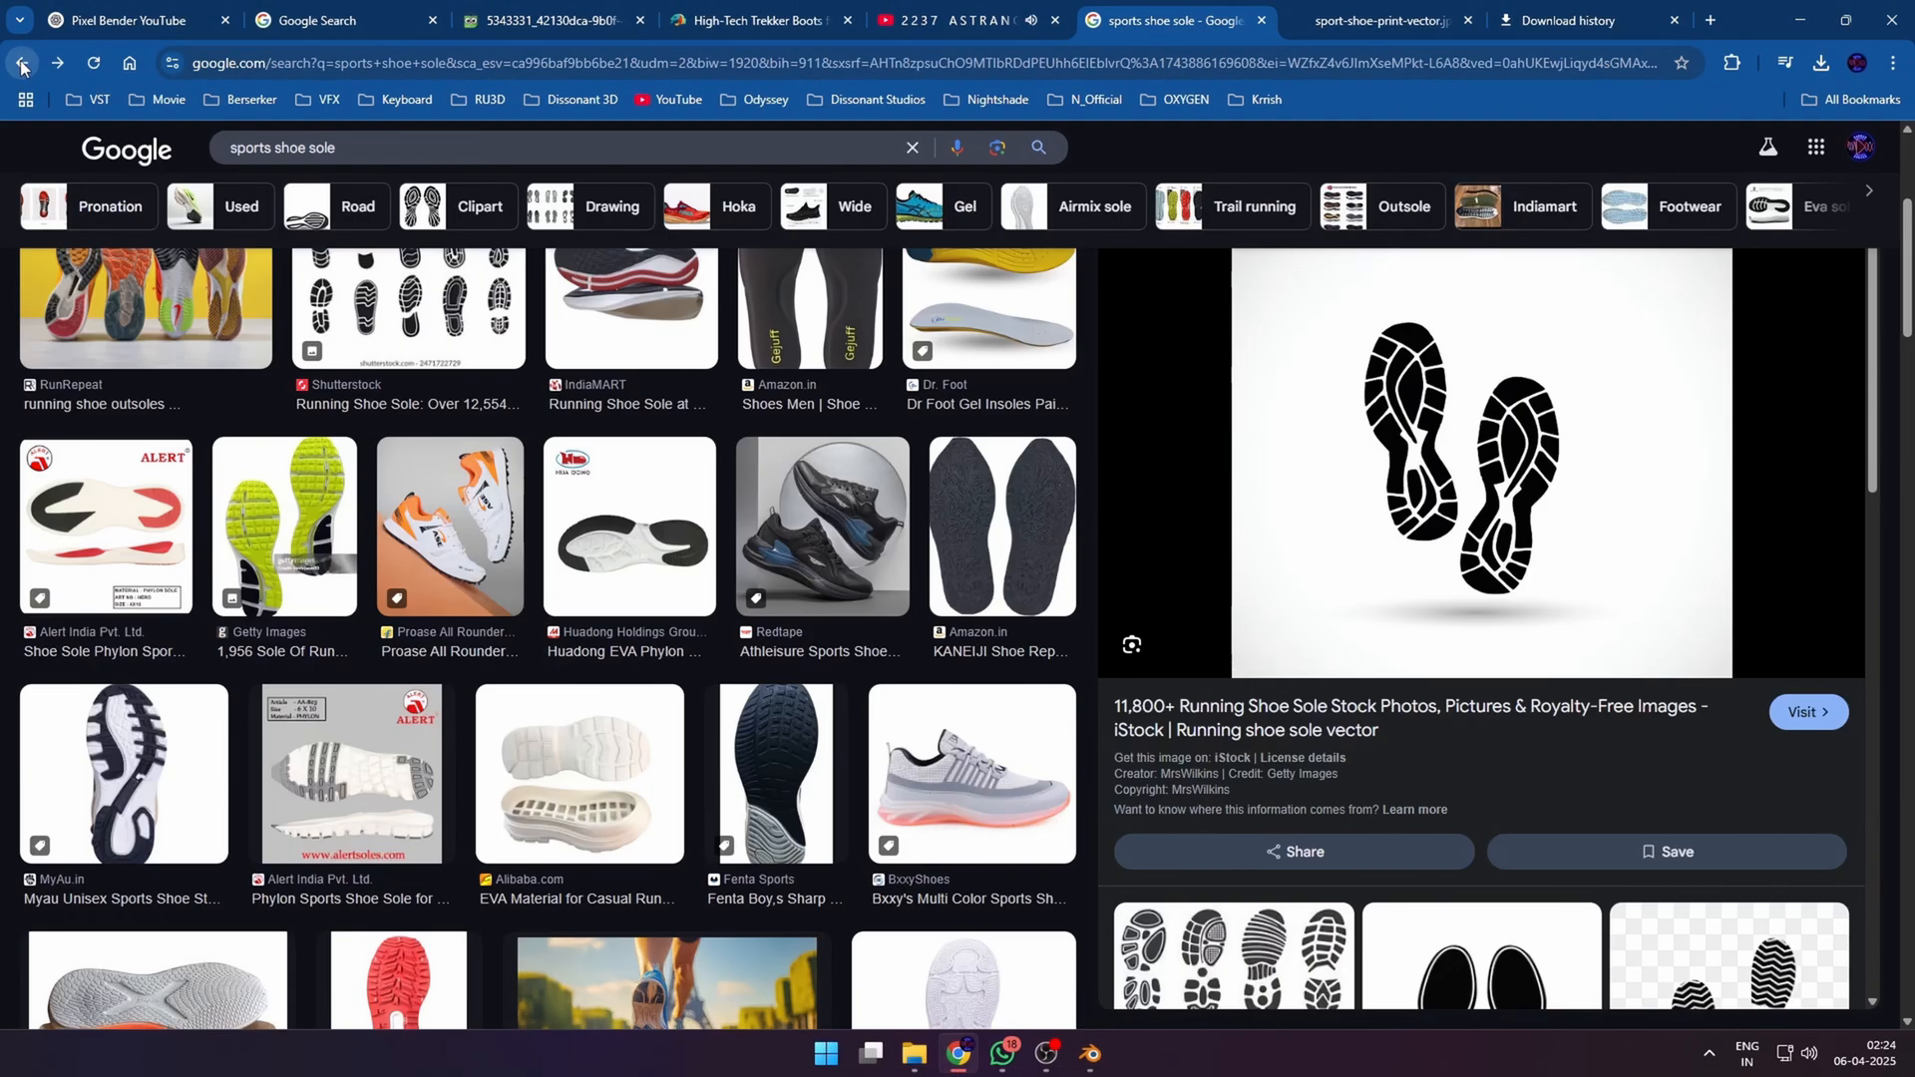
{"action": "left_click", "coordinate": [20, 61]}
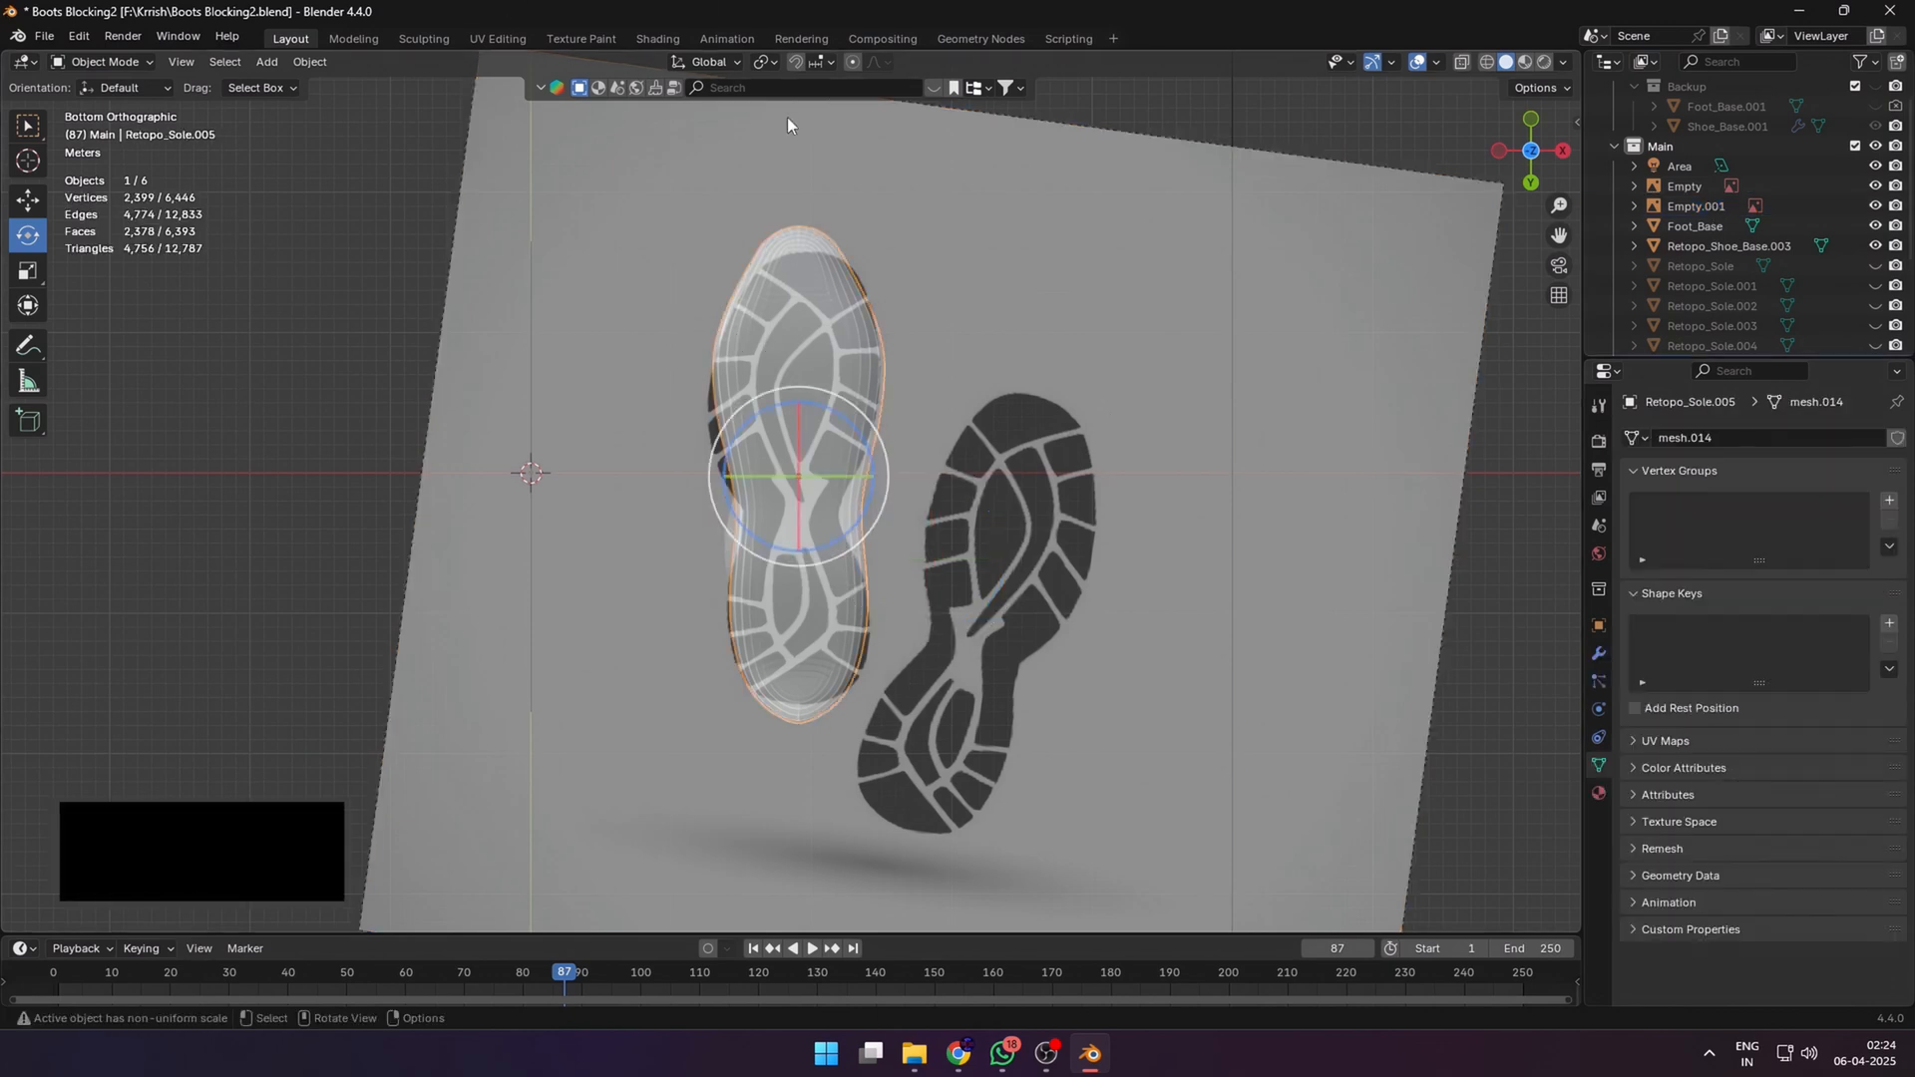
- In Sculpt Mode, pull the sole outline to match the reference print
{"action": "left_click", "coordinate": [109, 61]}
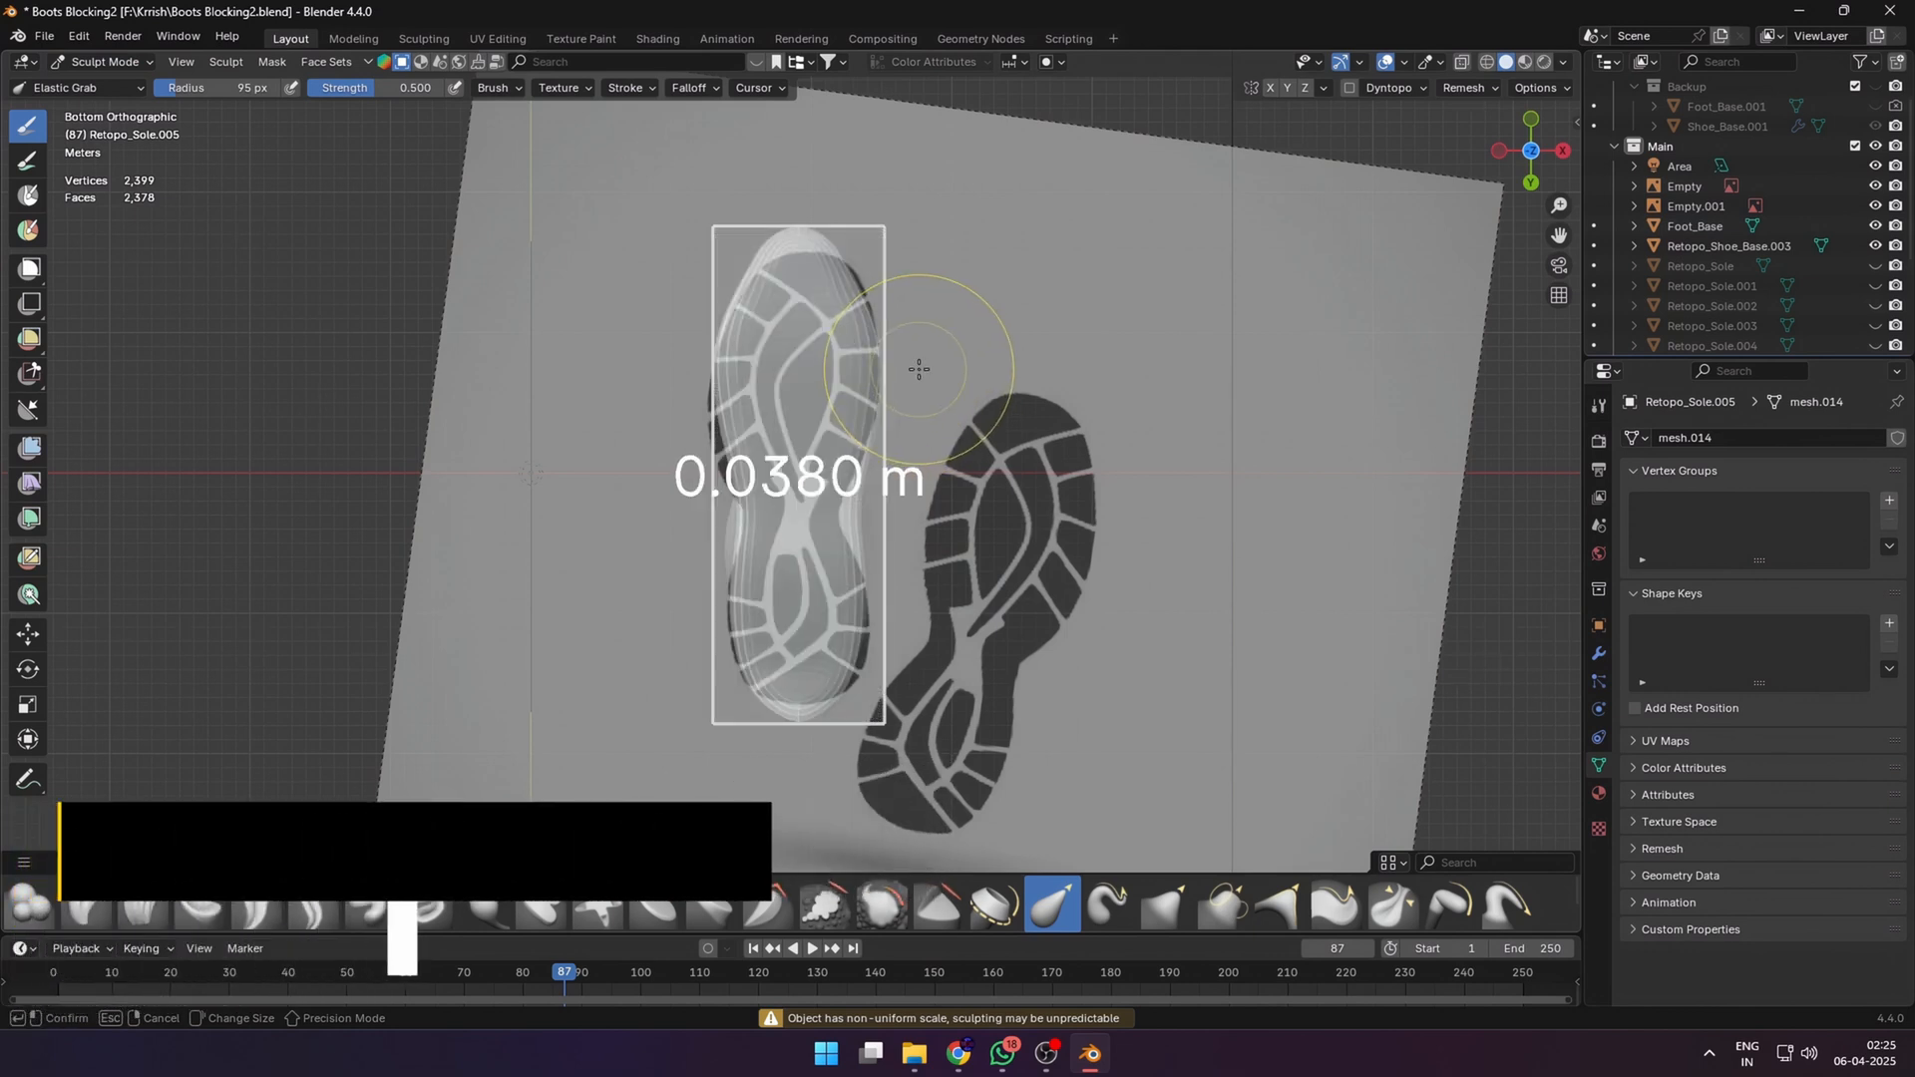
{"action": "left_click_drag", "start_coordinate": [919, 369], "coordinate": [911, 372]}
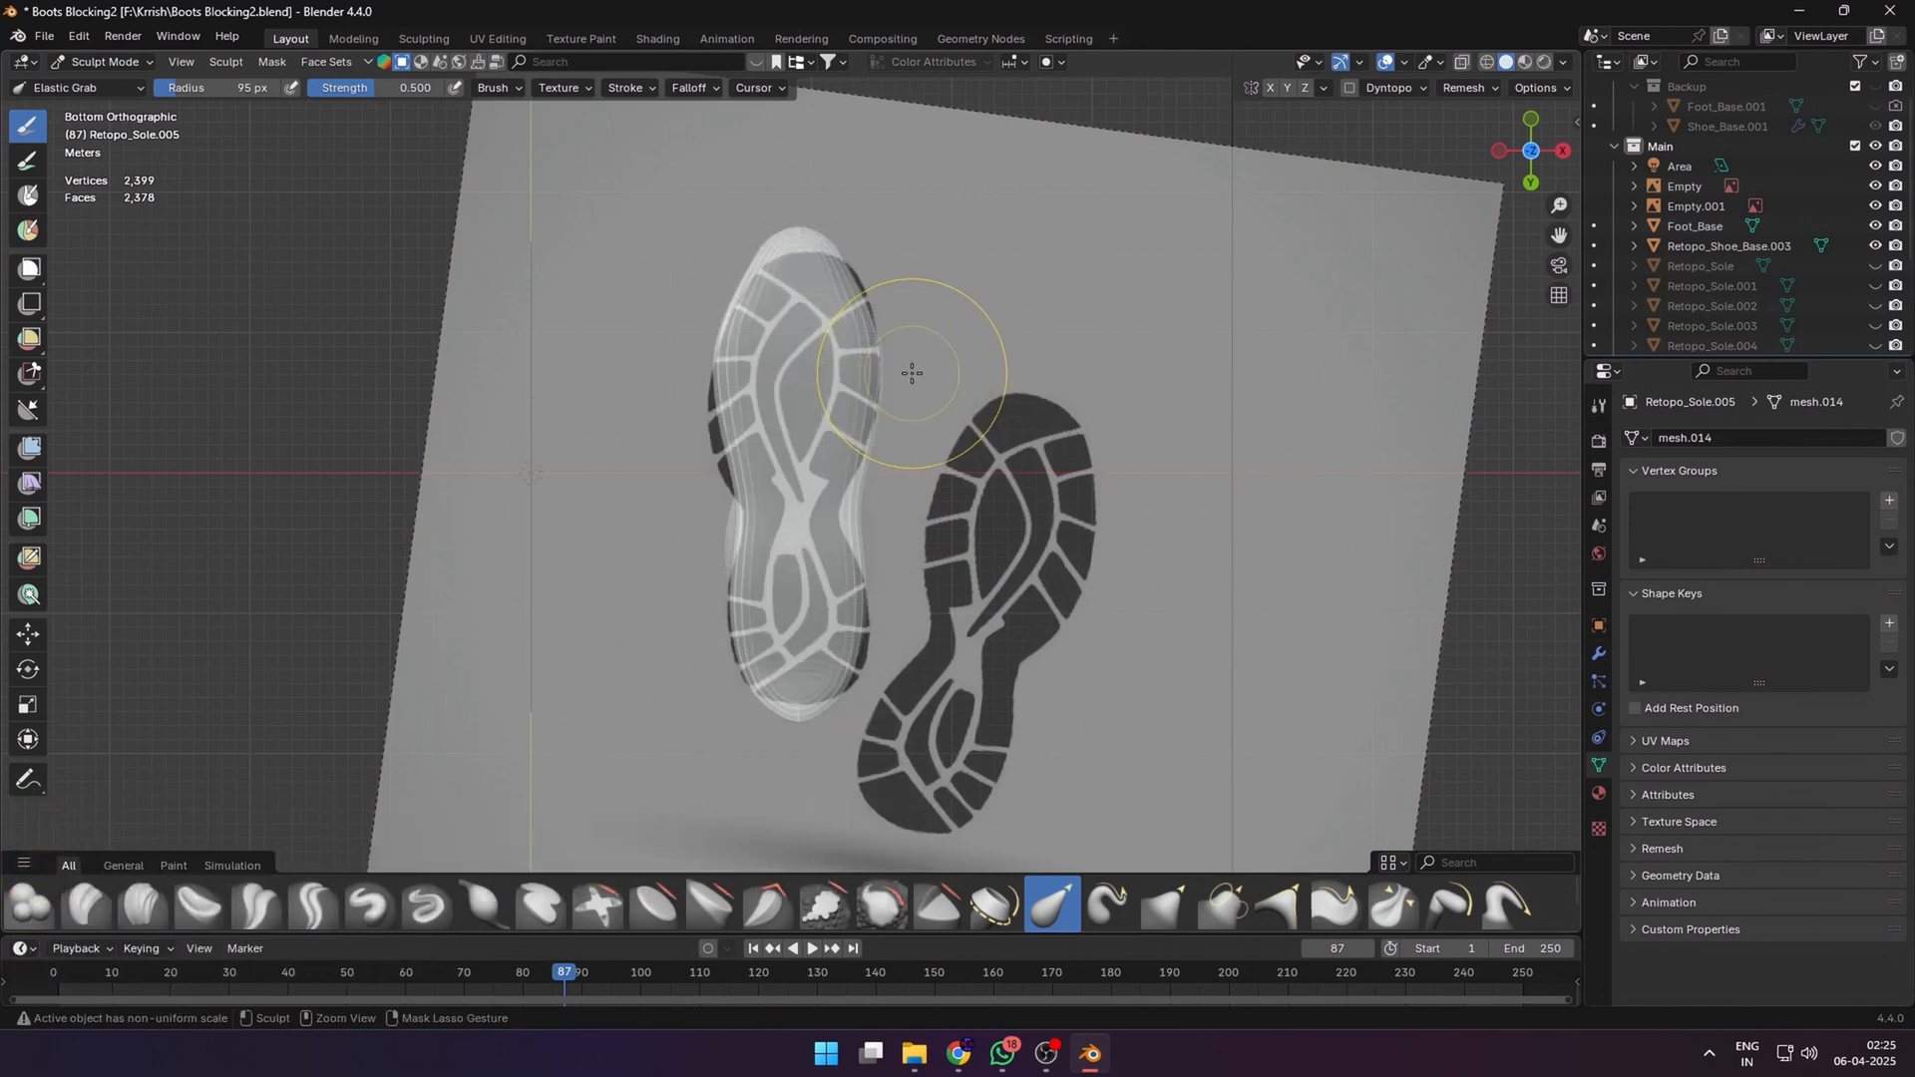
{"action": "key", "text": "Tab"}
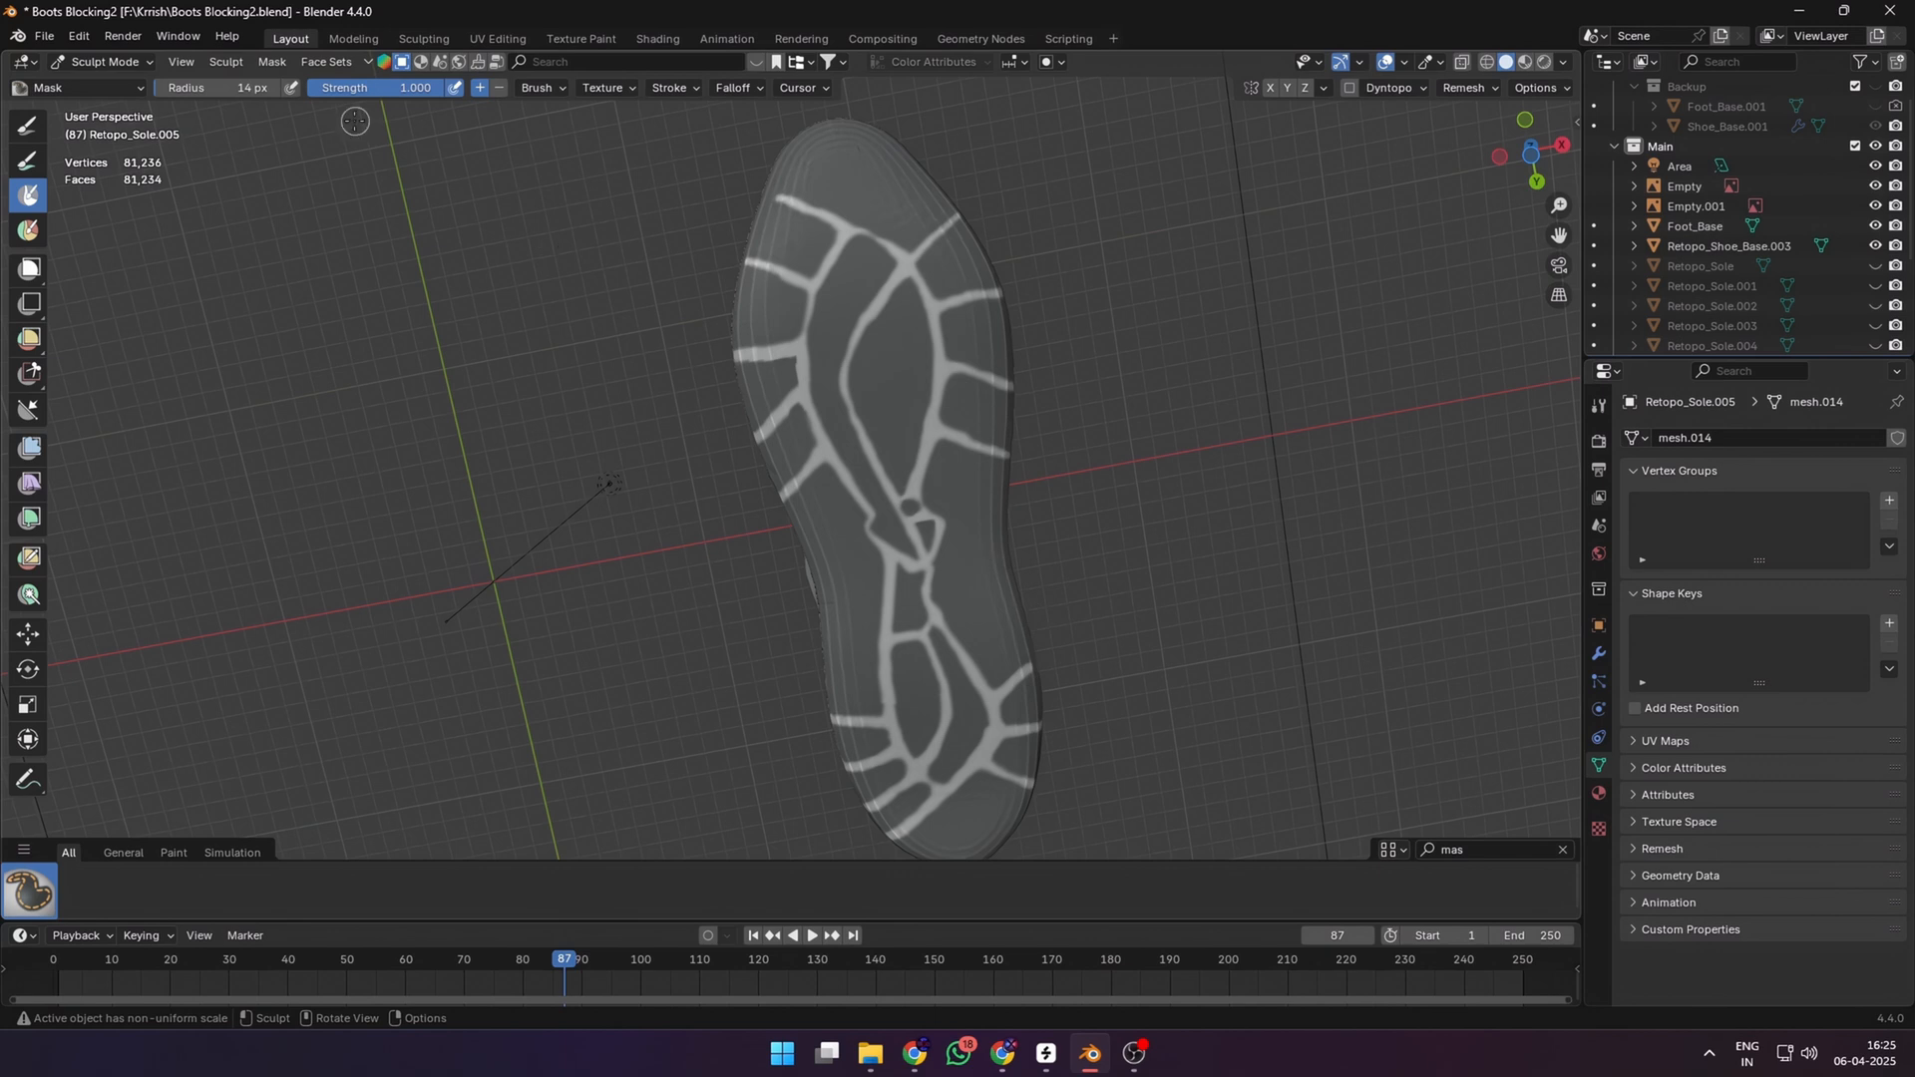
- Mask Extract the sole, discard the rough result, and extract the inverted tread mask as a solid
{"action": "left_click", "coordinate": [272, 61]}
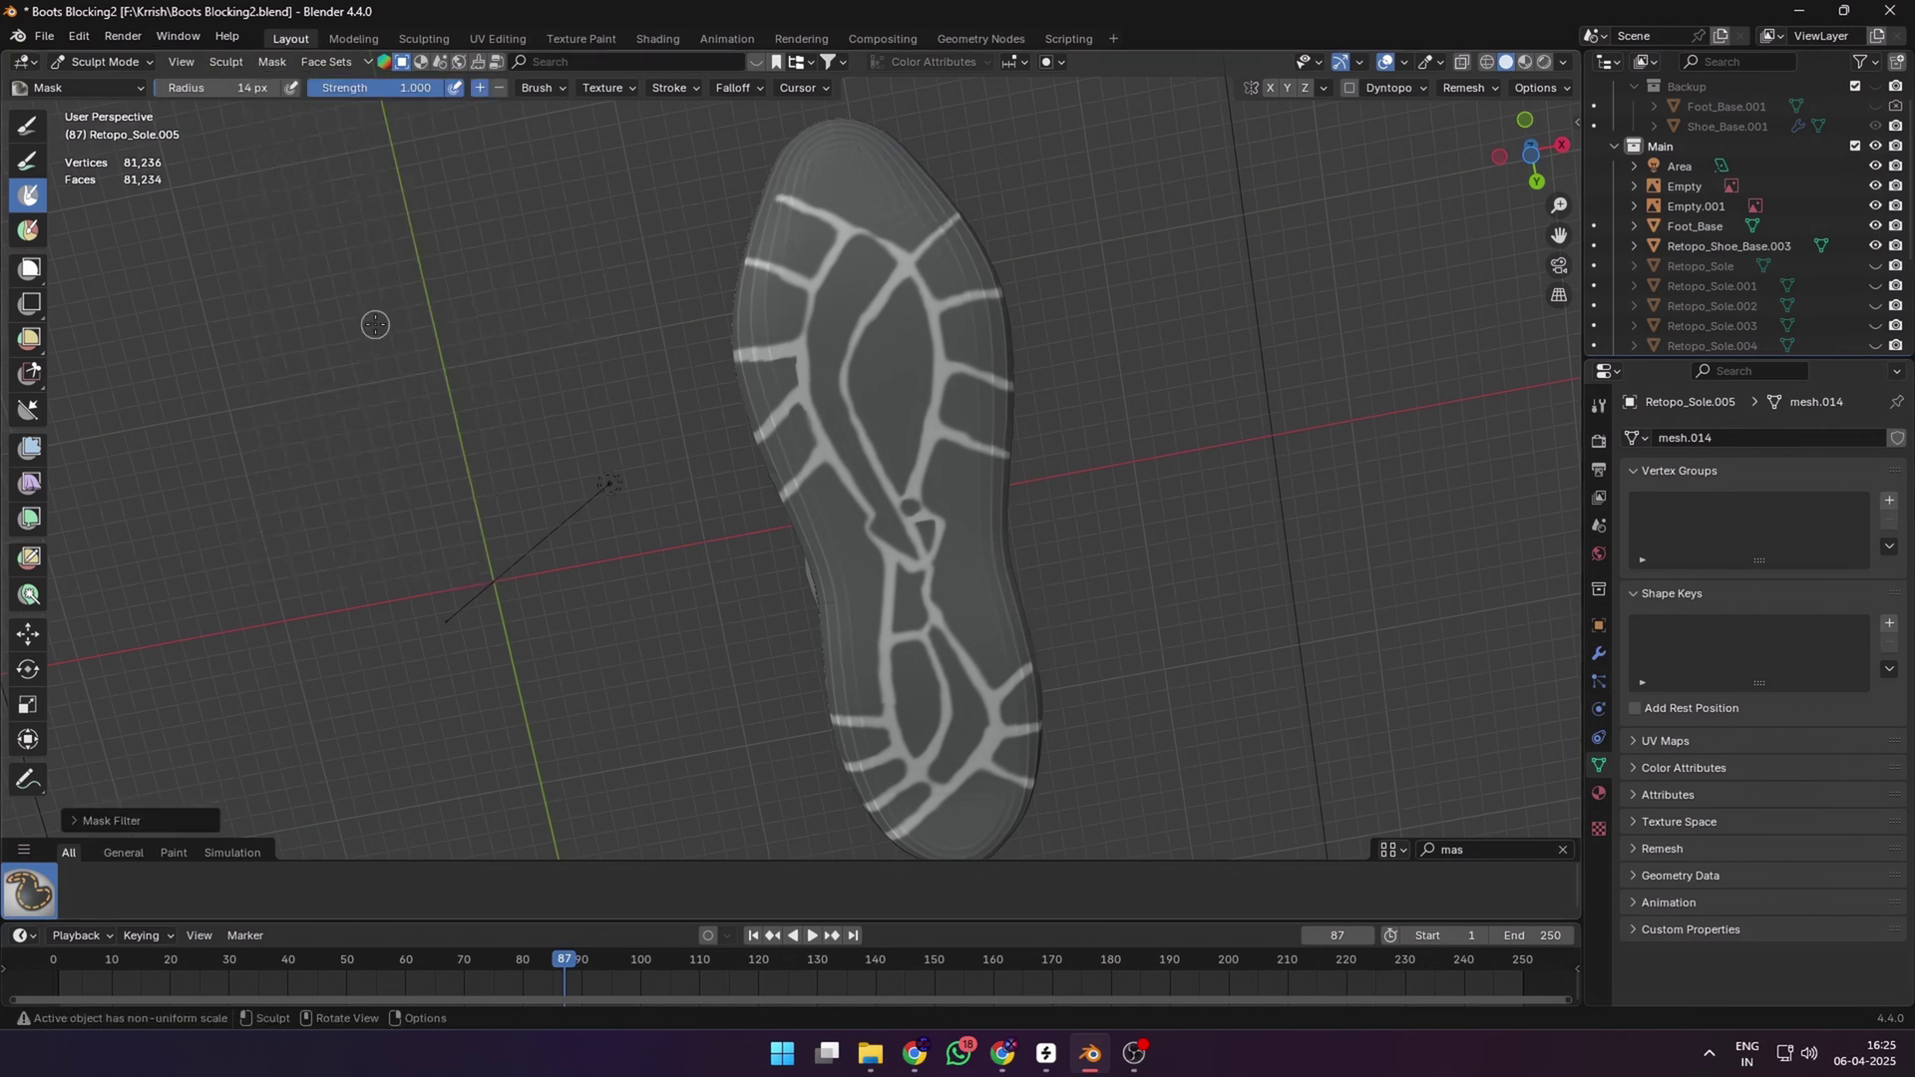
{"action": "left_click", "coordinate": [269, 62]}
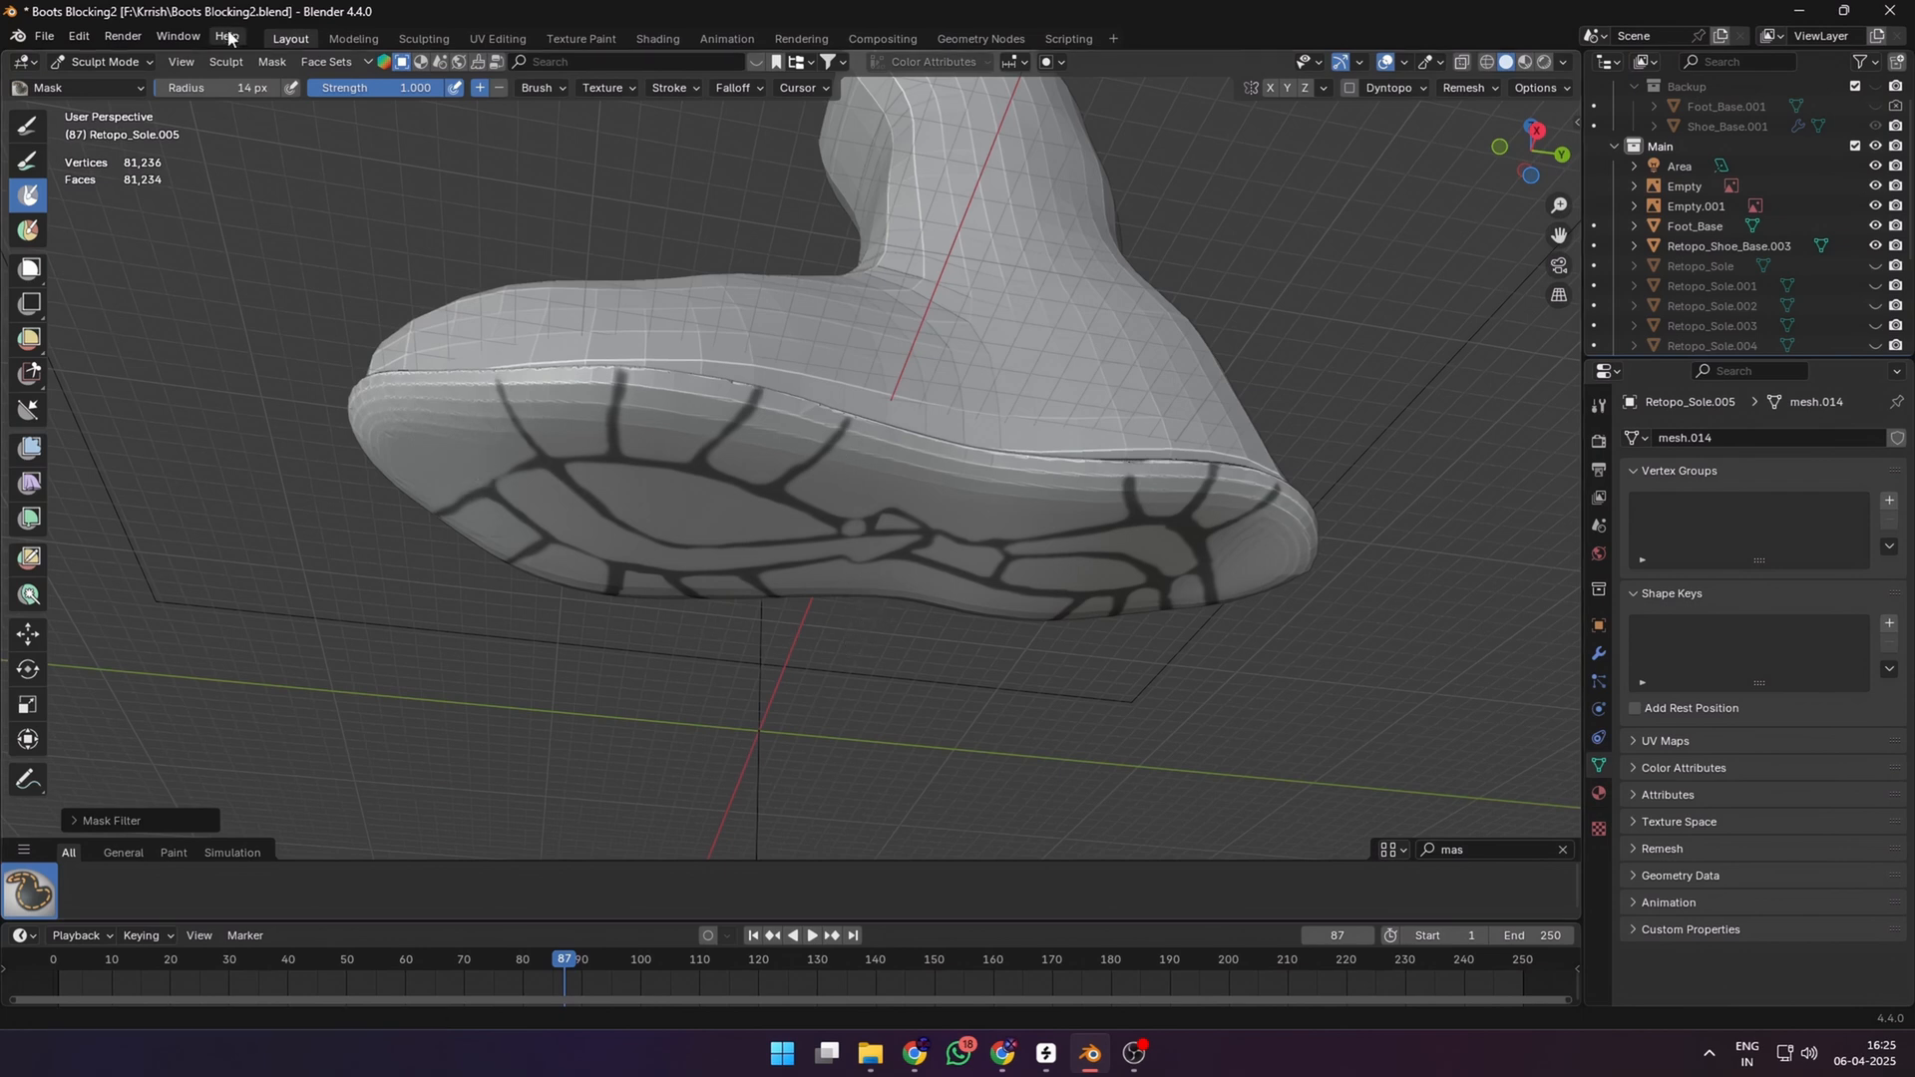
{"action": "left_click", "coordinate": [270, 61]}
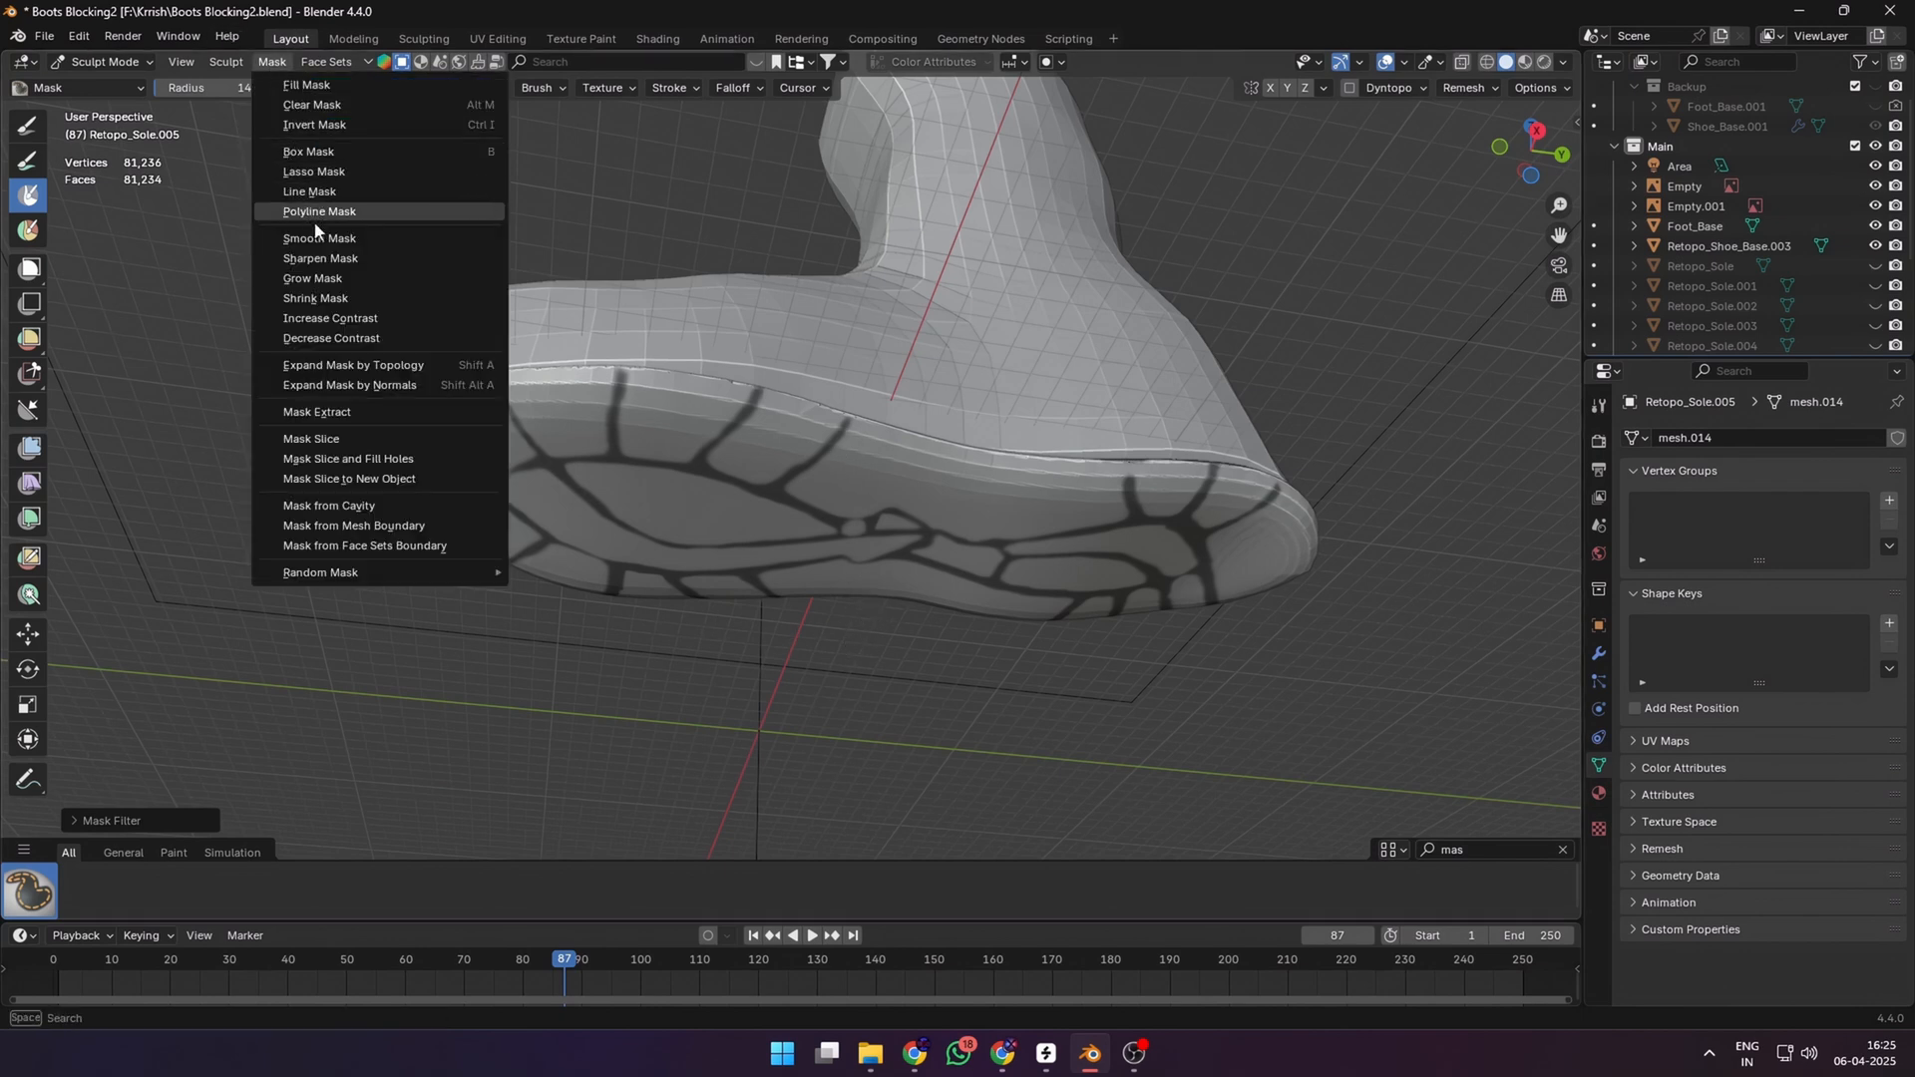
{"action": "mouse_move", "coordinate": [353, 365]}
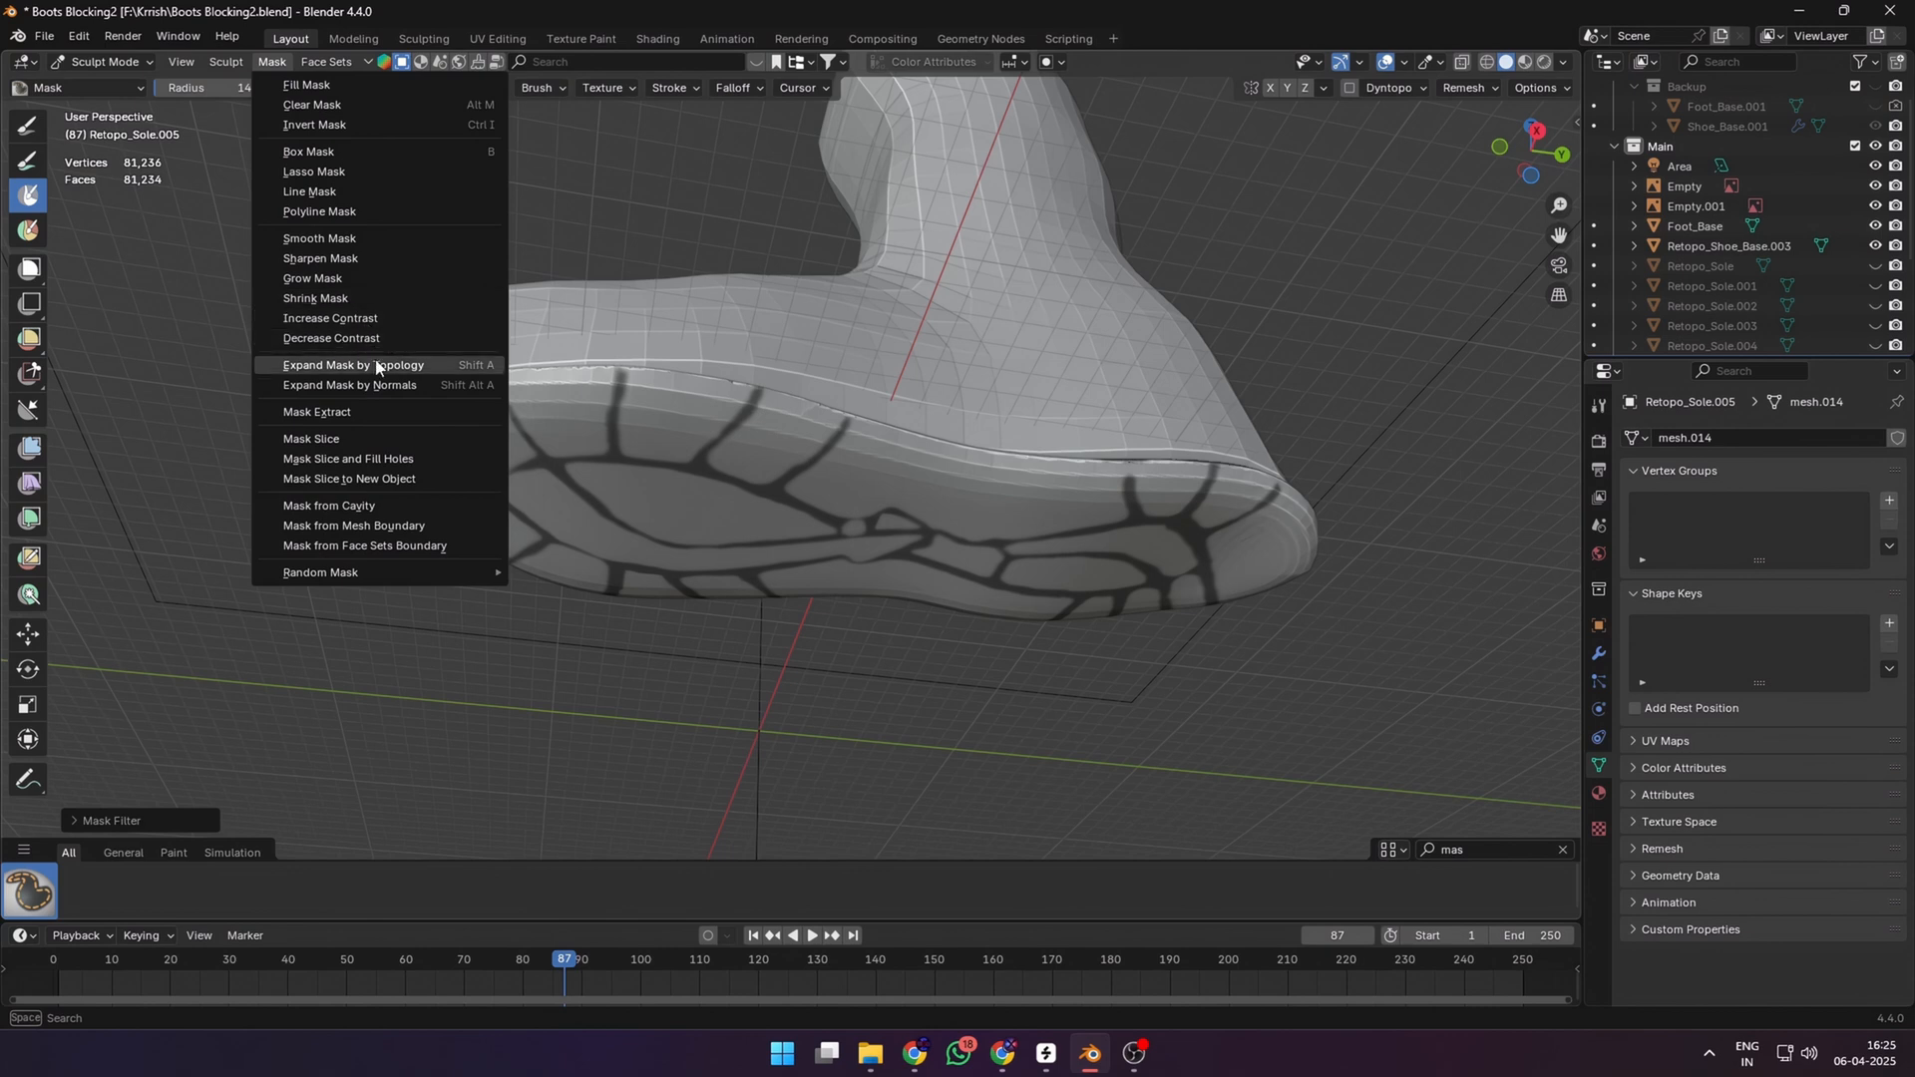
{"action": "left_click", "coordinate": [316, 412]}
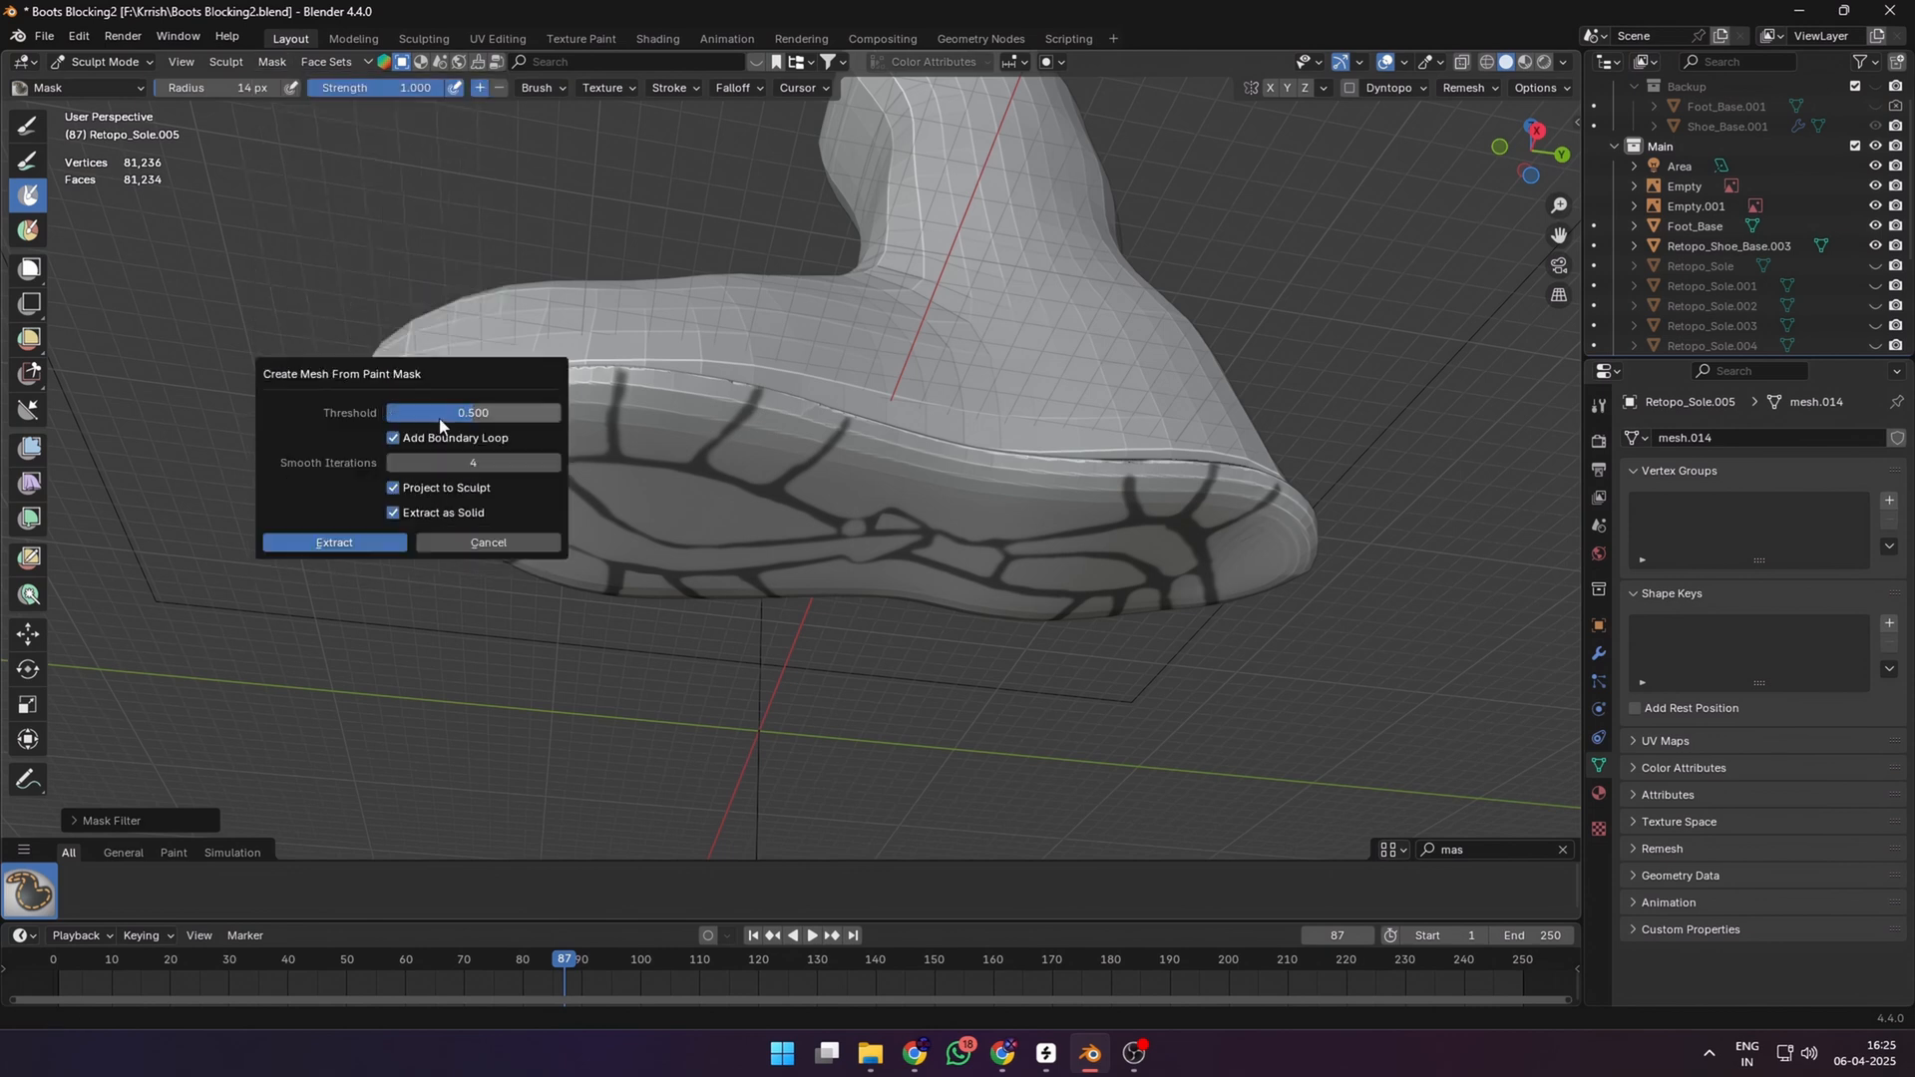
{"action": "left_click", "coordinate": [334, 542]}
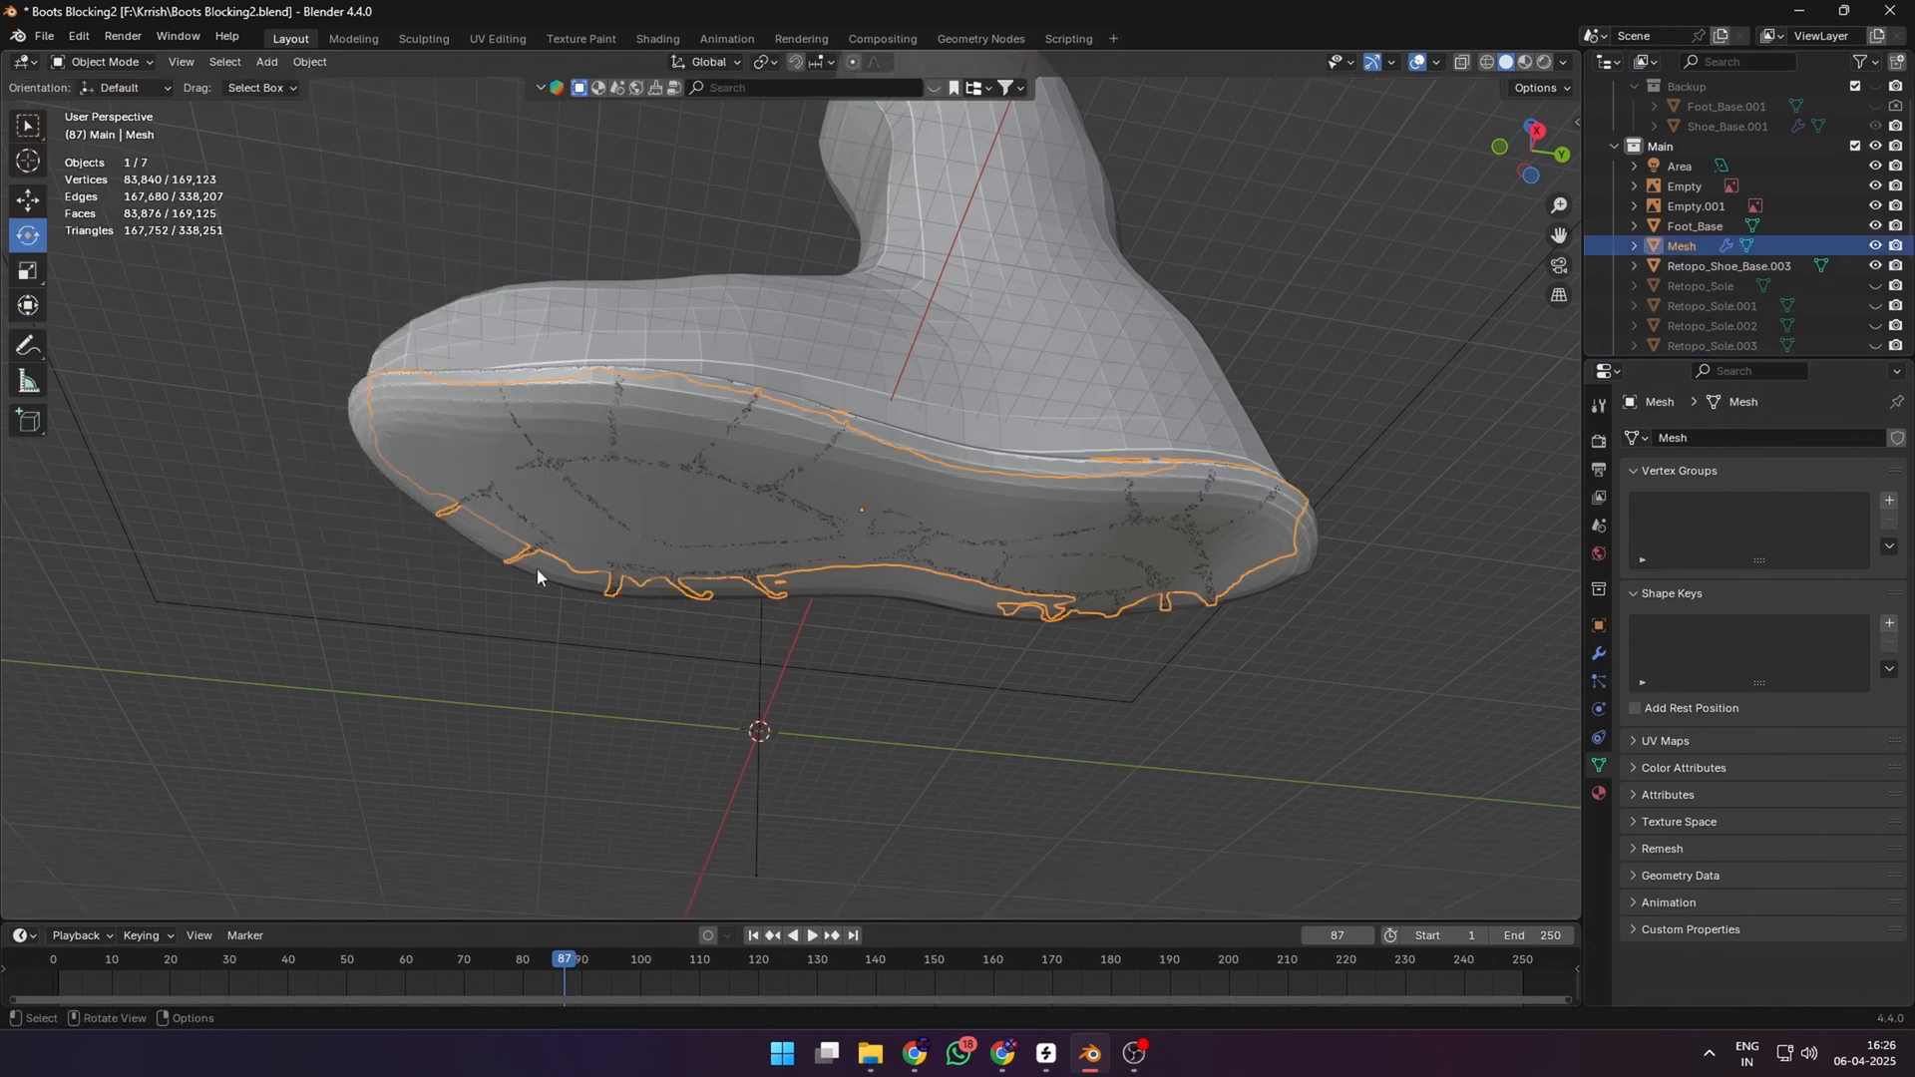
{"action": "mouse_move", "coordinate": [727, 643]}
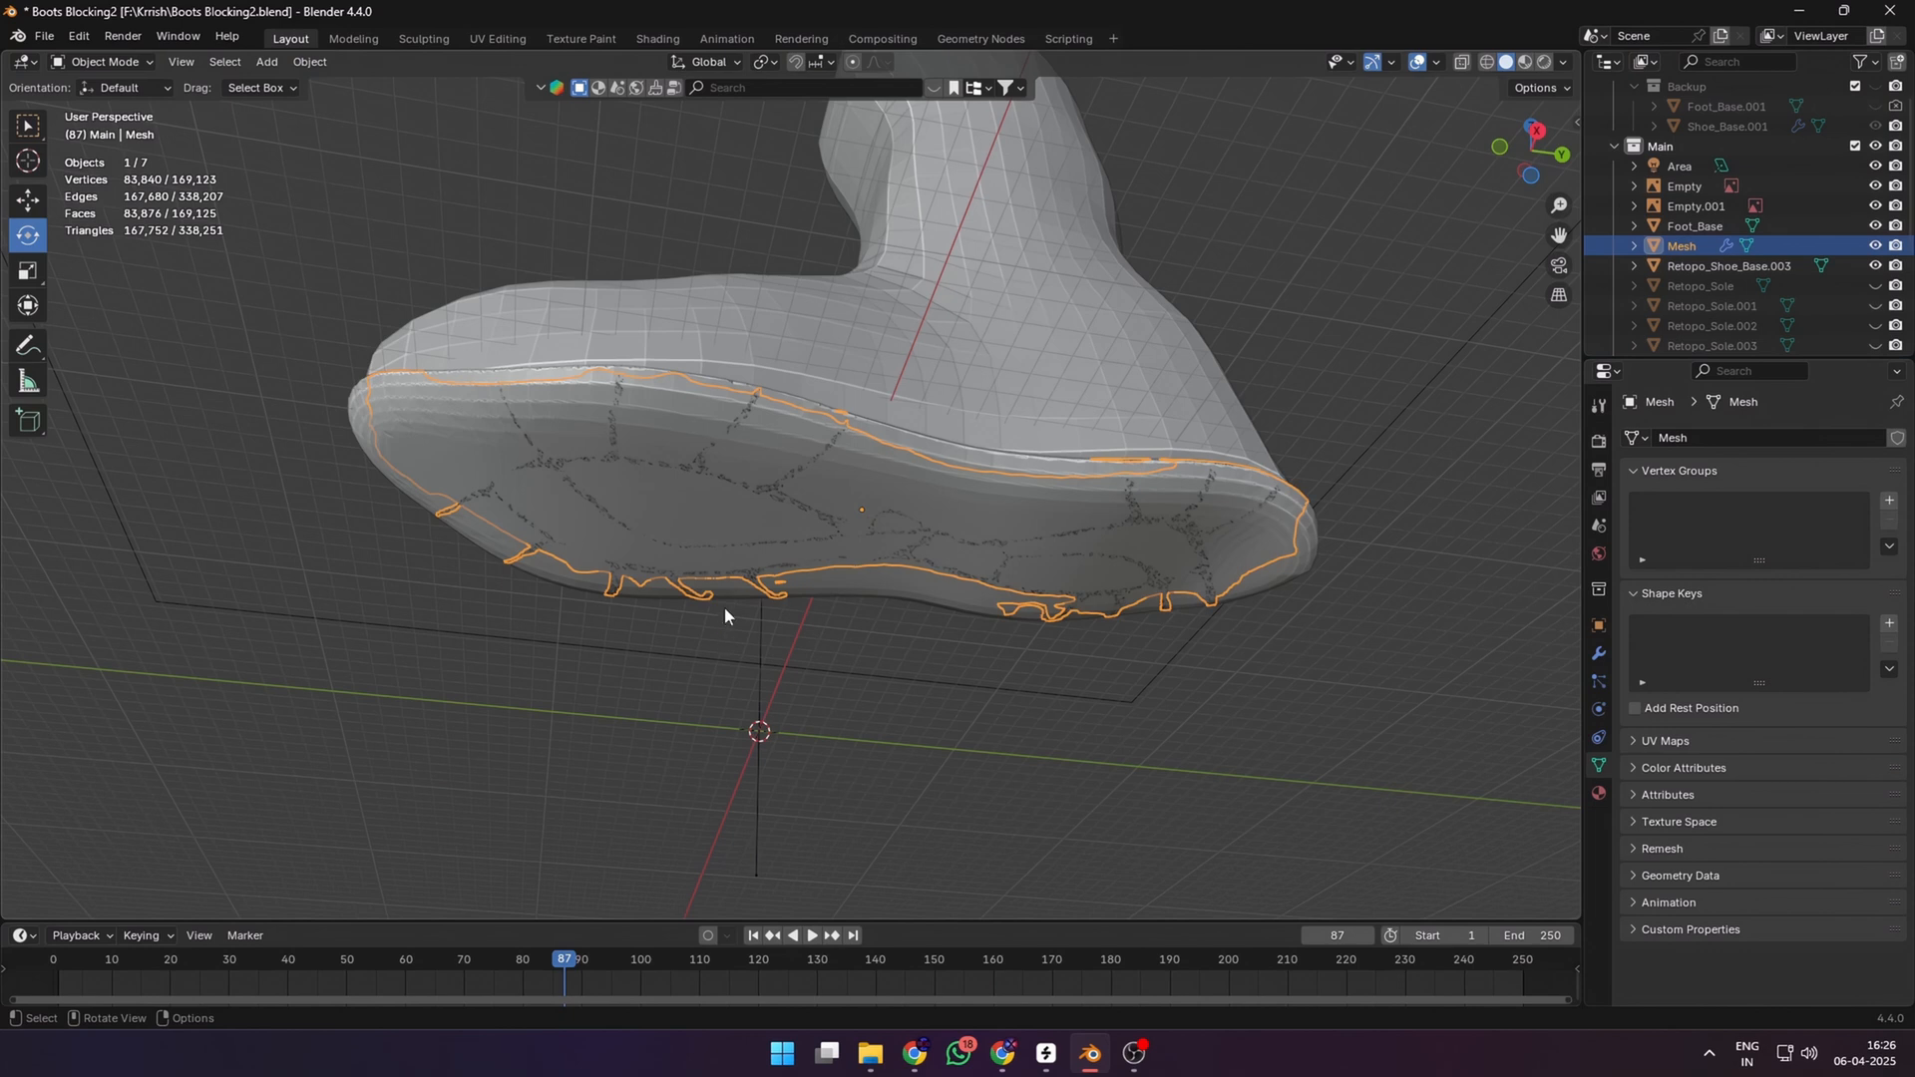
{"action": "key", "text": "Tab"}
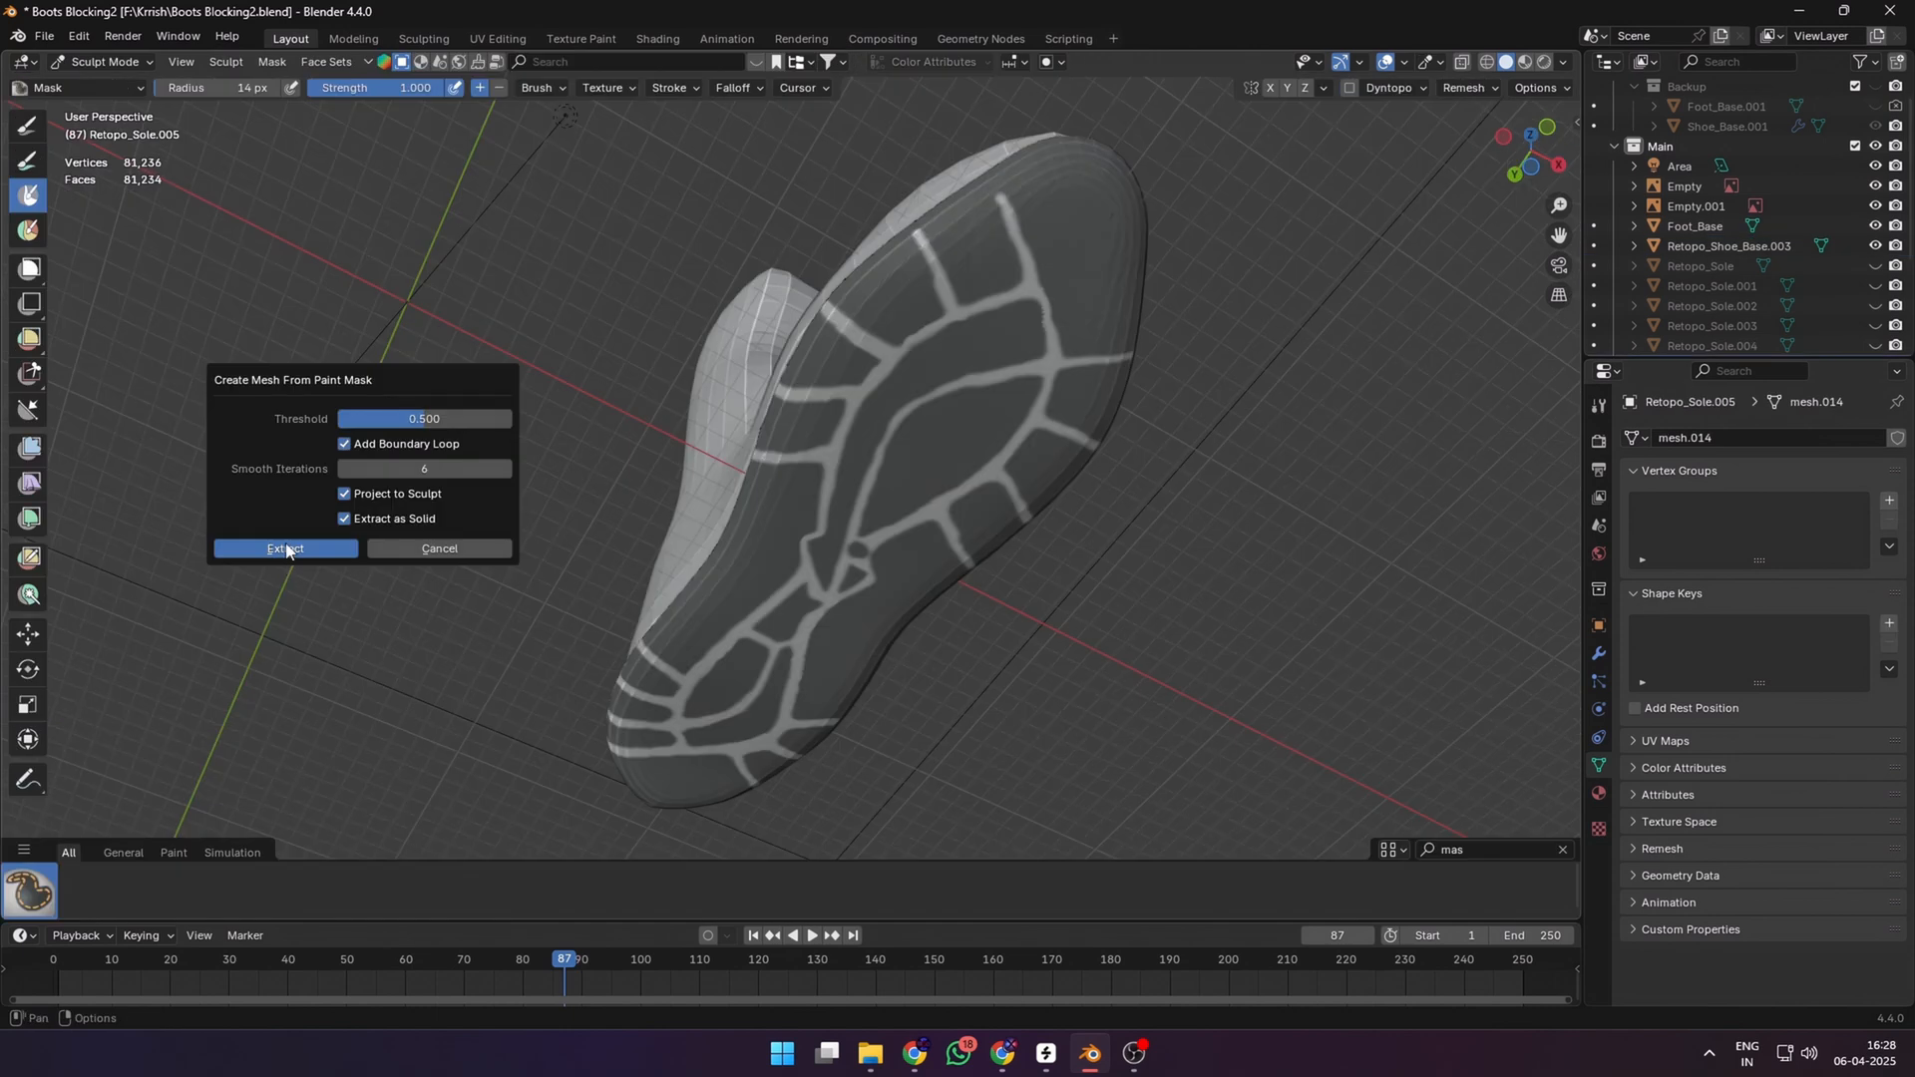
{"action": "left_click", "coordinate": [285, 548]}
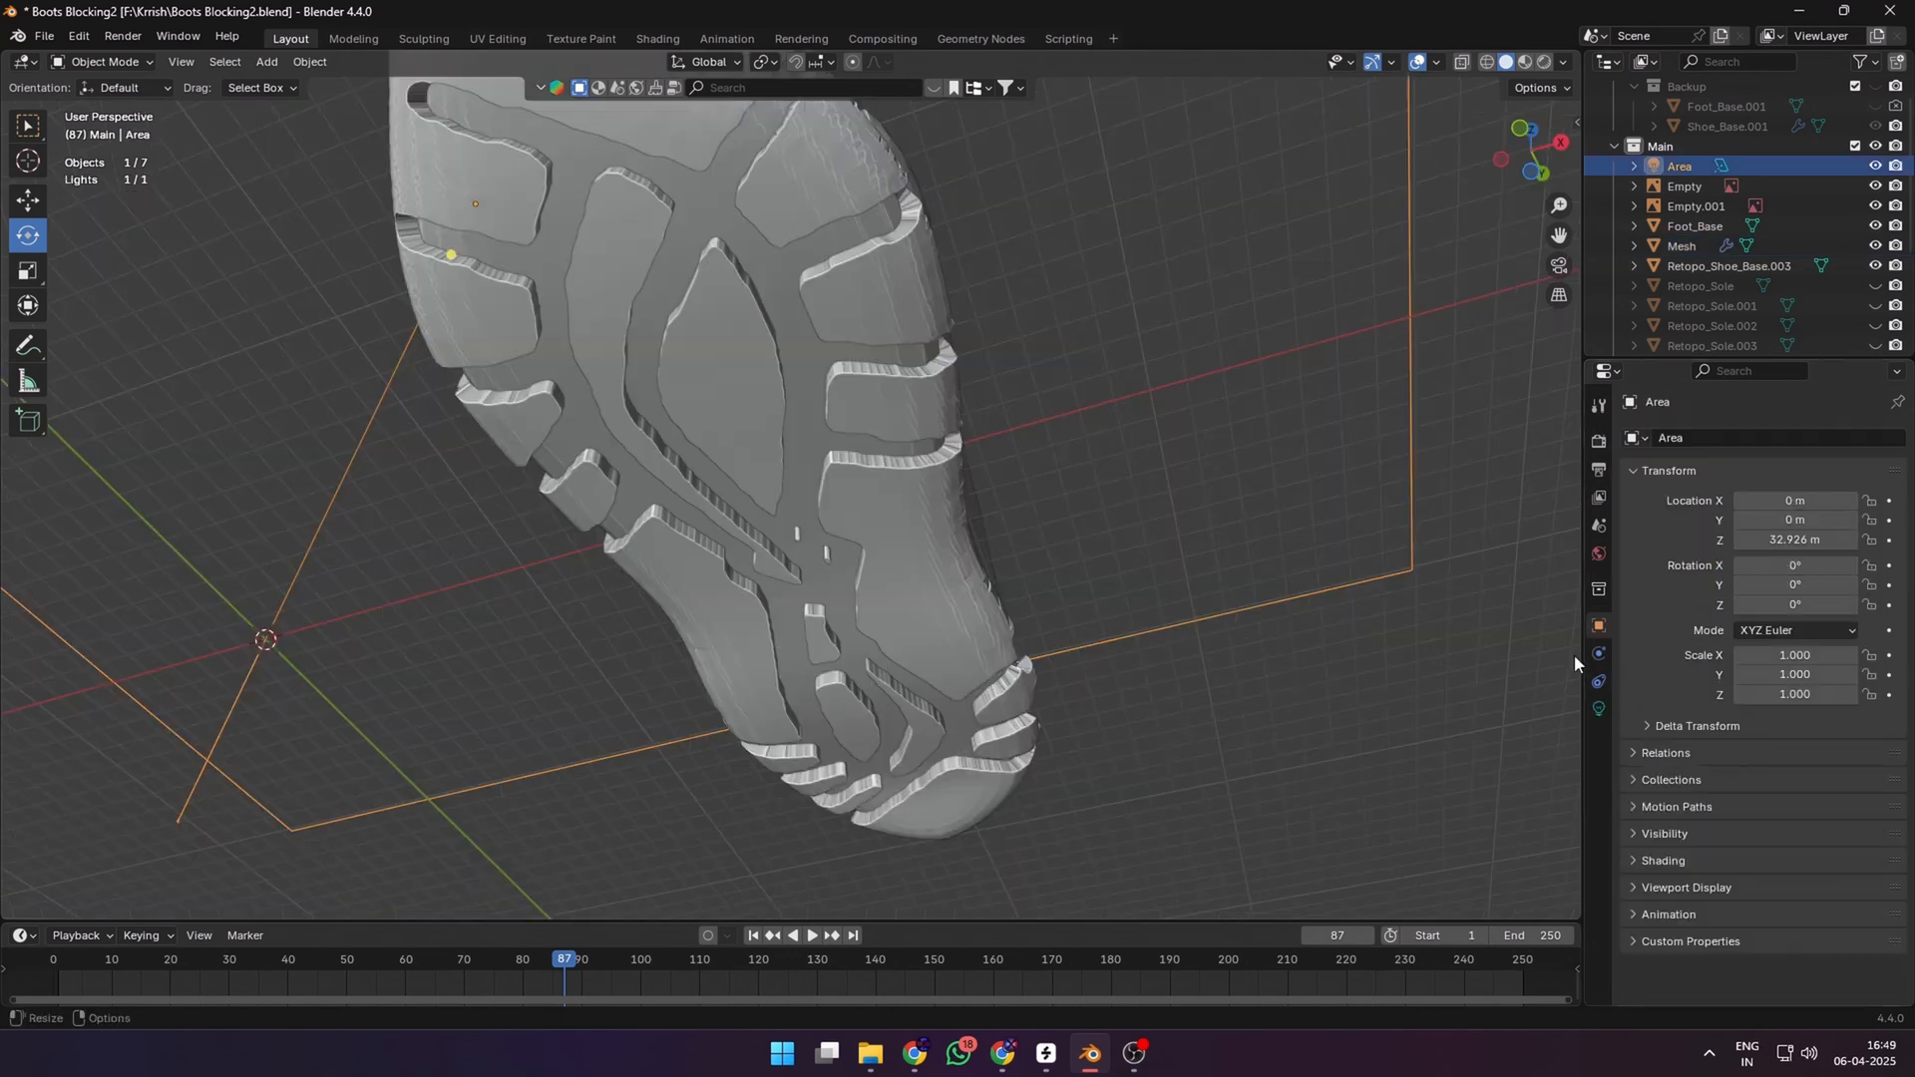
- Add a Smooth modifier with Repeat 30 to the extracted tread mesh
{"action": "left_click", "coordinate": [1682, 246]}
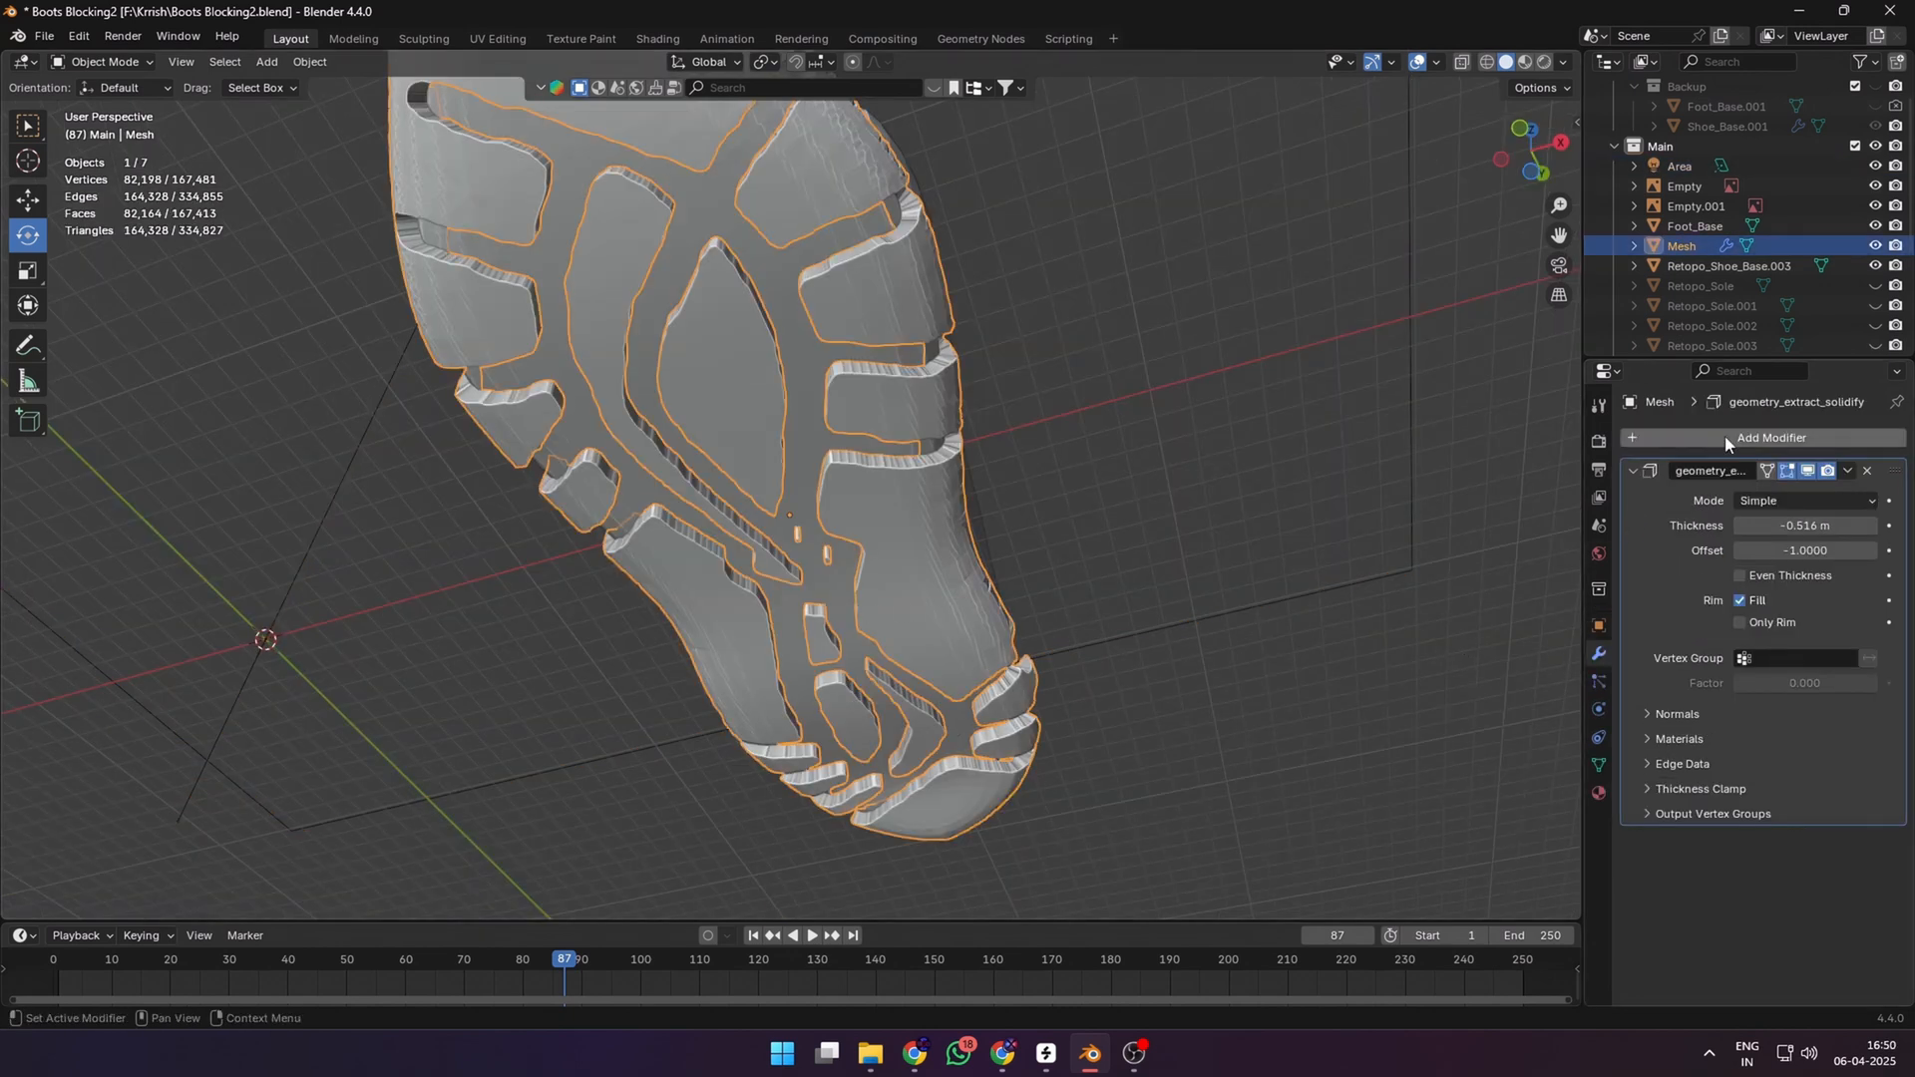
{"action": "left_click", "coordinate": [1772, 438]}
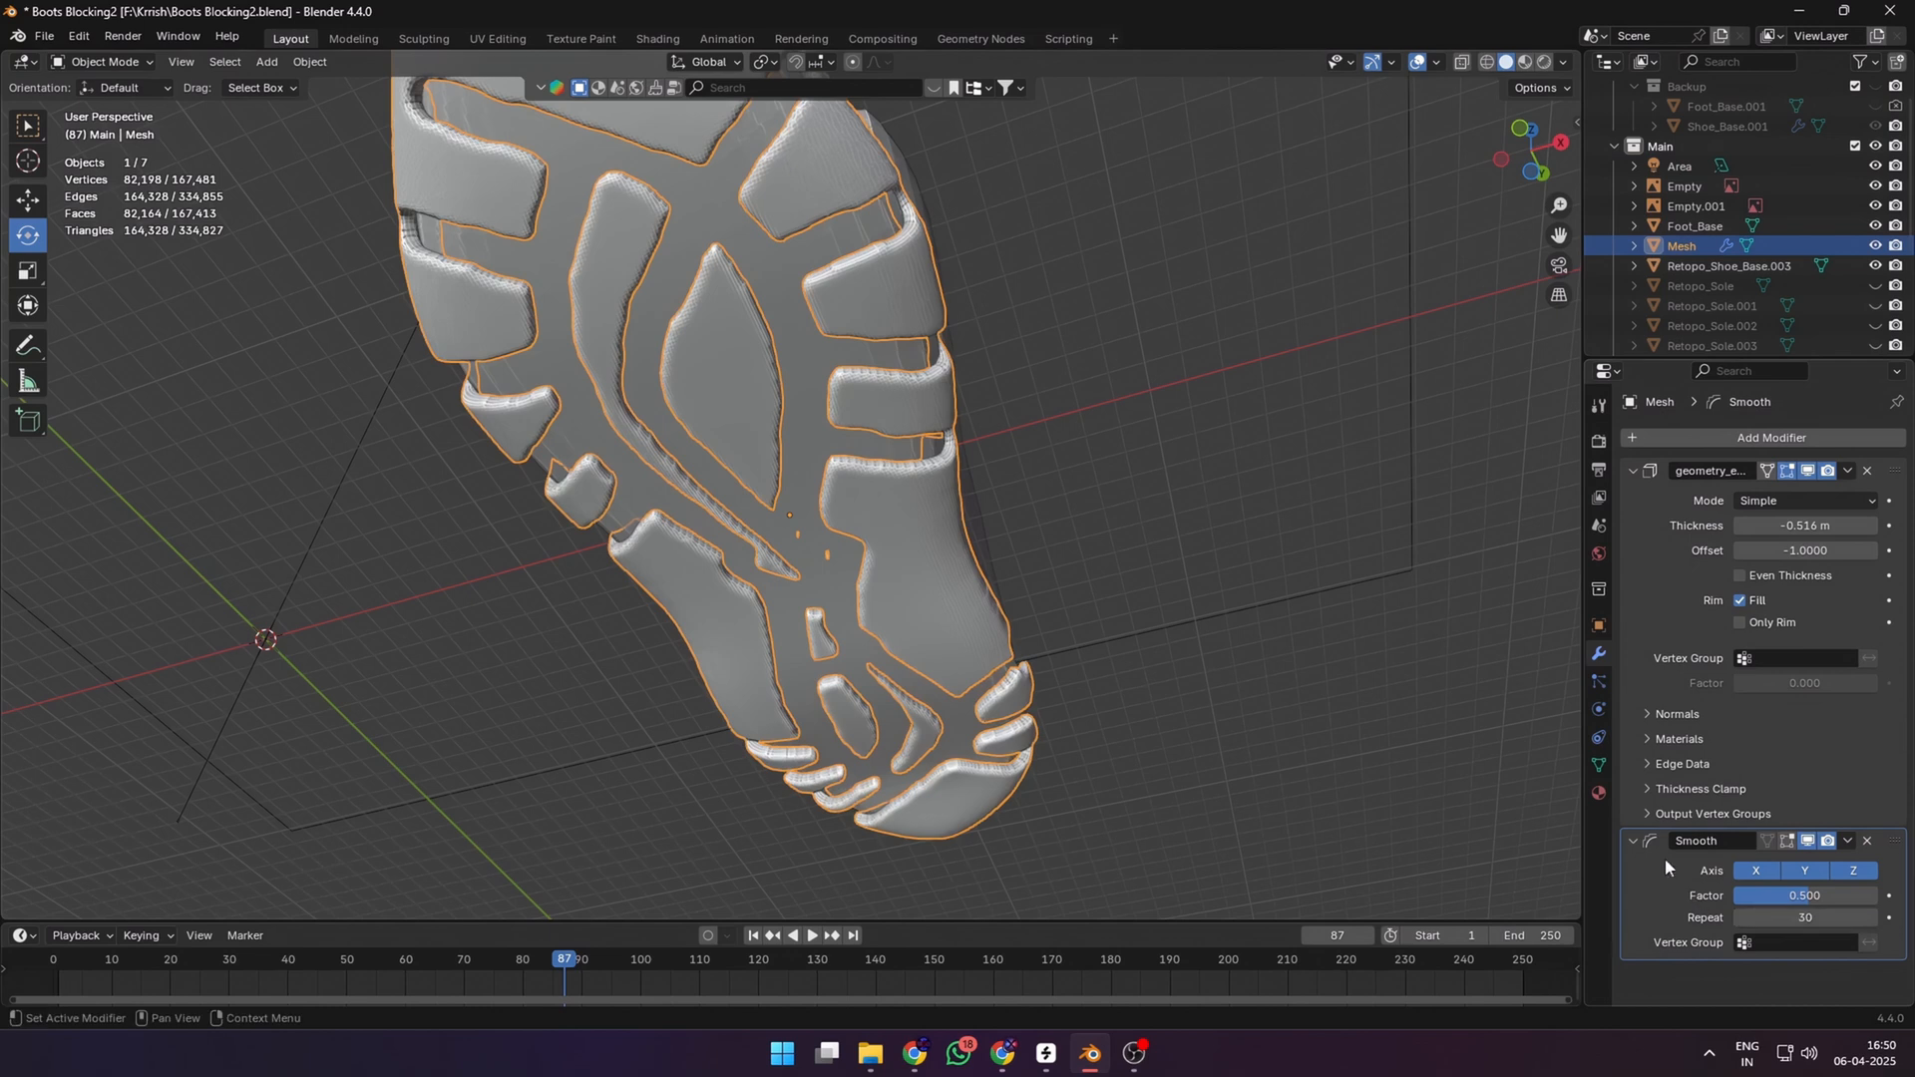
{"action": "right_click", "coordinate": [848, 568]}
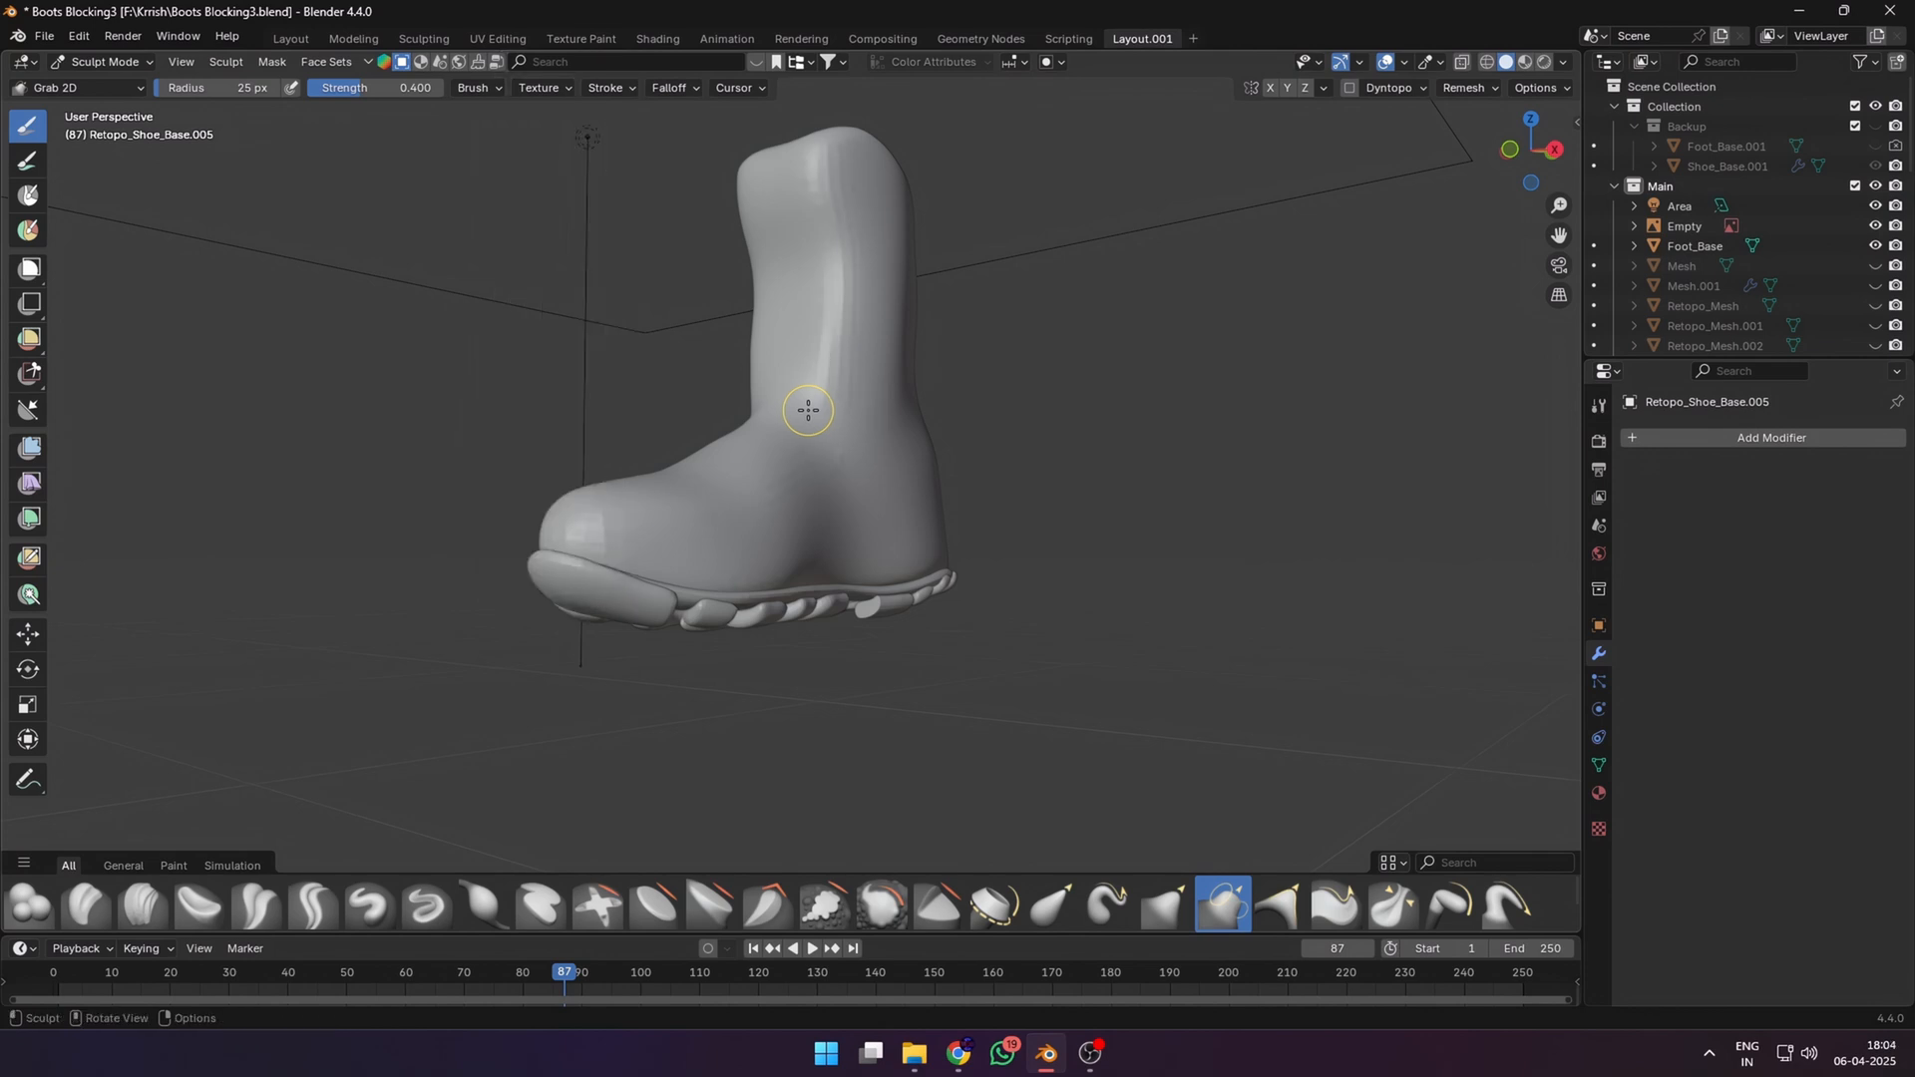
- In front view, paint mask bands over the boot's toe cap
{"action": "scroll", "scroll_direction": "down", "scroll_amount": 3}
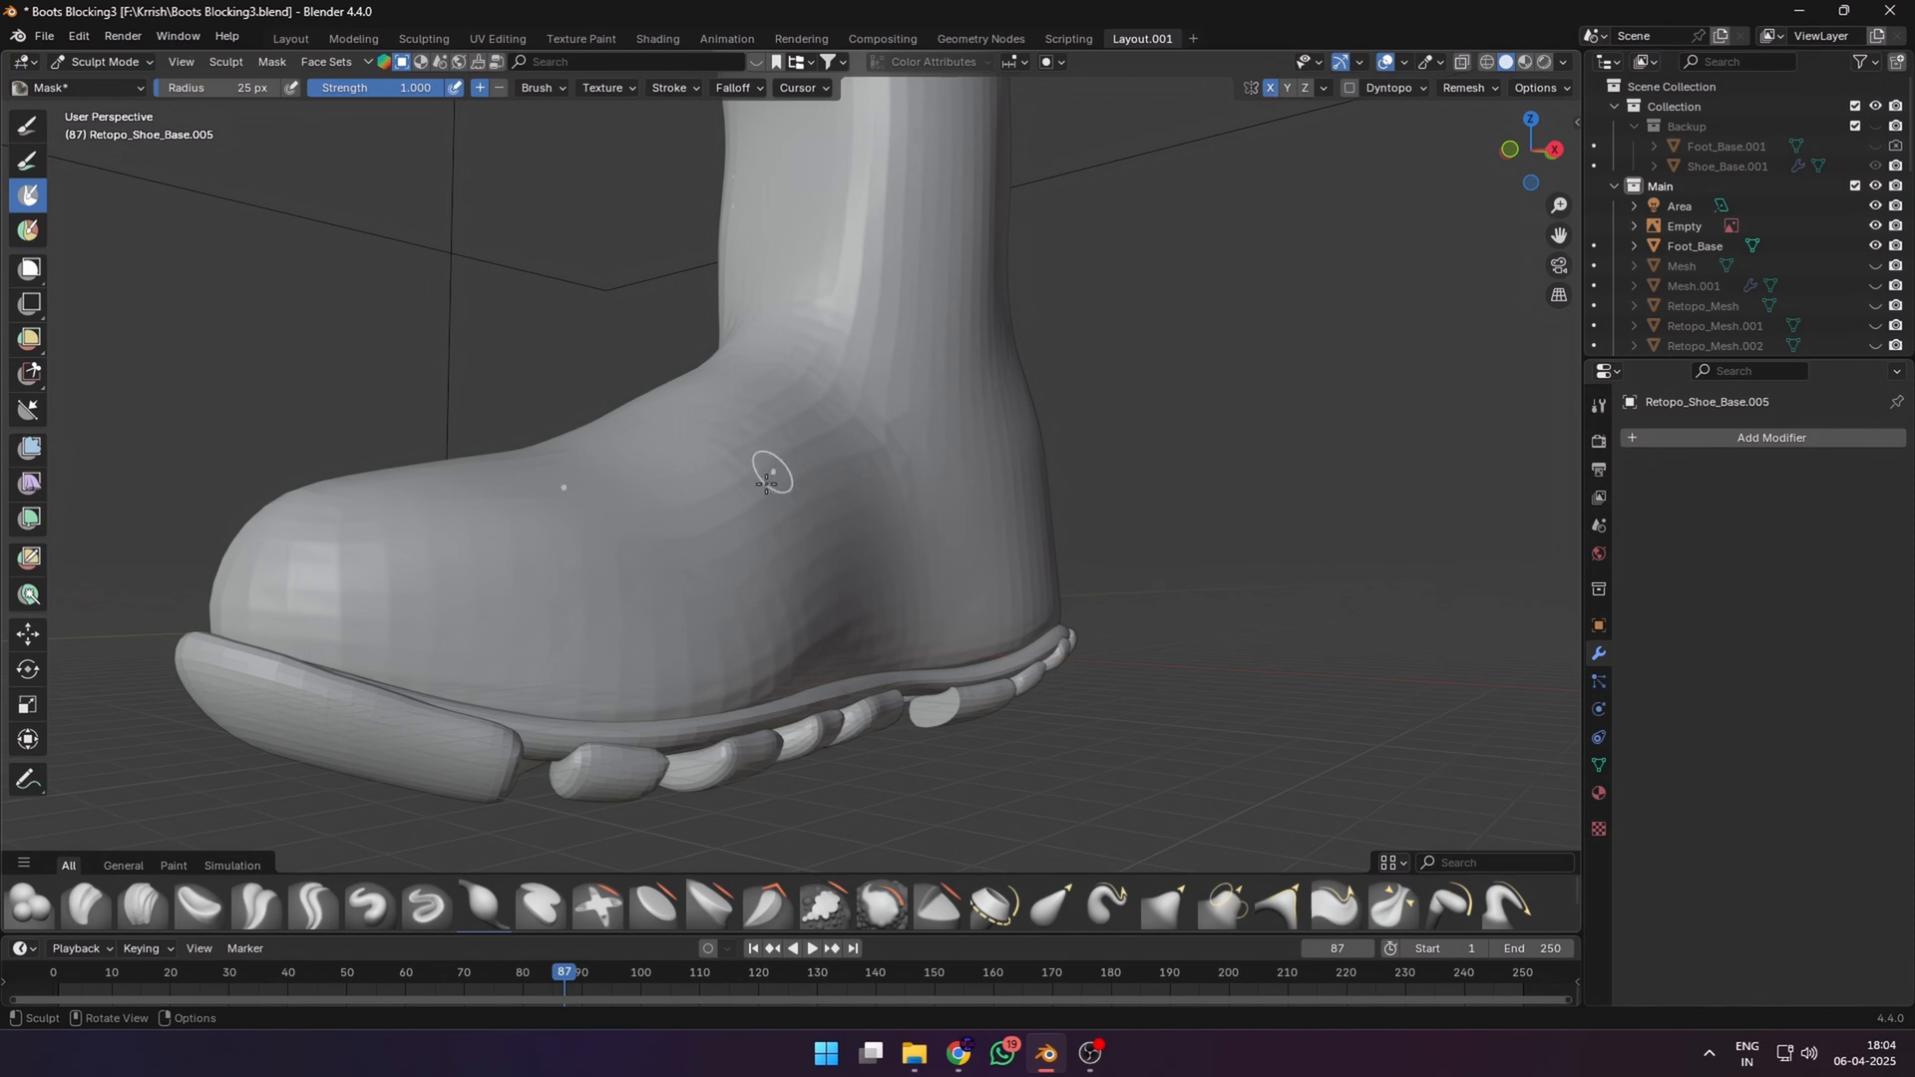
{"action": "key", "text": "KP_1"}
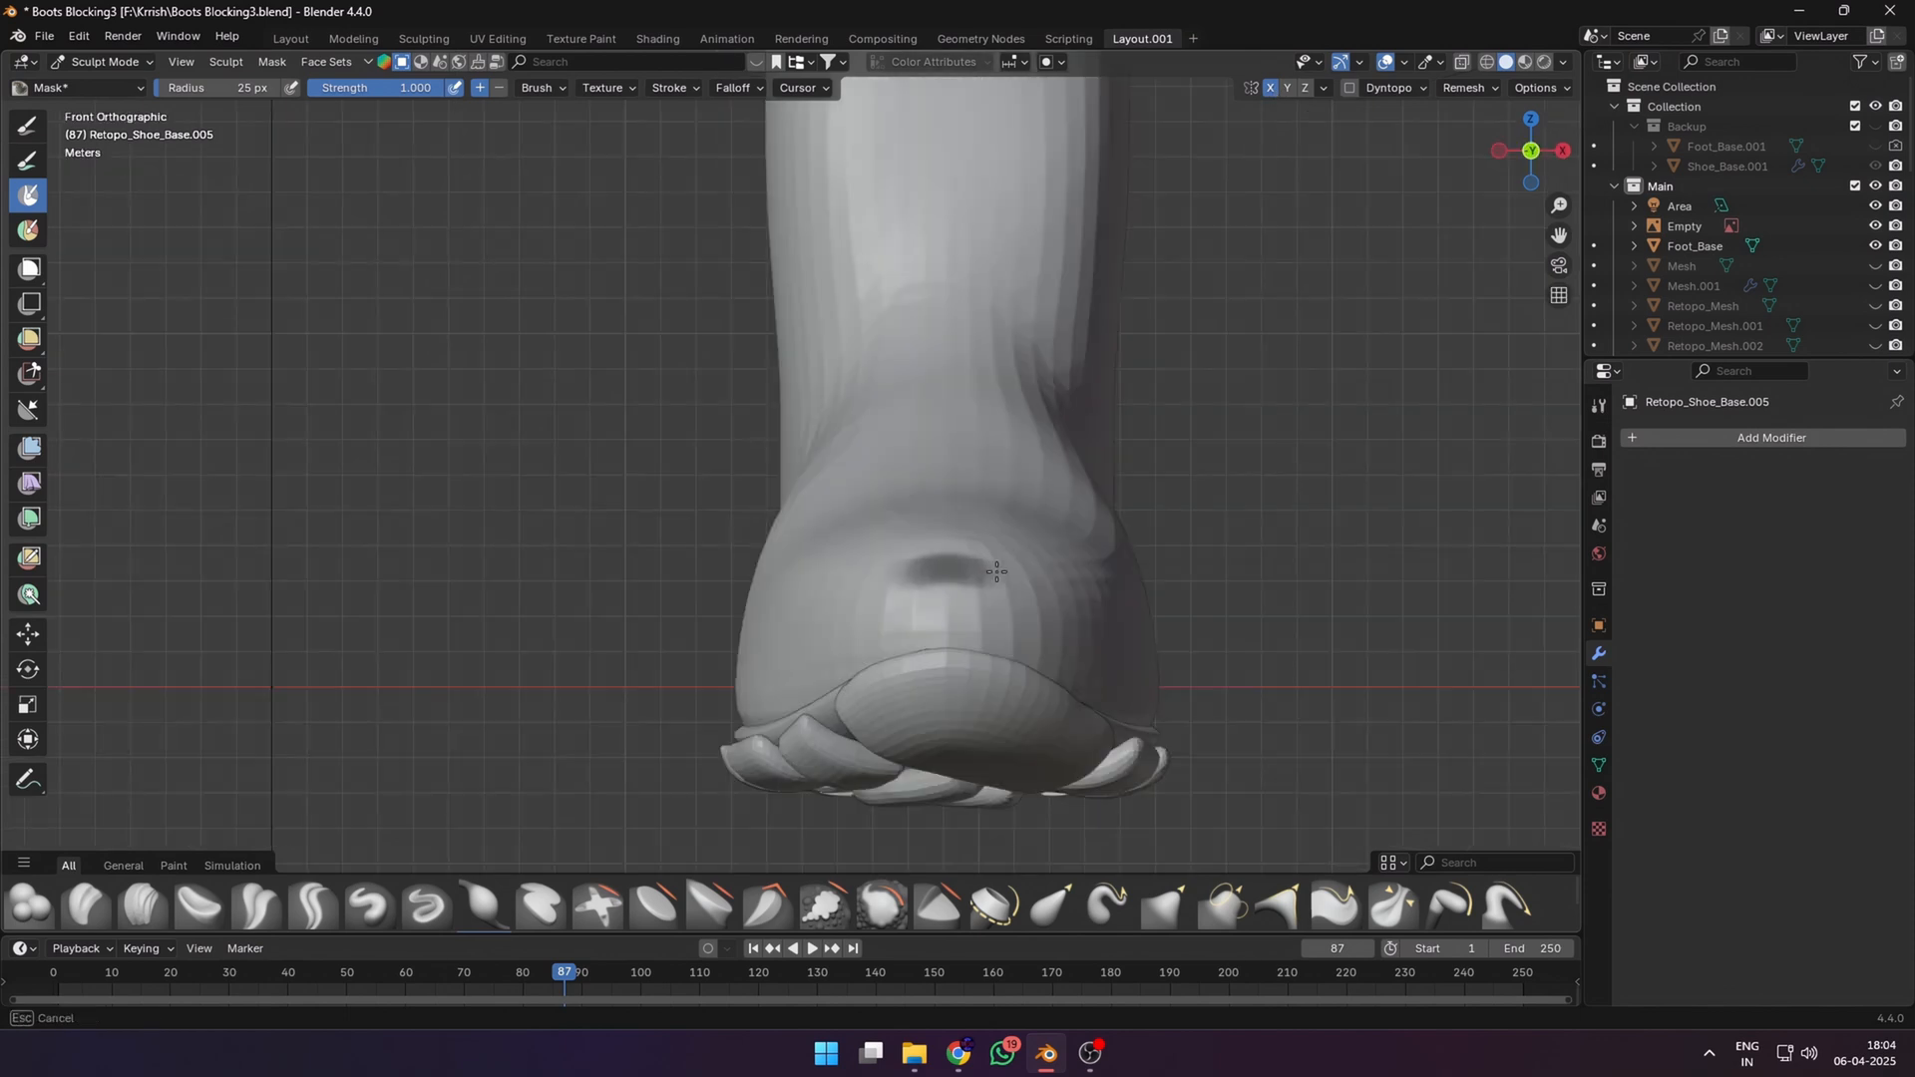
{"action": "left_click_drag", "start_coordinate": [941, 565], "coordinate": [1027, 561]}
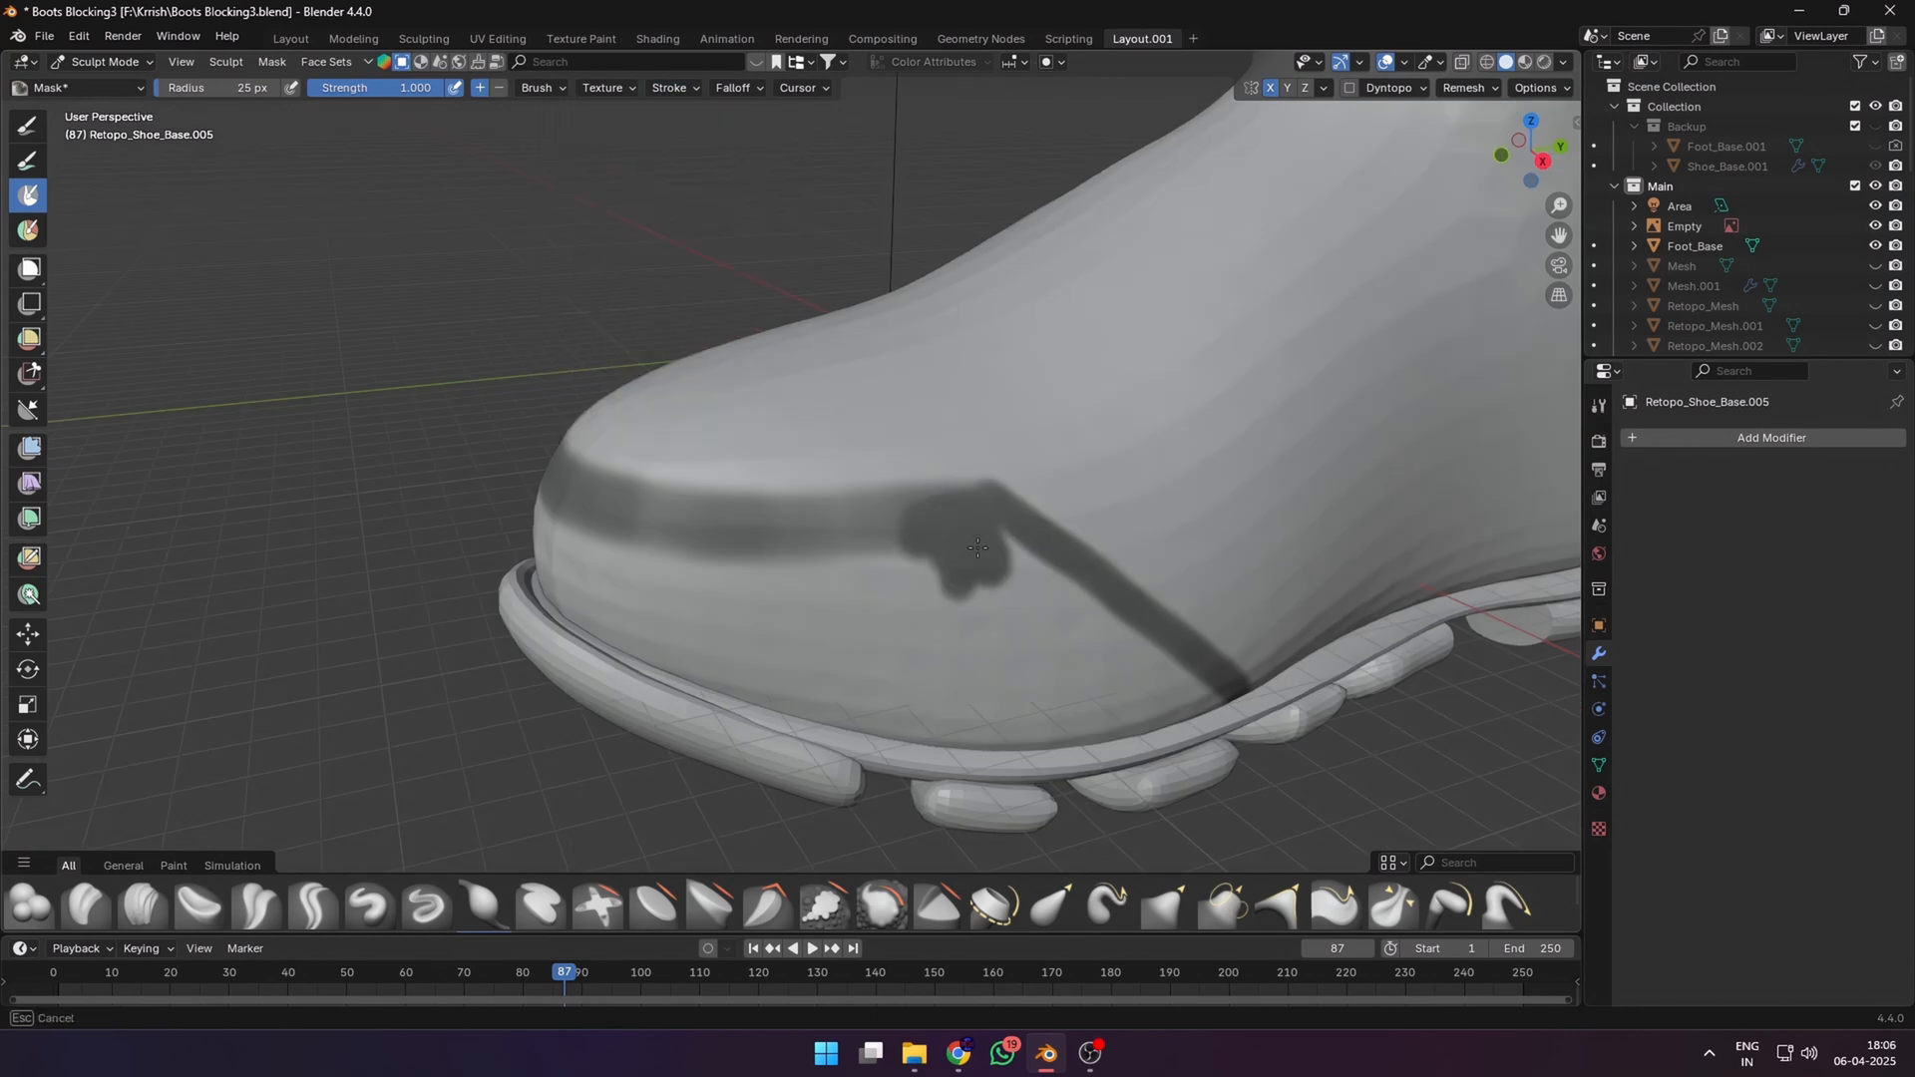
{"action": "left_click_drag", "start_coordinate": [977, 546], "coordinate": [1124, 624]}
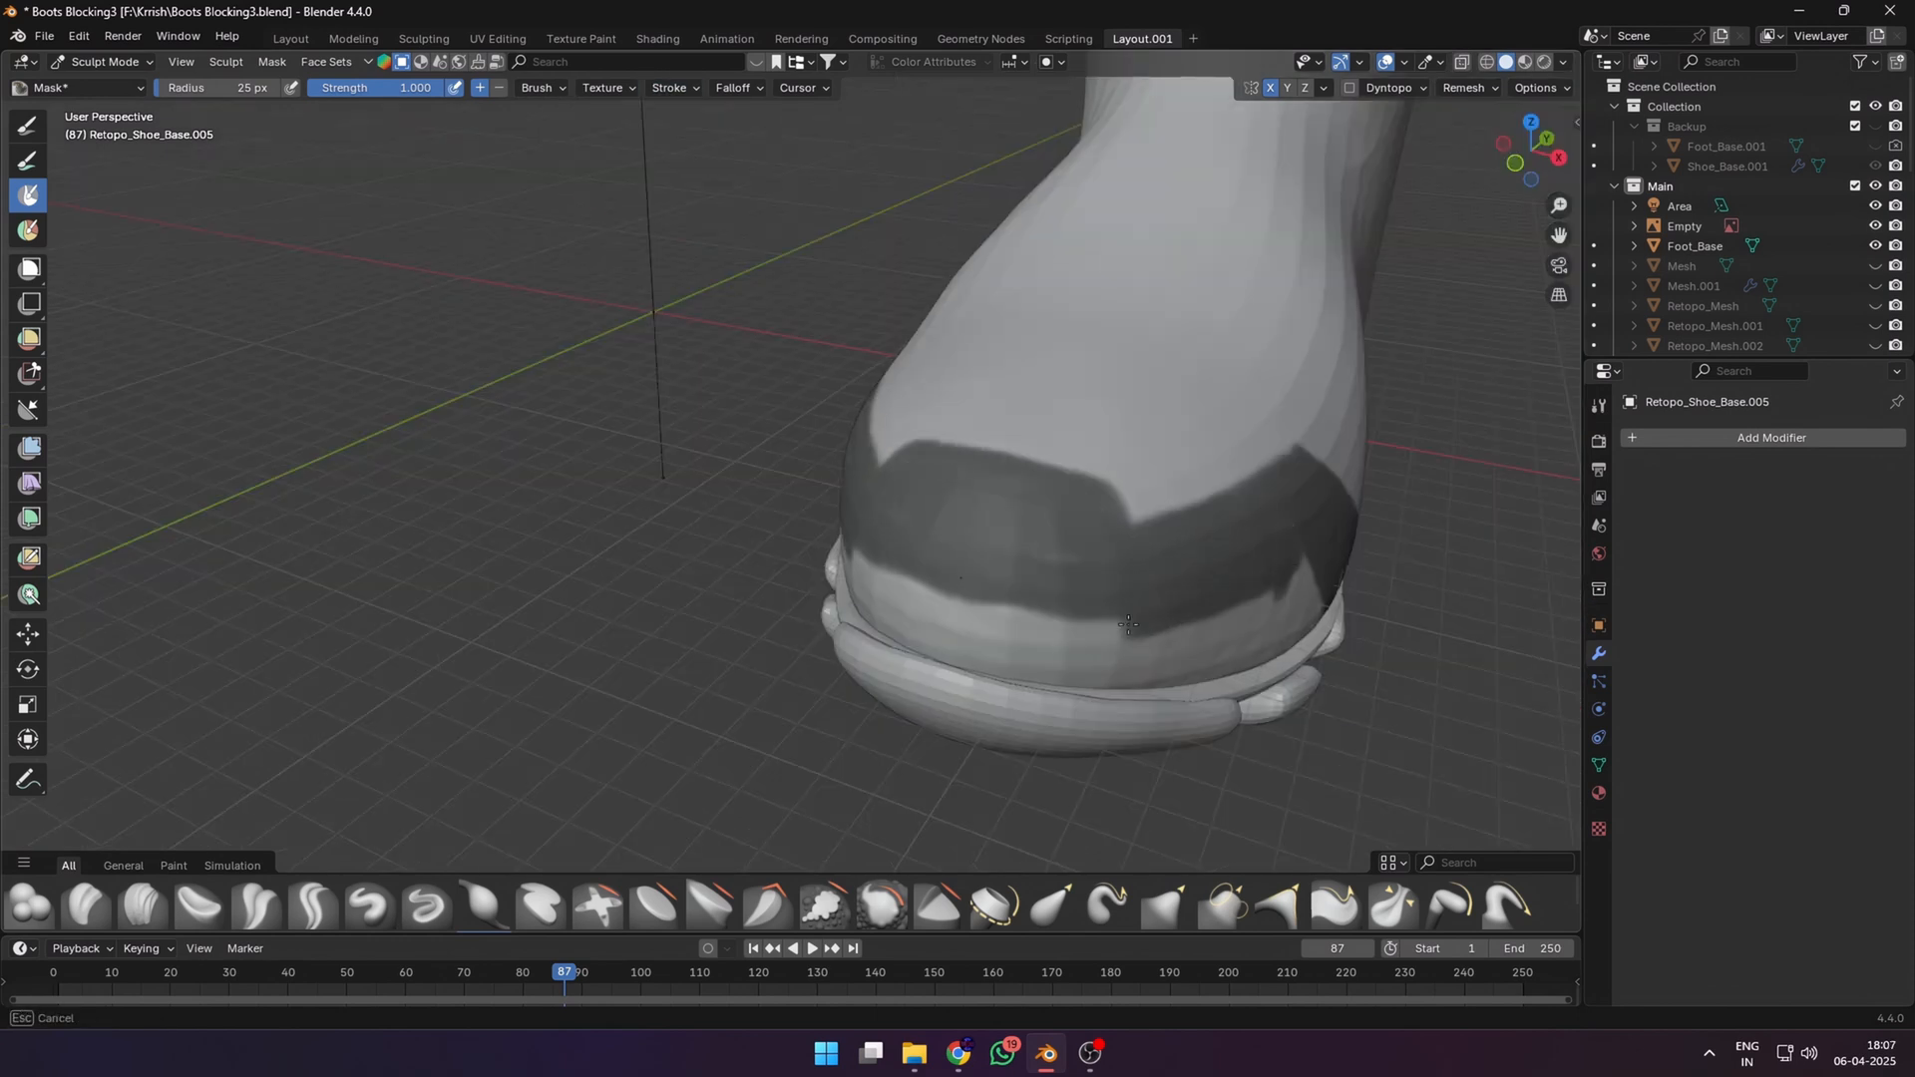
{"action": "left_click_drag", "start_coordinate": [1124, 622], "coordinate": [1087, 526]}
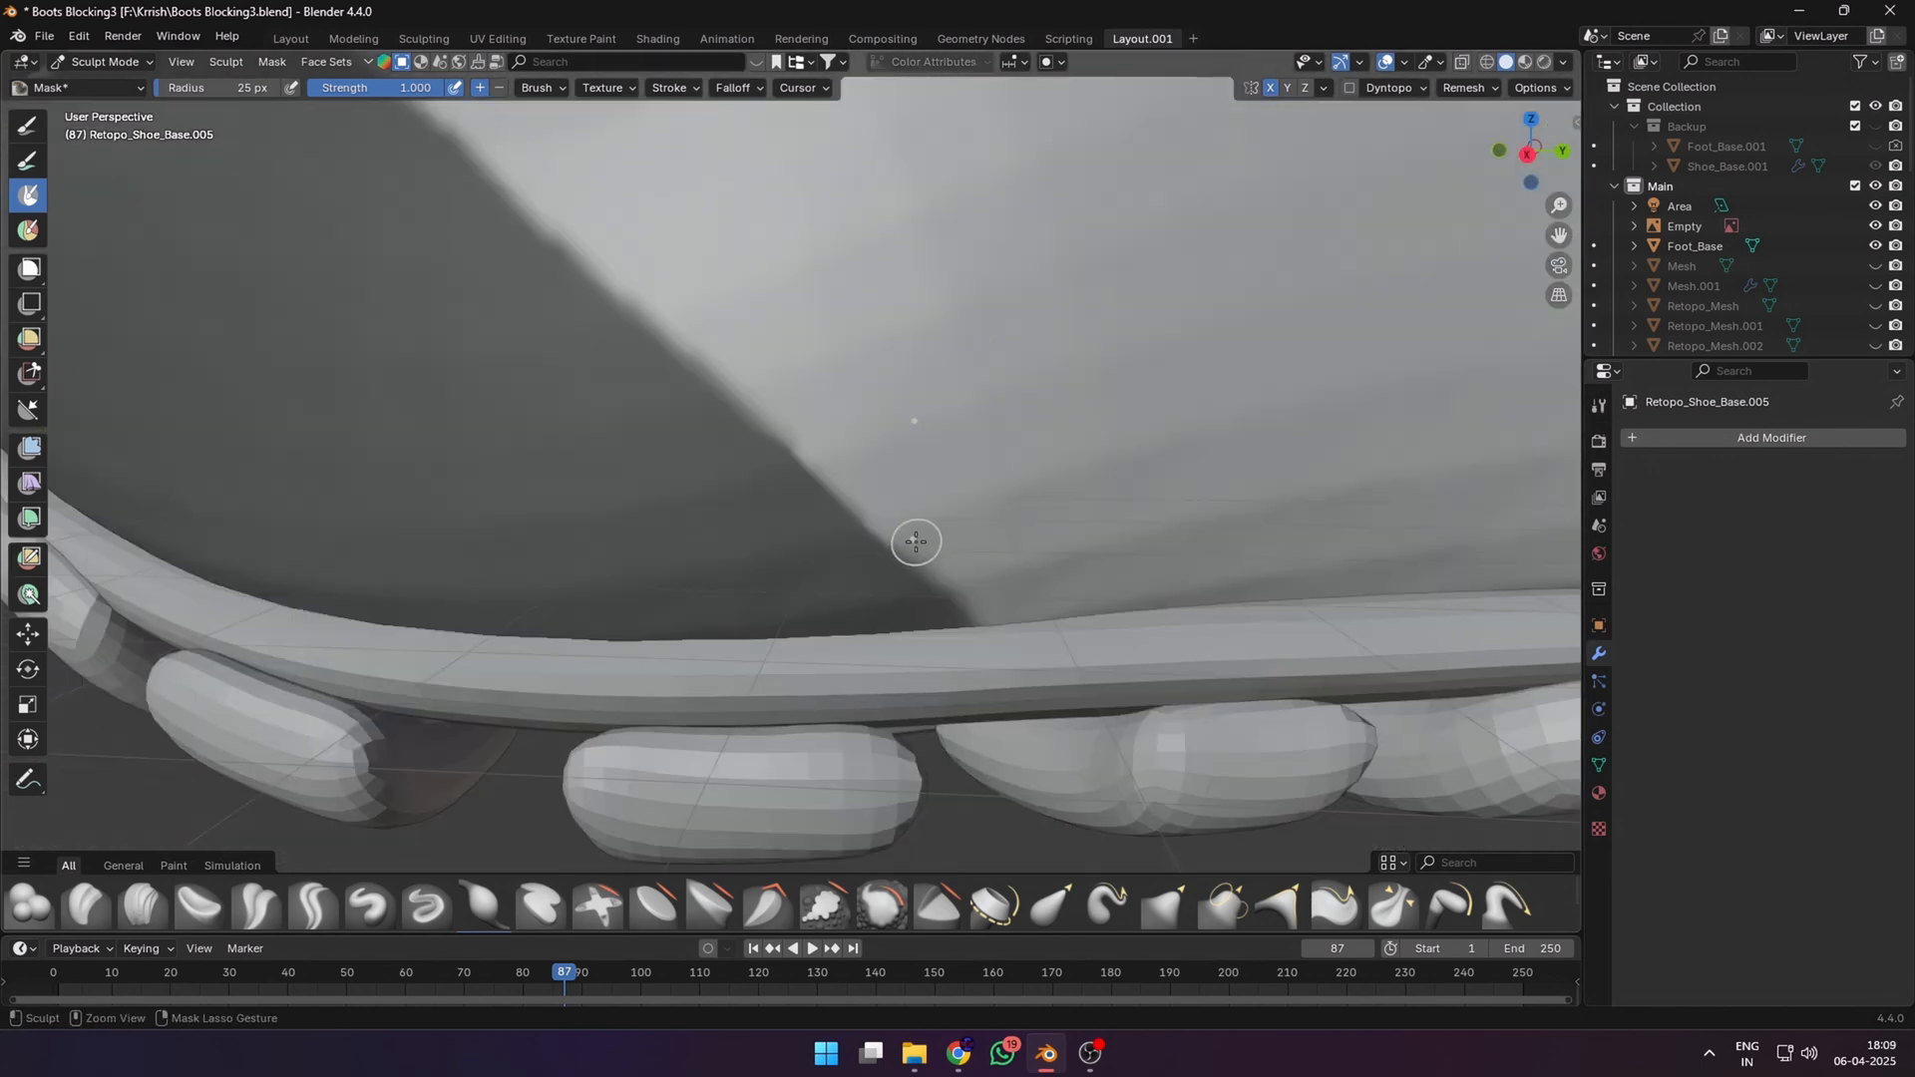
- Use Mask Extract to create a solid toe-cap panel from the paint mask
{"action": "left_click", "coordinate": [265, 62]}
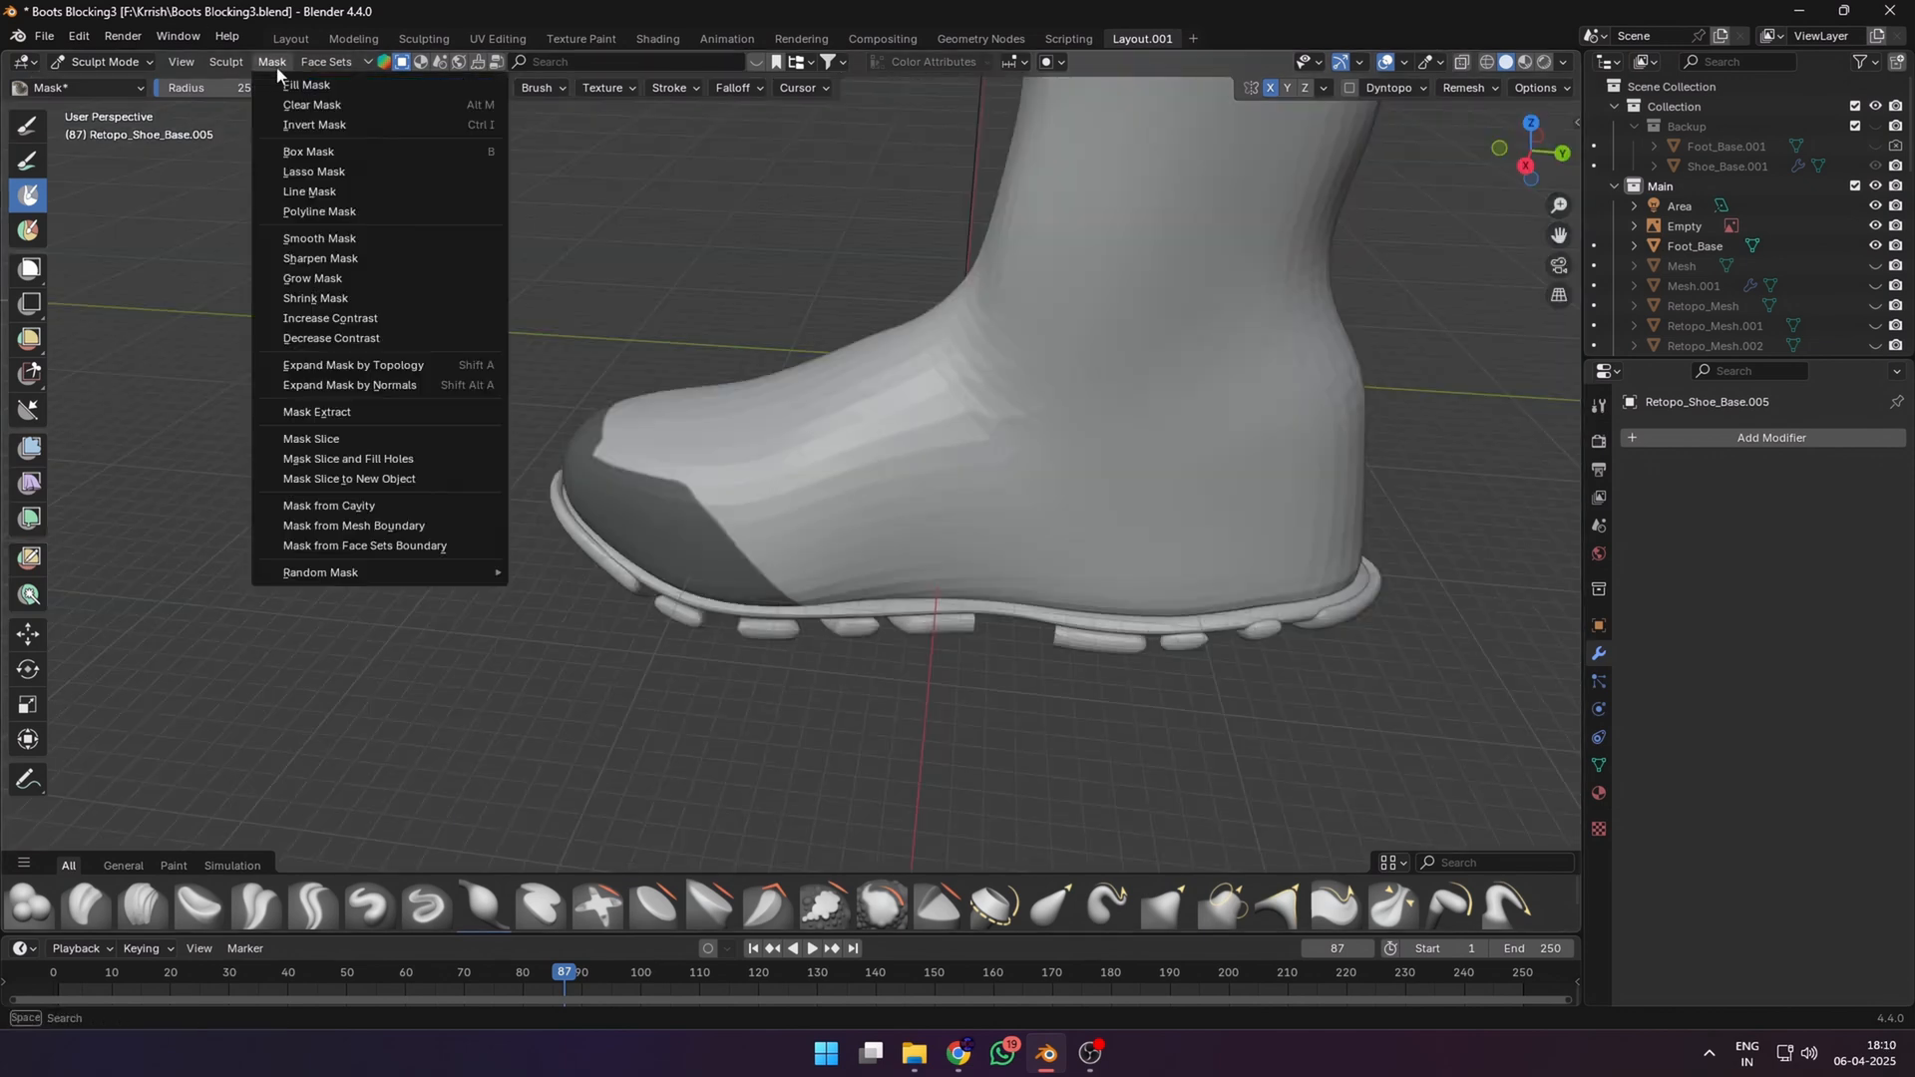
{"action": "left_click", "coordinate": [316, 412]}
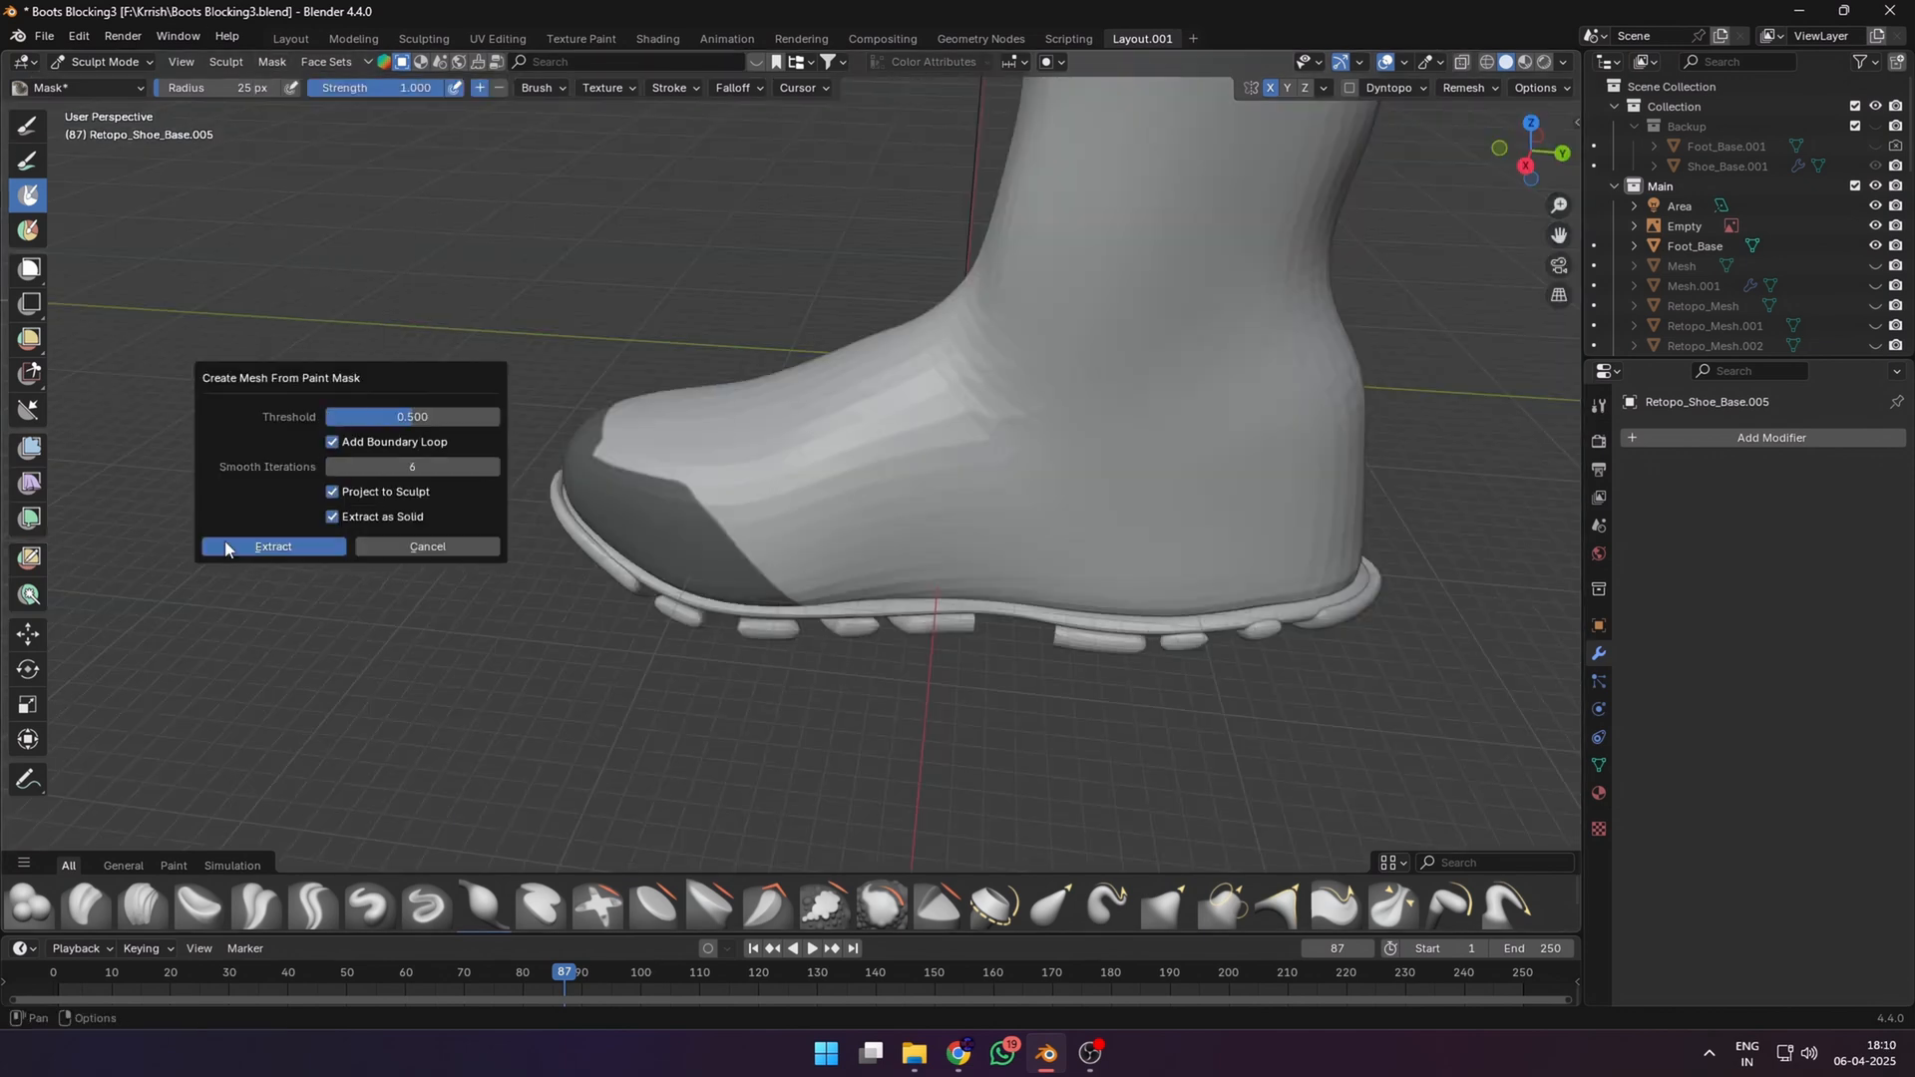
{"action": "left_click", "coordinate": [272, 547]}
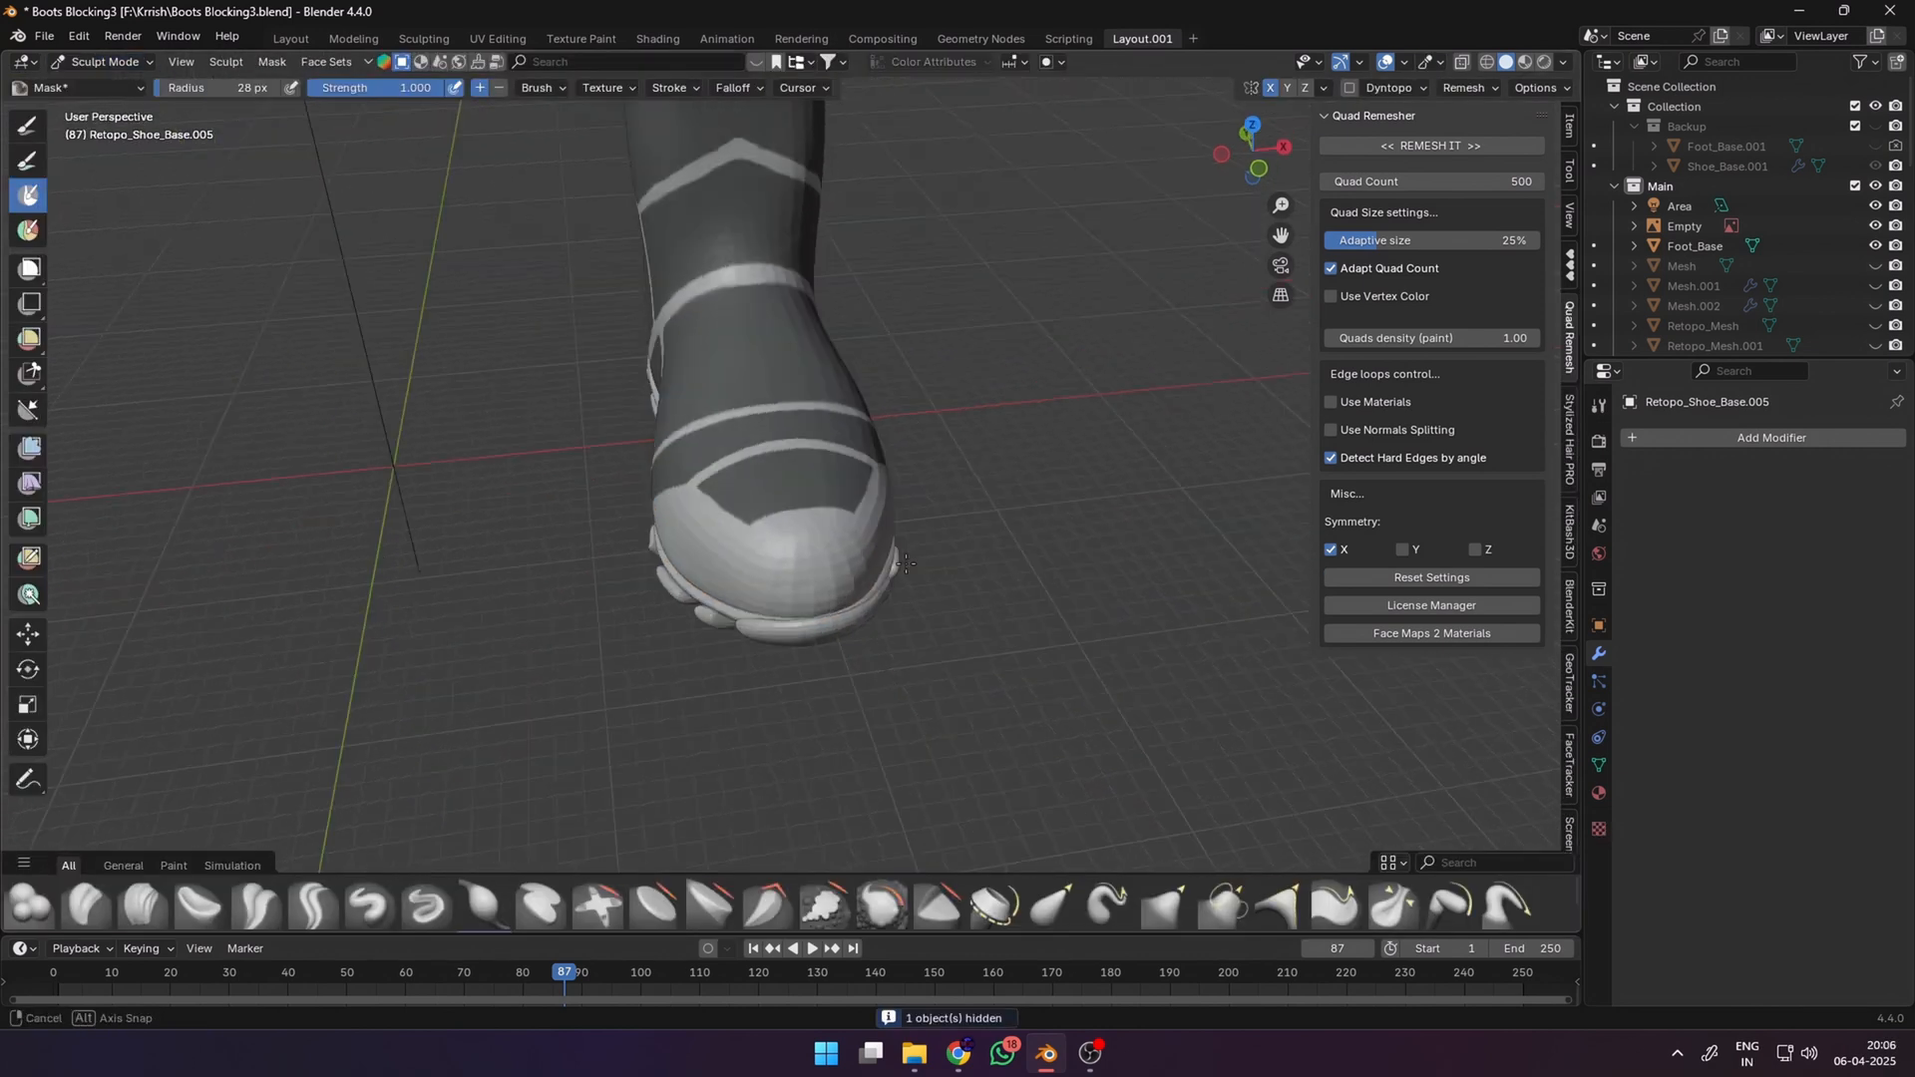
- Extract the masked upper bands and set Solidify thickness to -0.006 m
{"action": "key", "text": "Tab"}
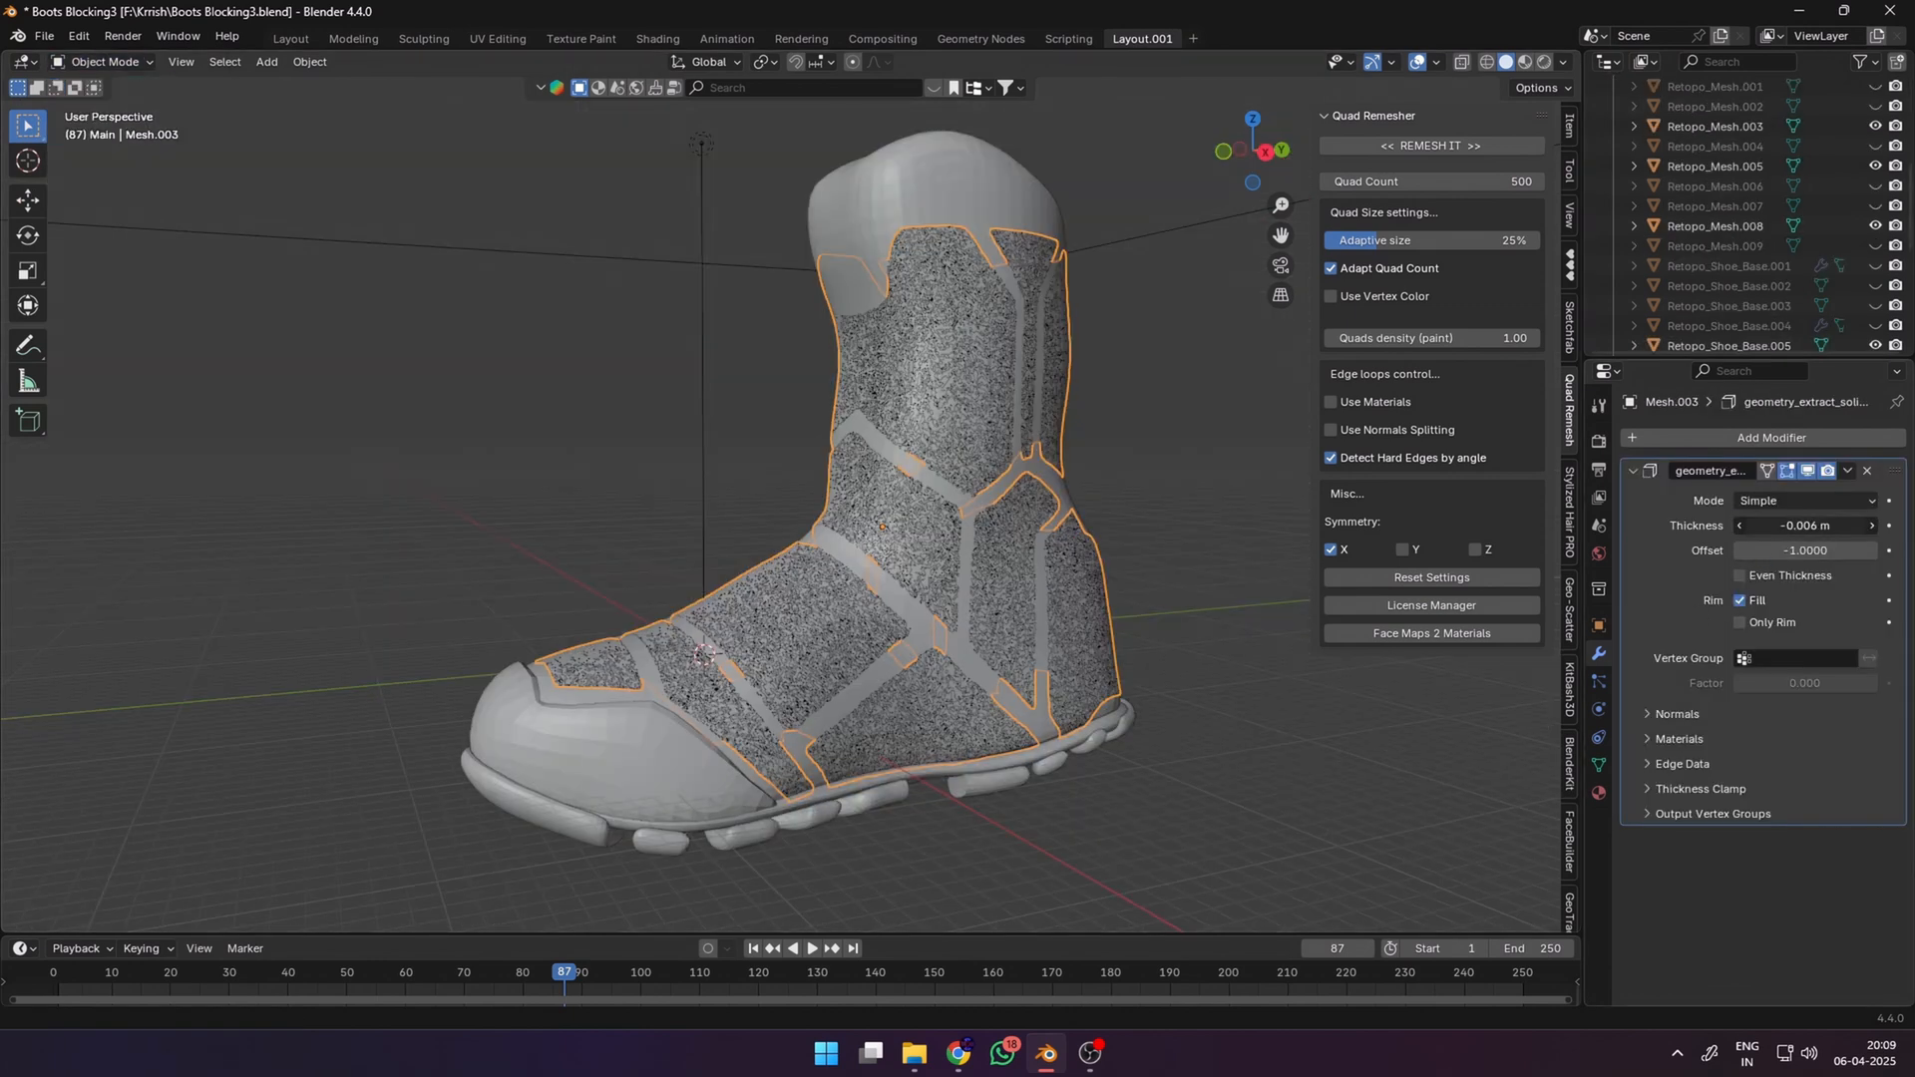
{"action": "left_click_drag", "start_coordinate": [1805, 526], "coordinate": [1734, 525]}
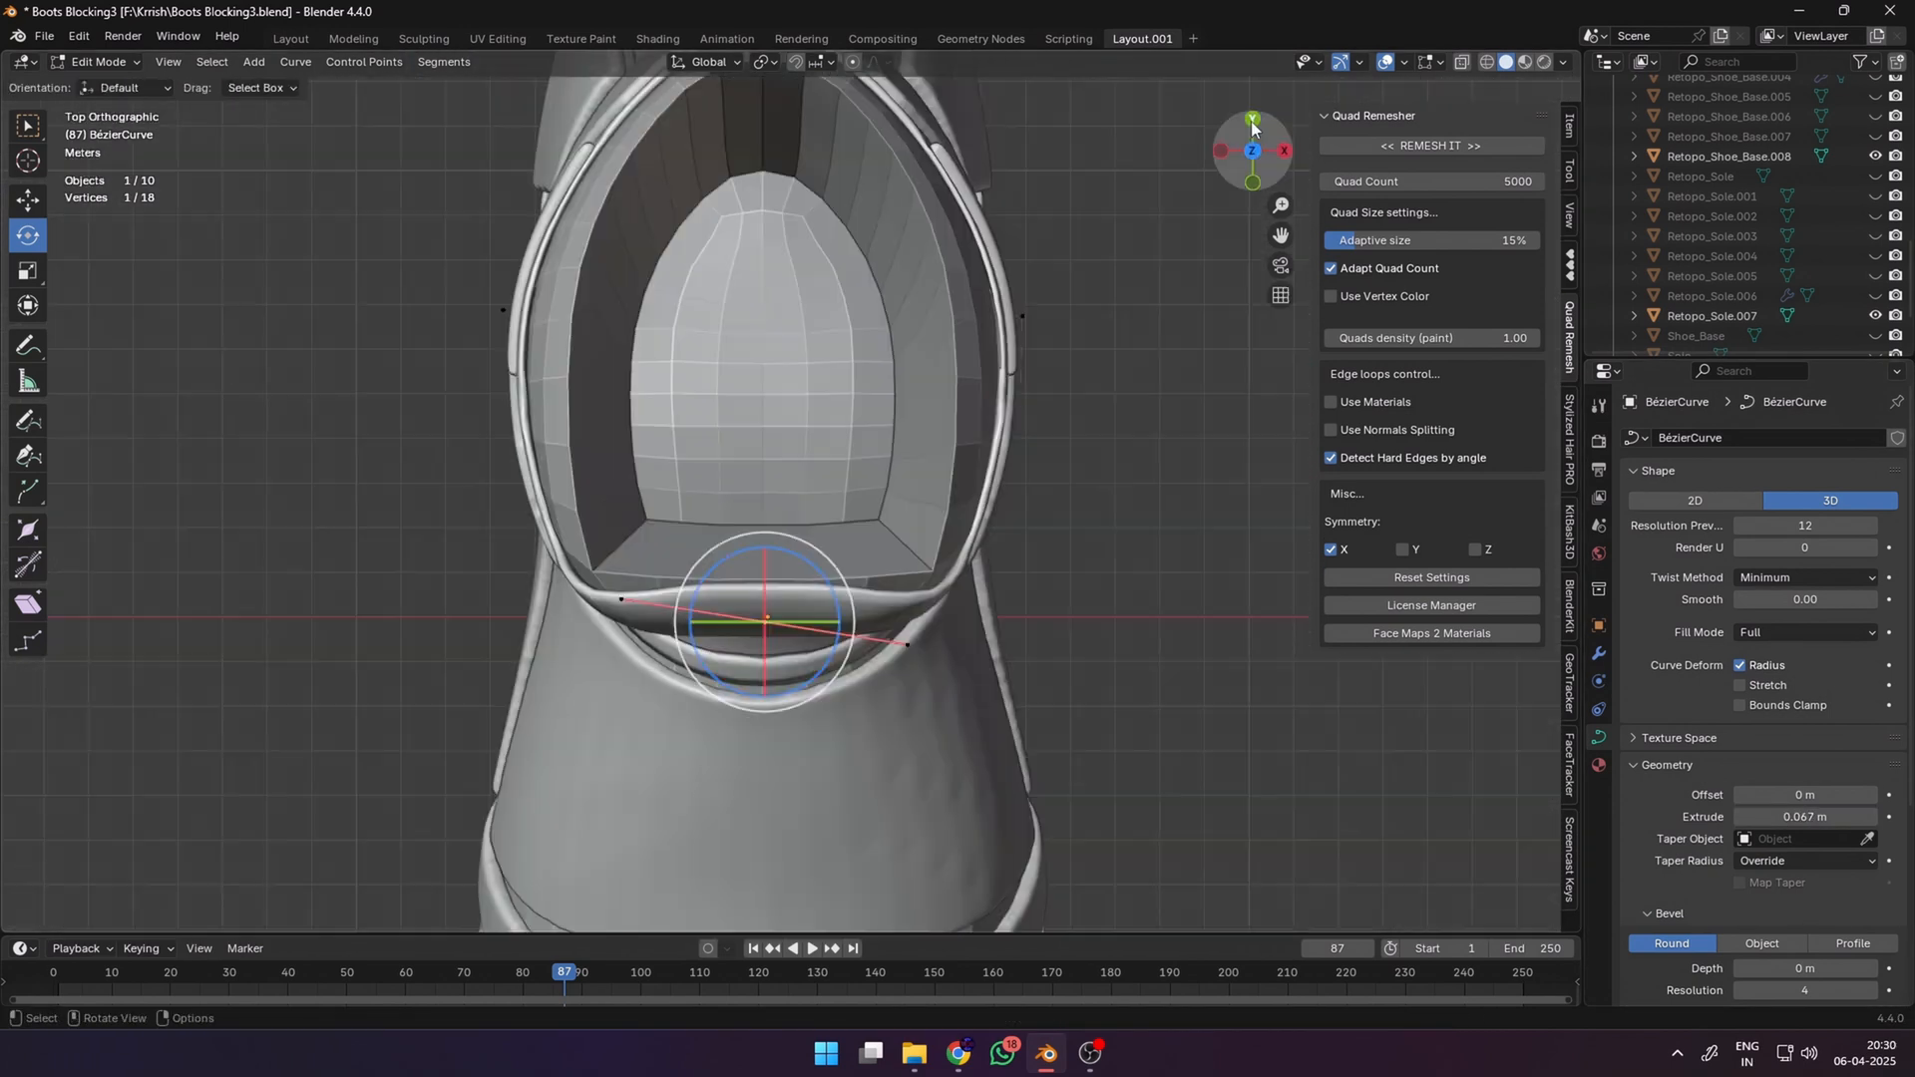
- In a new file, scale the default cube to fit the buckle reference image
{"action": "left_click", "coordinate": [1430, 146]}
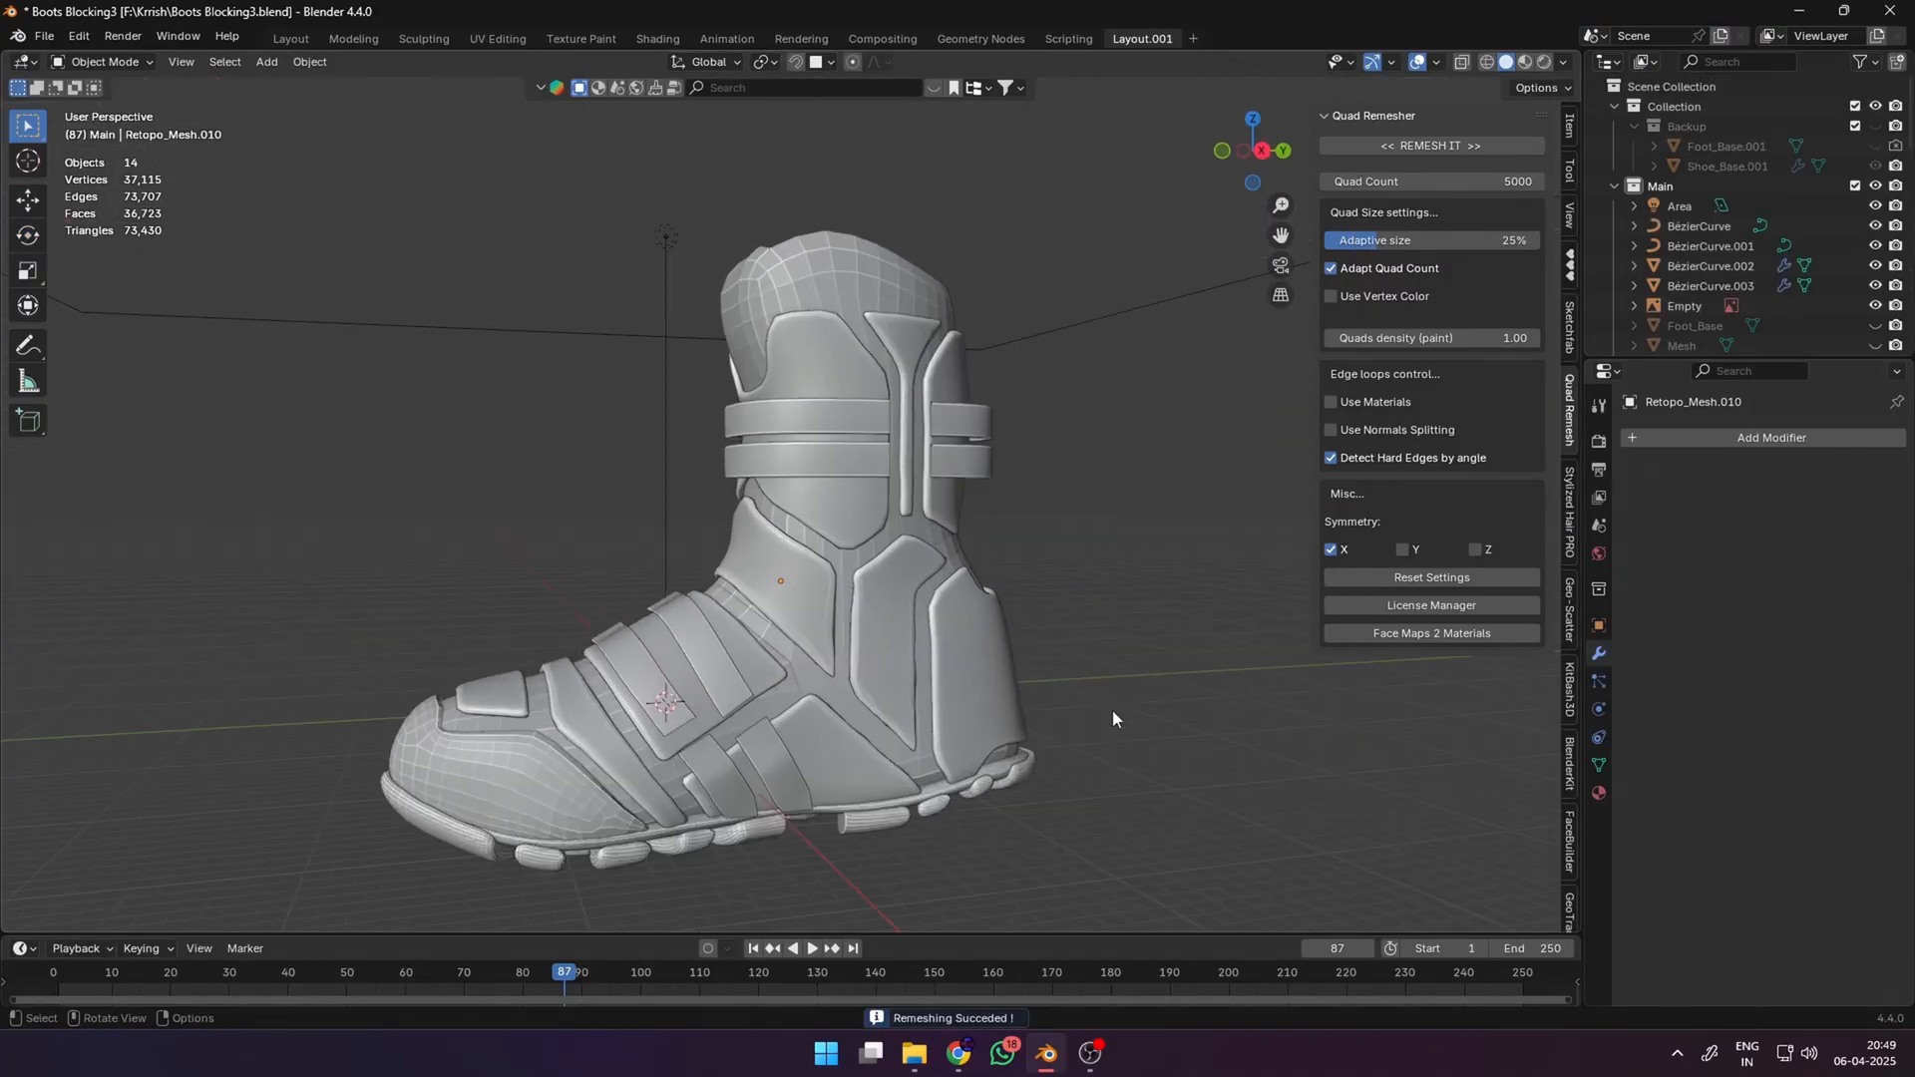
{"action": "key", "text": "Tab"}
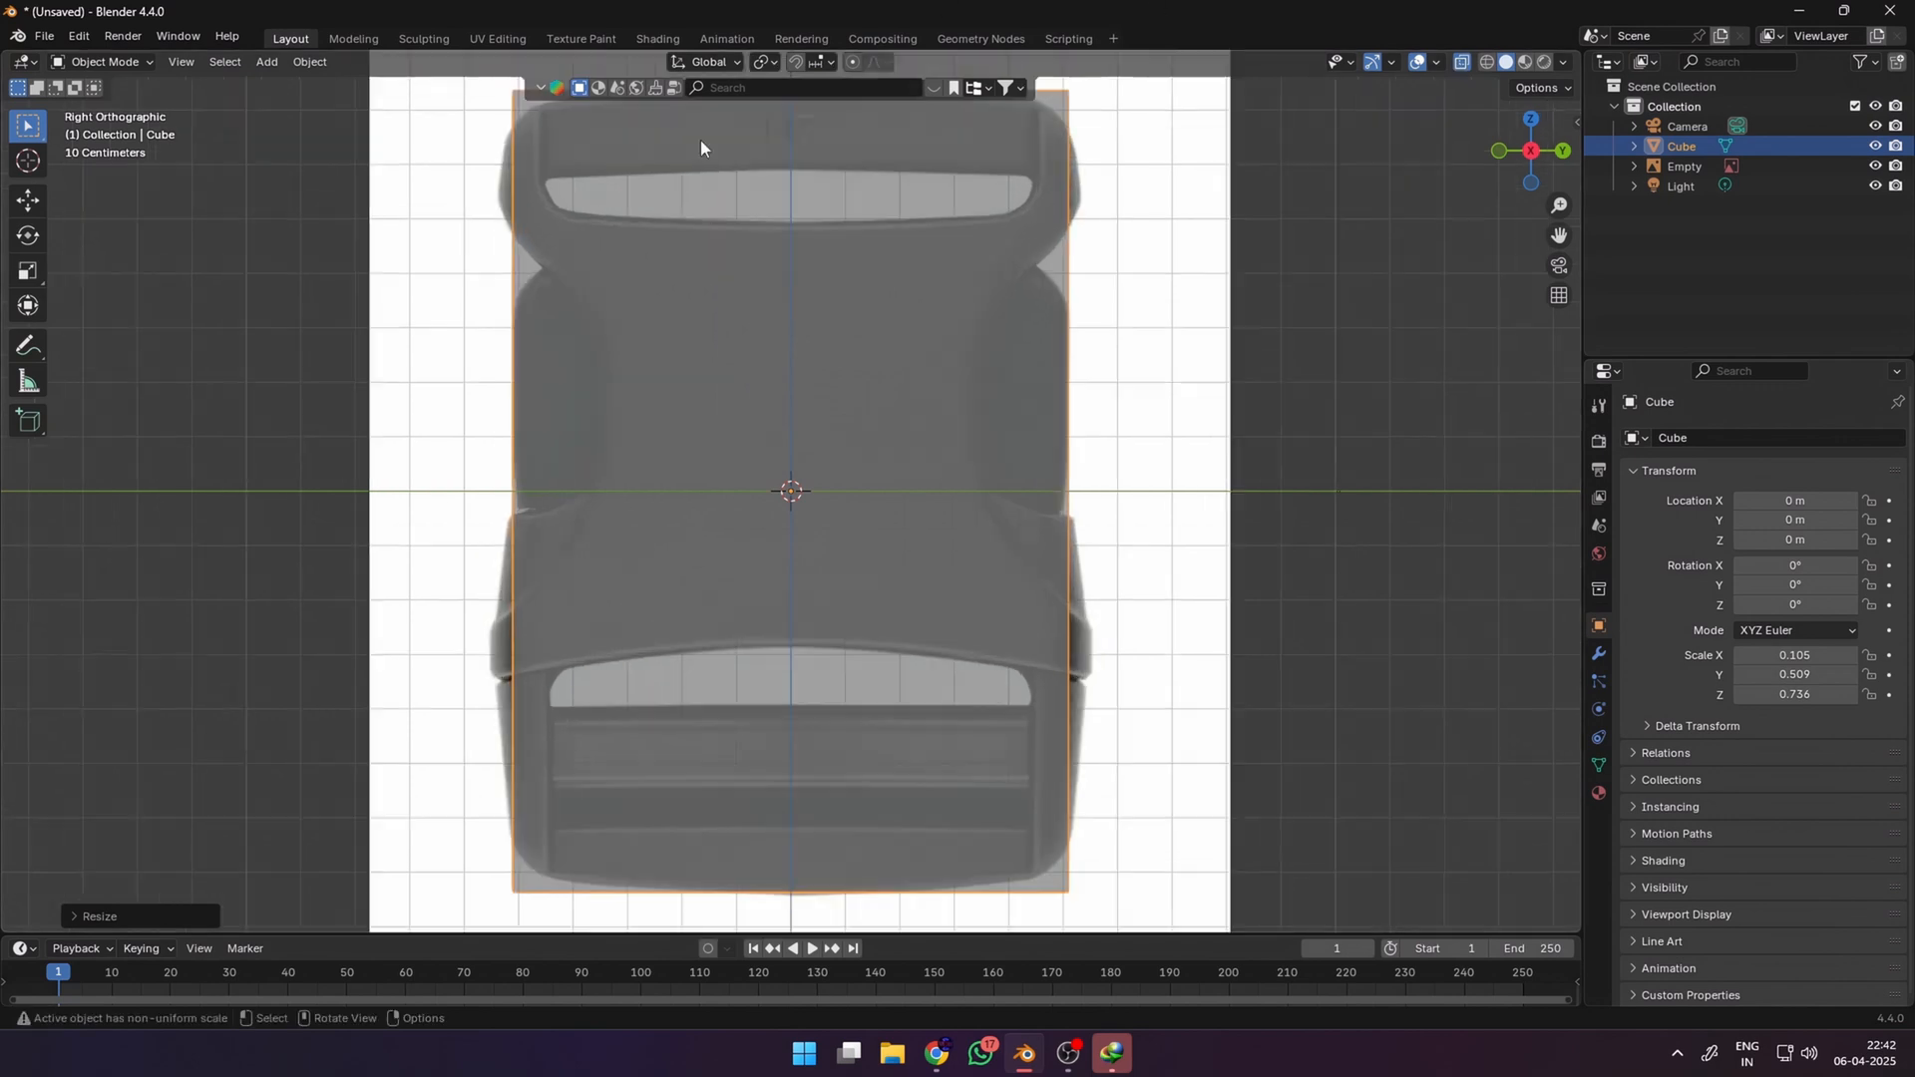
{"action": "key", "text": "Tab"}
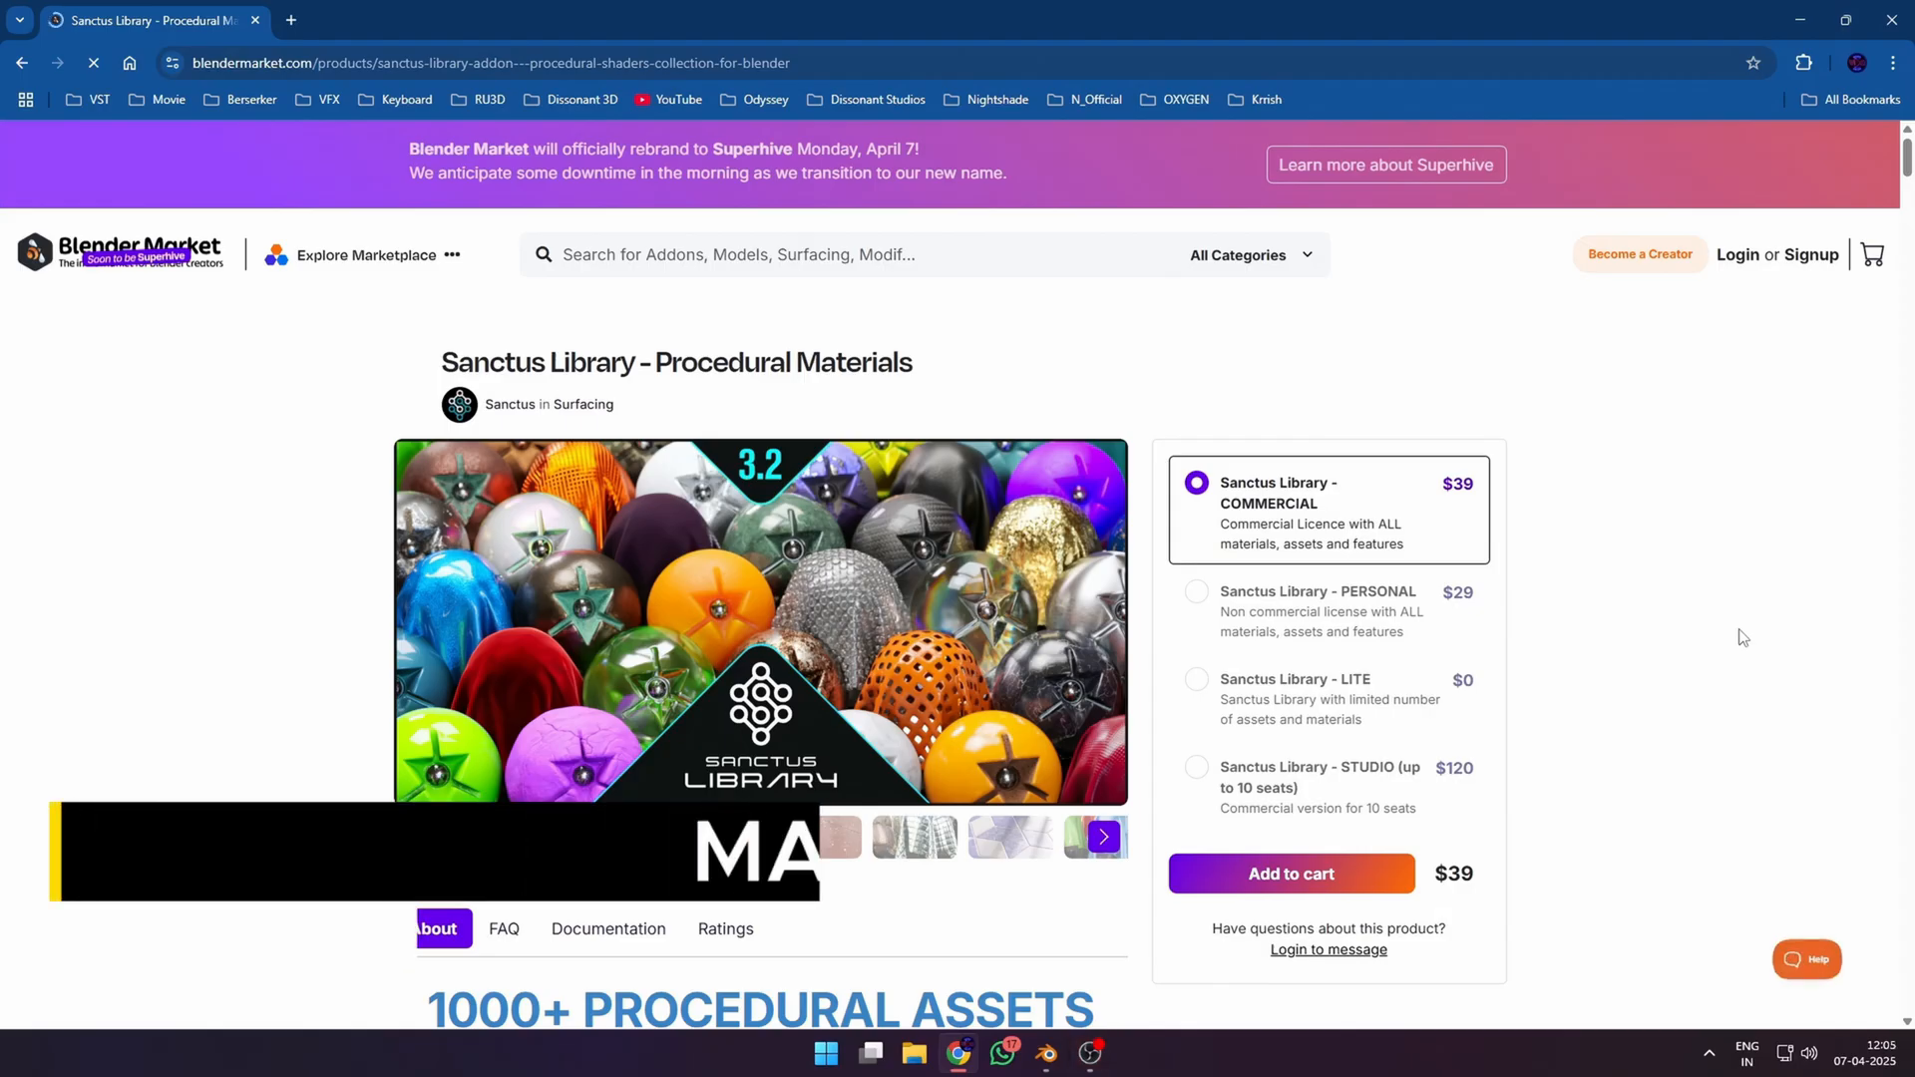
- Pick the Sanctus Library - LITE ($0) license on the product page and add it to the cart
{"action": "scroll", "scroll_direction": "down", "scroll_amount": 3}
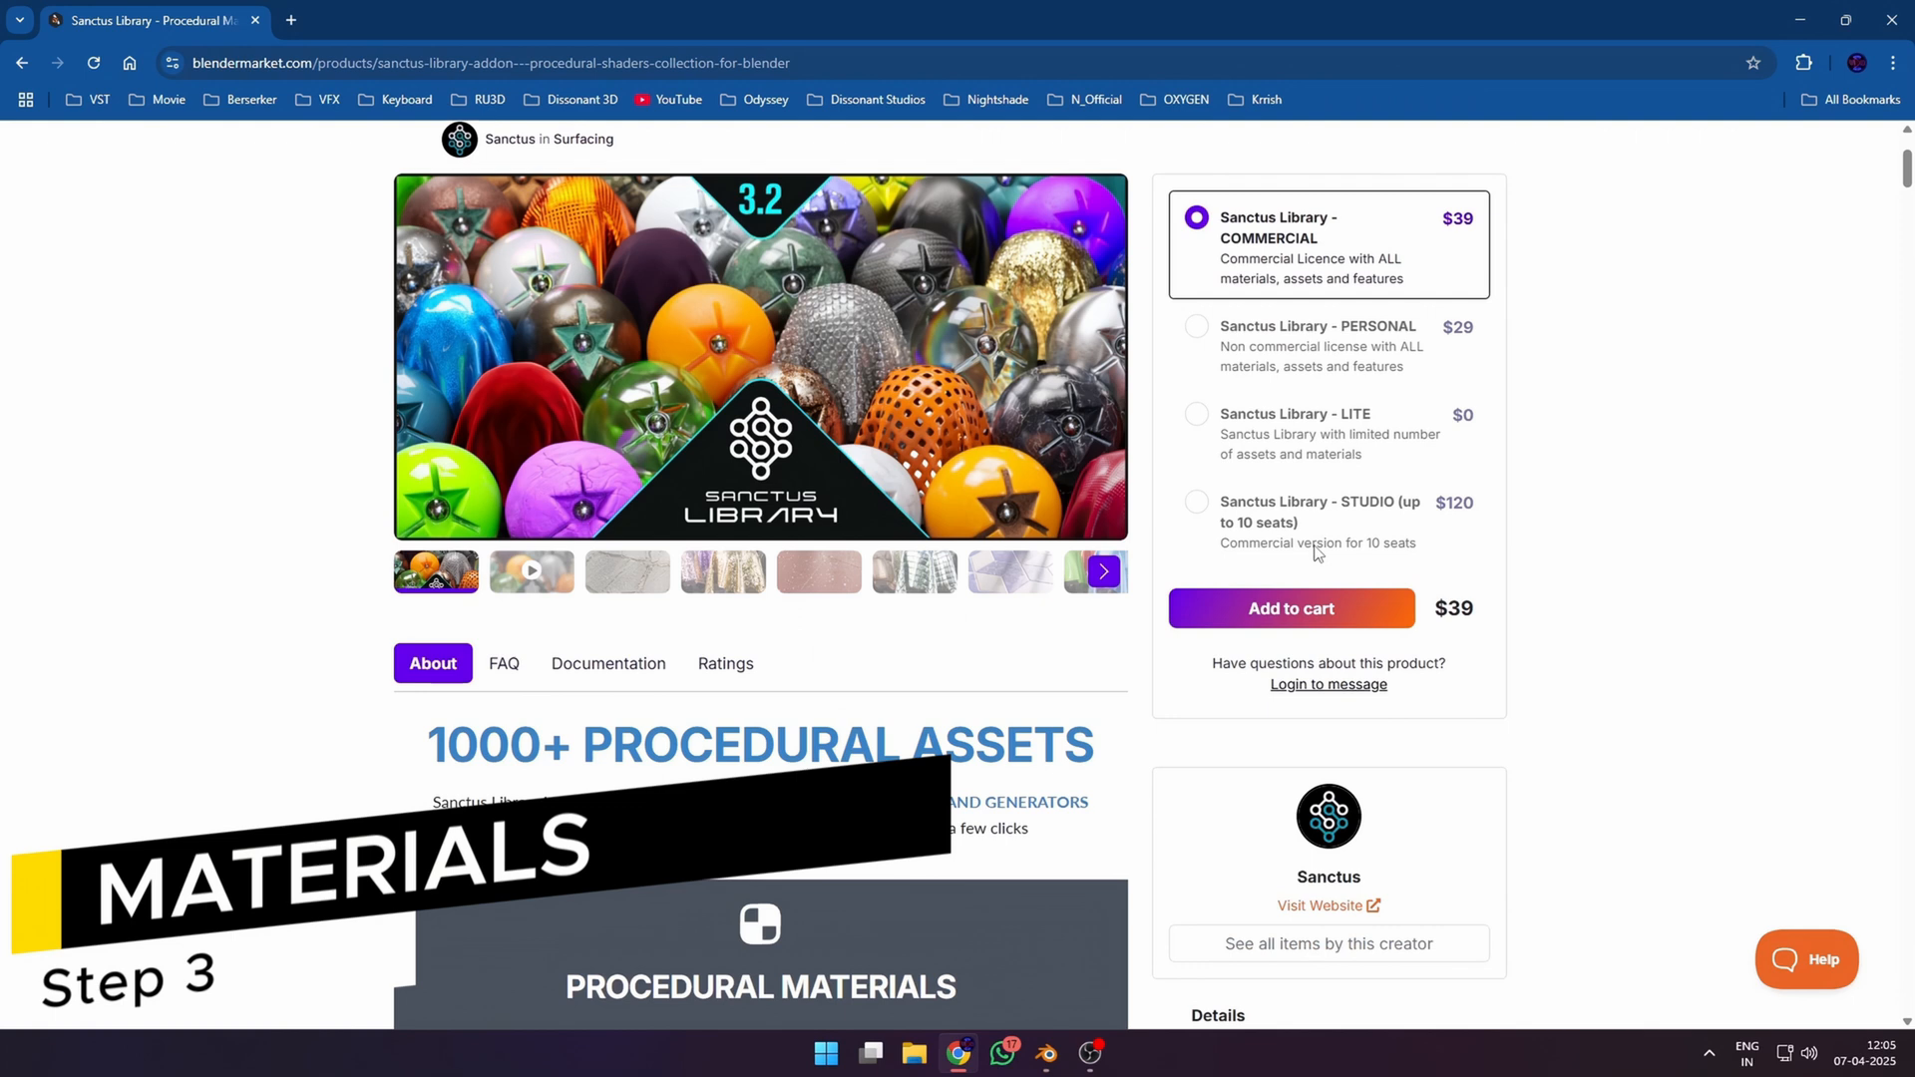
{"action": "scroll", "scroll_direction": "down", "scroll_amount": 3}
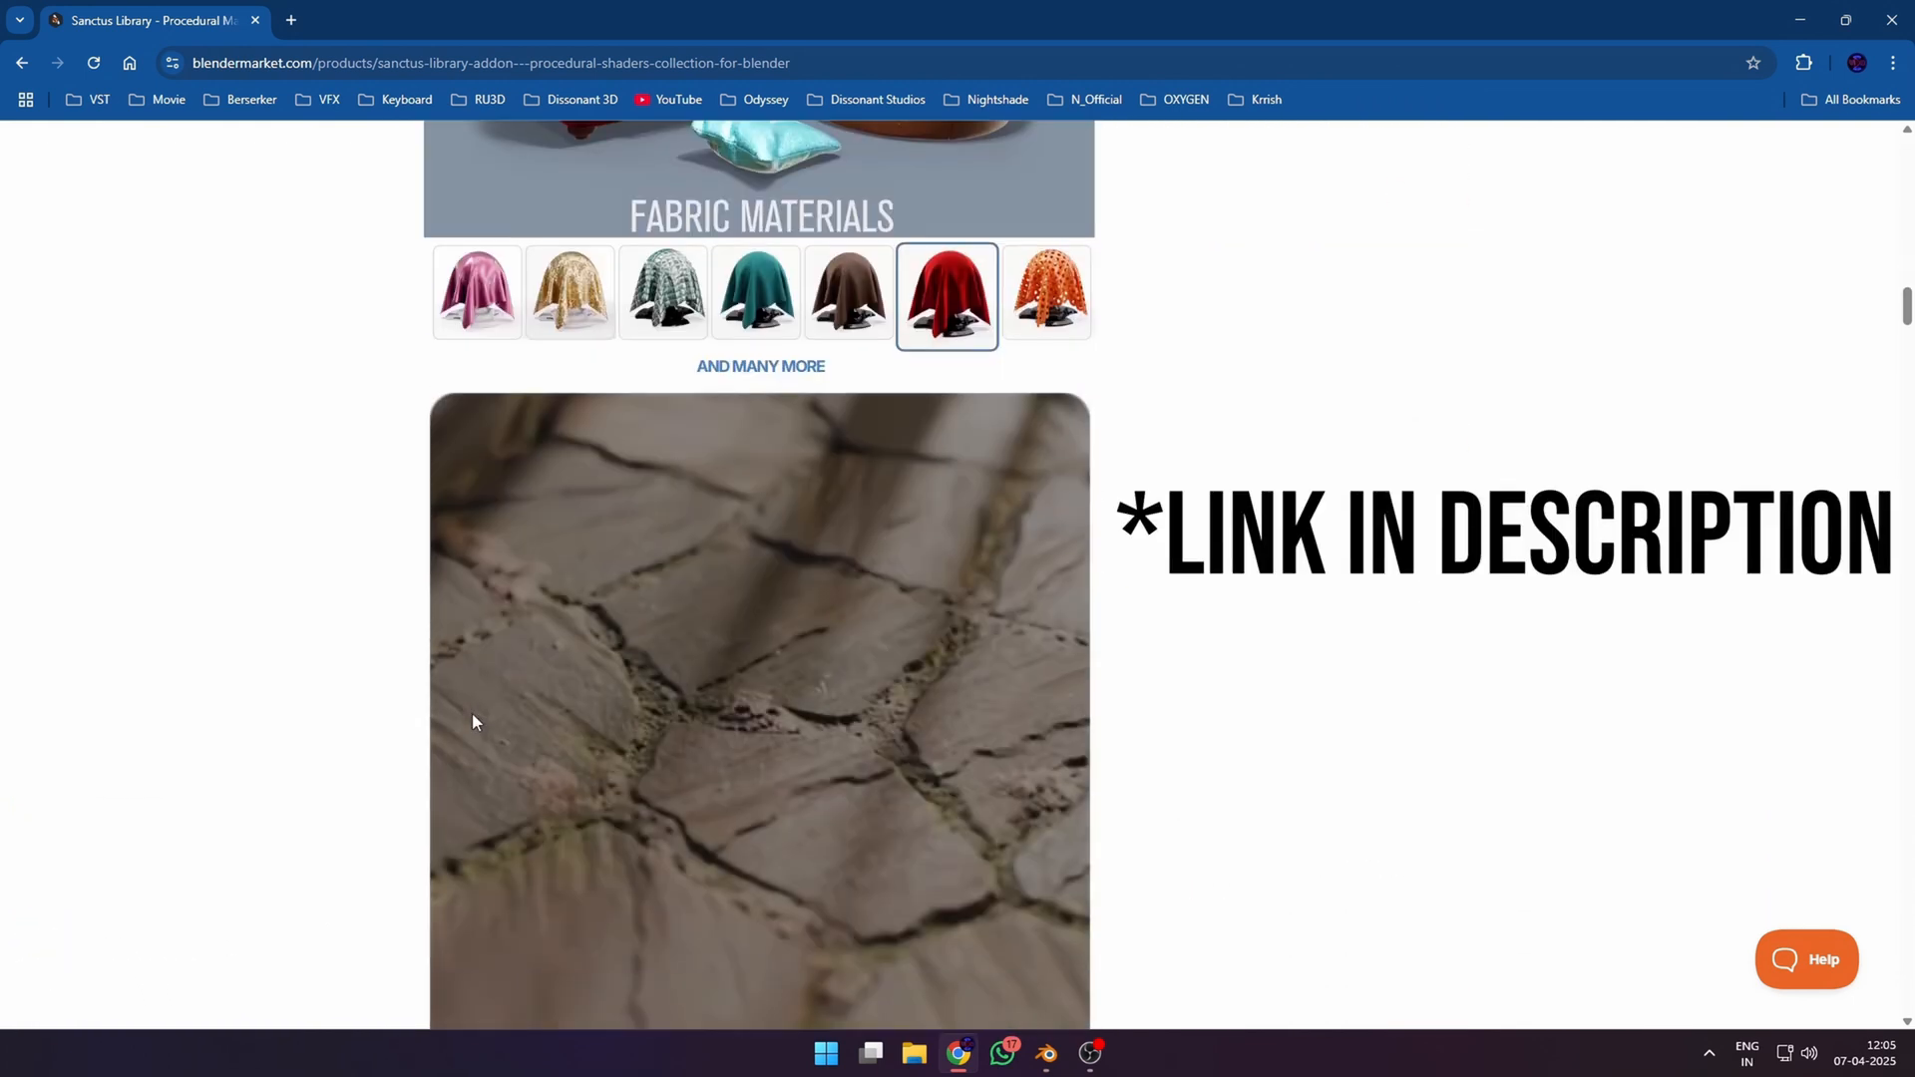
{"action": "scroll", "scroll_direction": "down", "scroll_amount": 3}
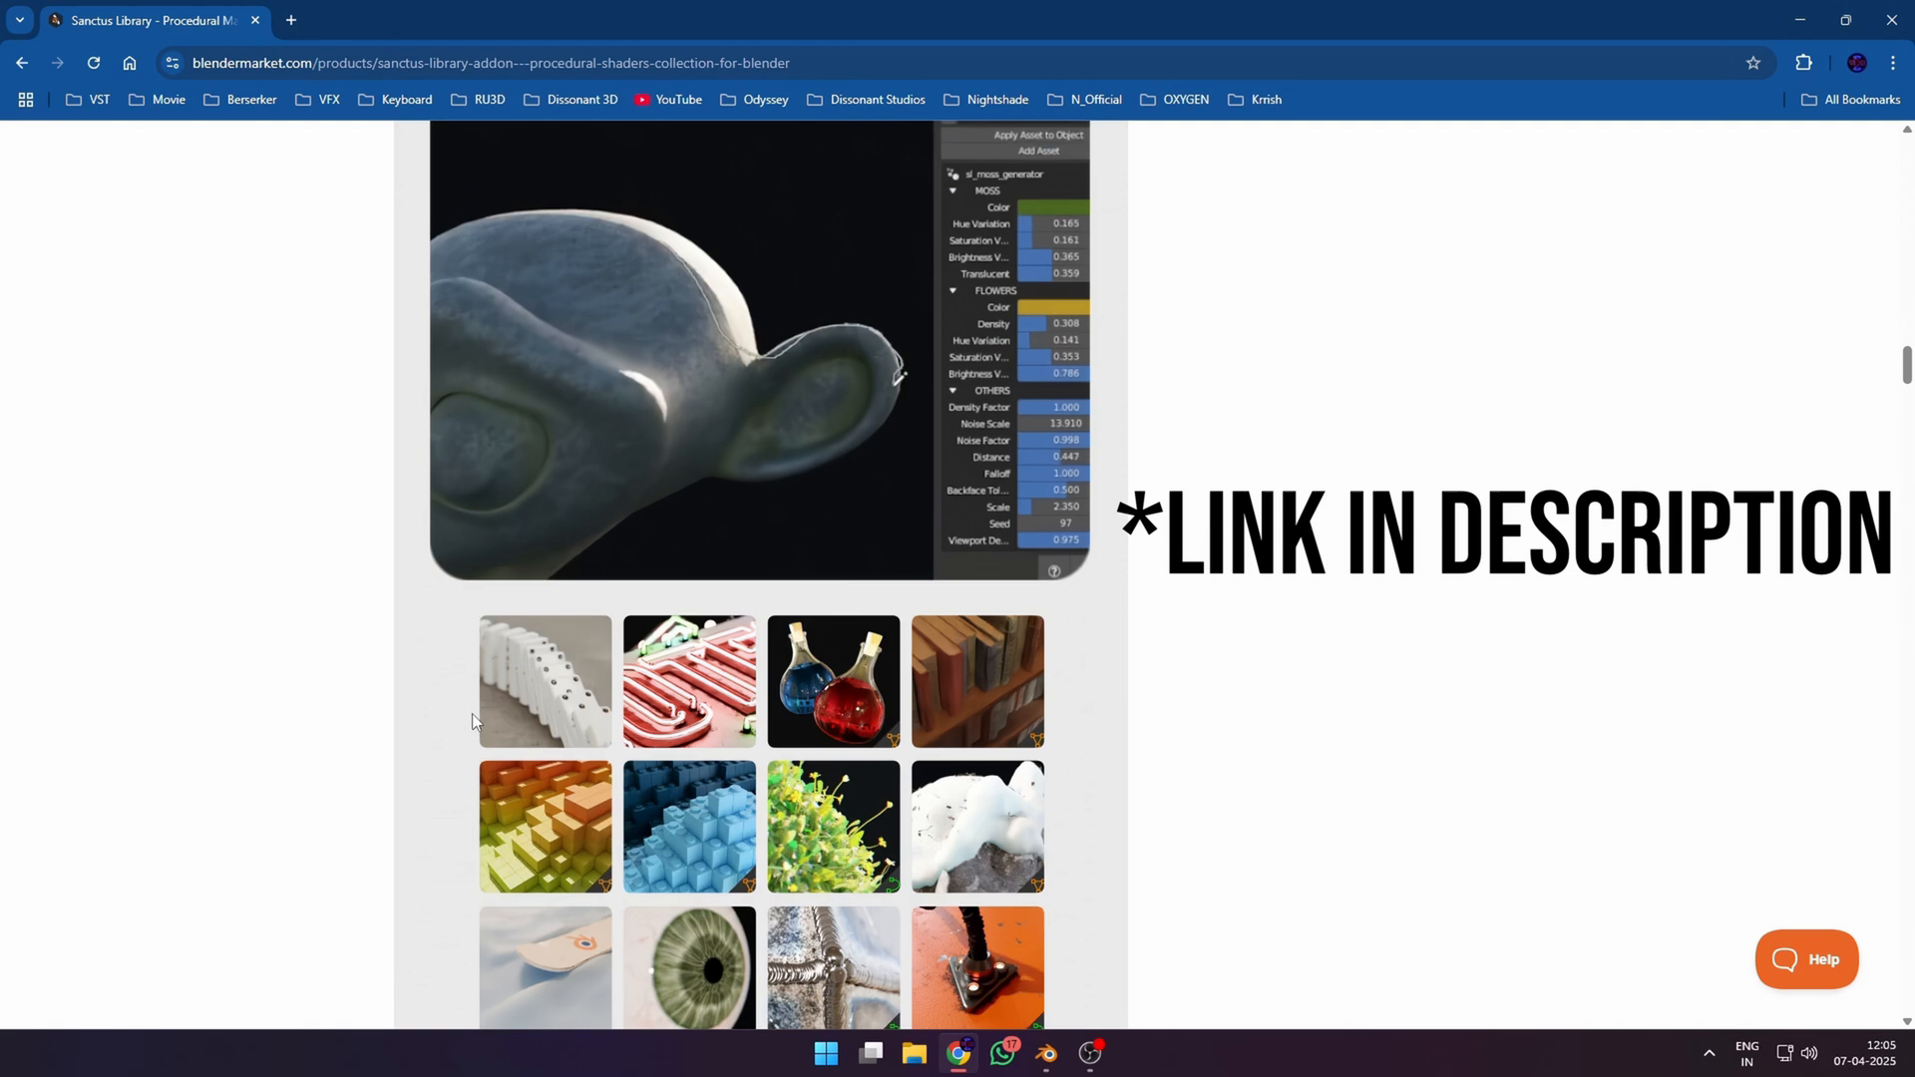
{"action": "scroll", "scroll_direction": "down", "scroll_amount": 3}
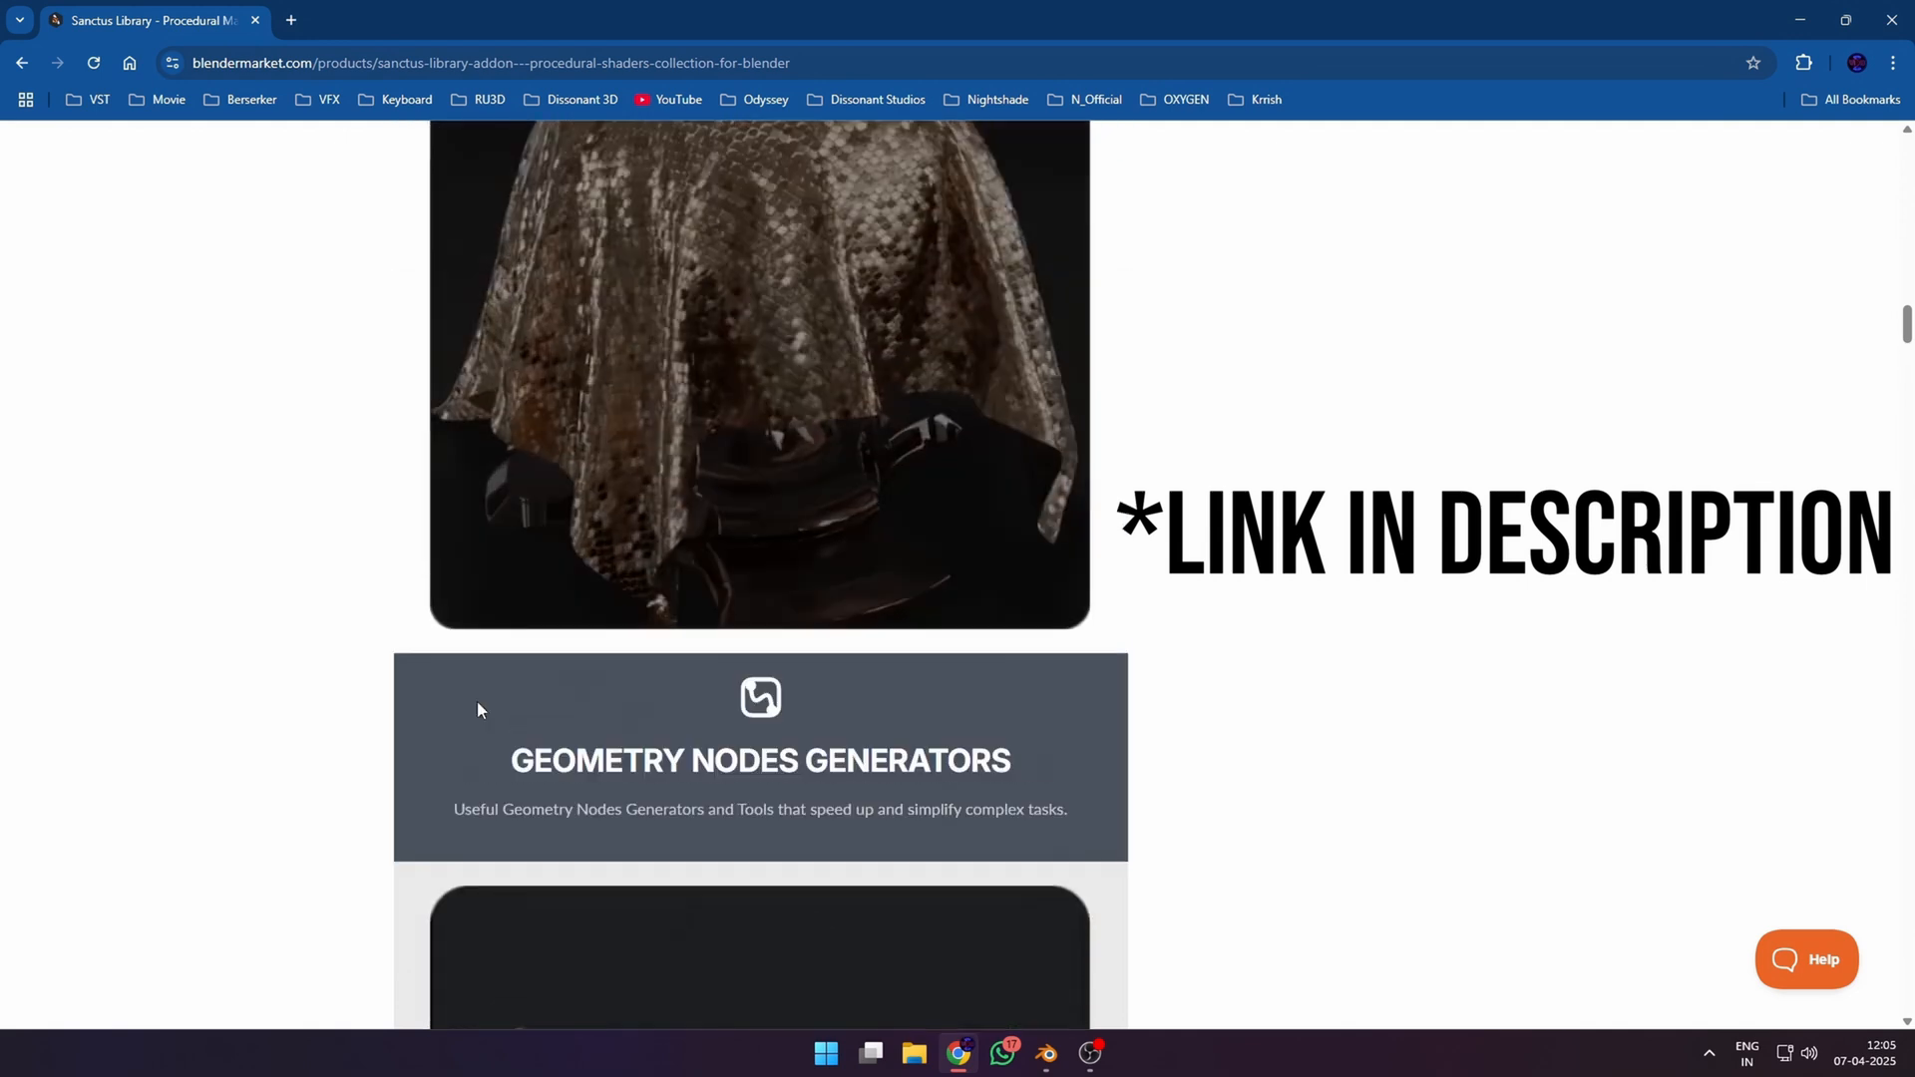
{"action": "scroll", "scroll_direction": "down", "scroll_amount": 3}
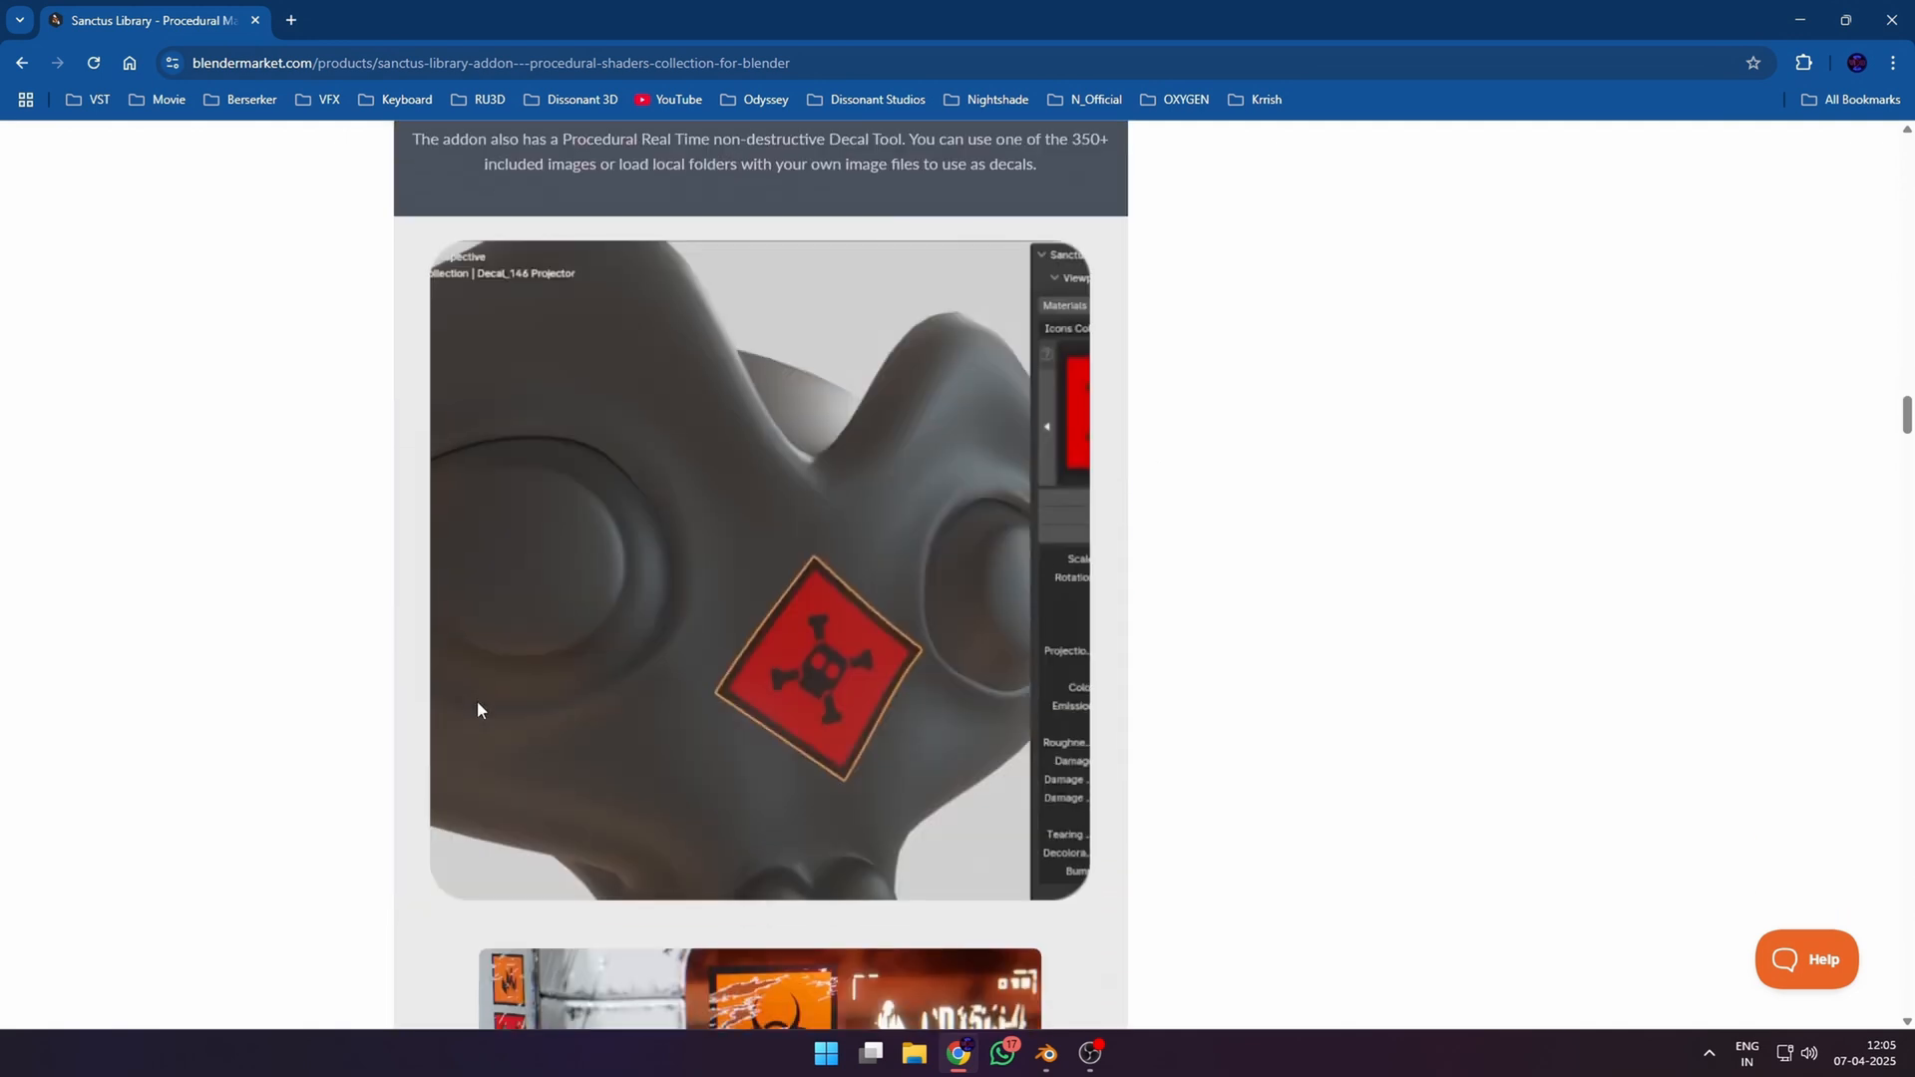
{"action": "scroll", "scroll_direction": "down", "scroll_amount": 3}
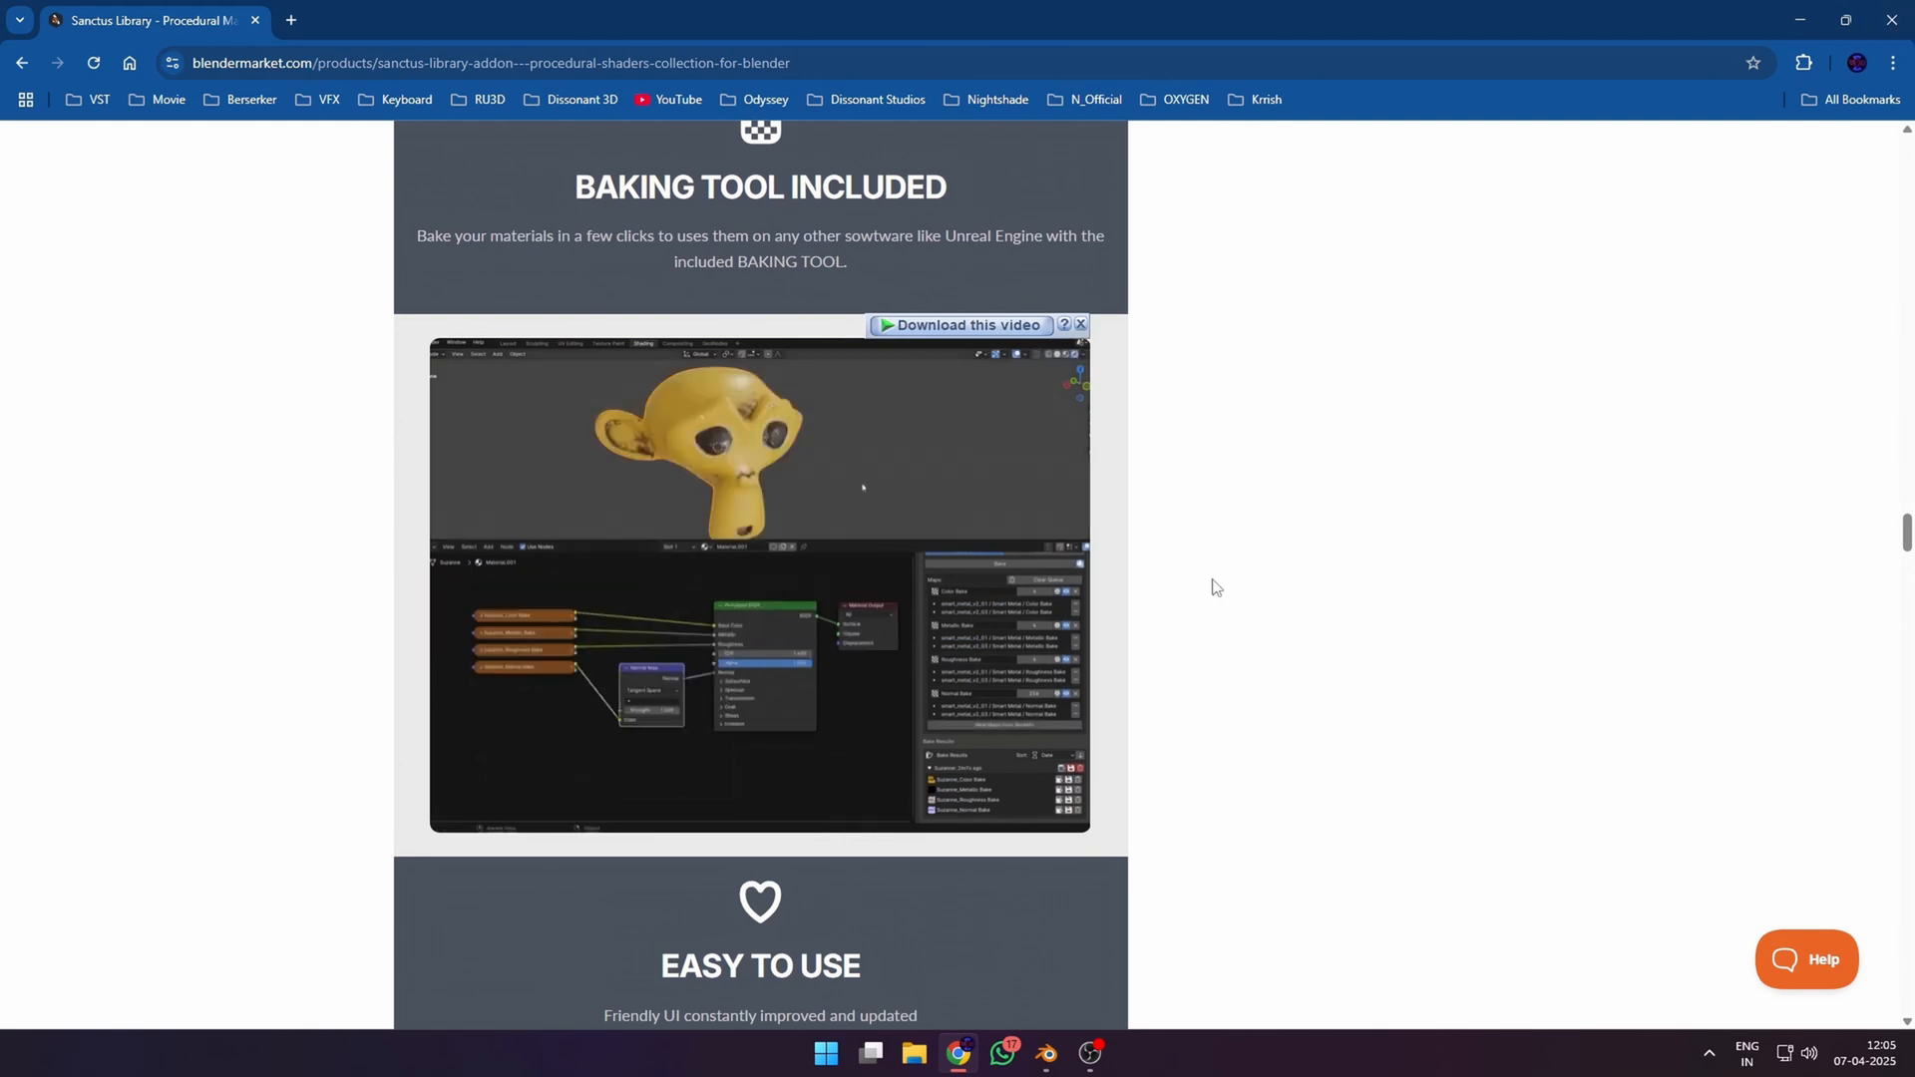
{"action": "scroll", "scroll_direction": "down", "scroll_amount": 3}
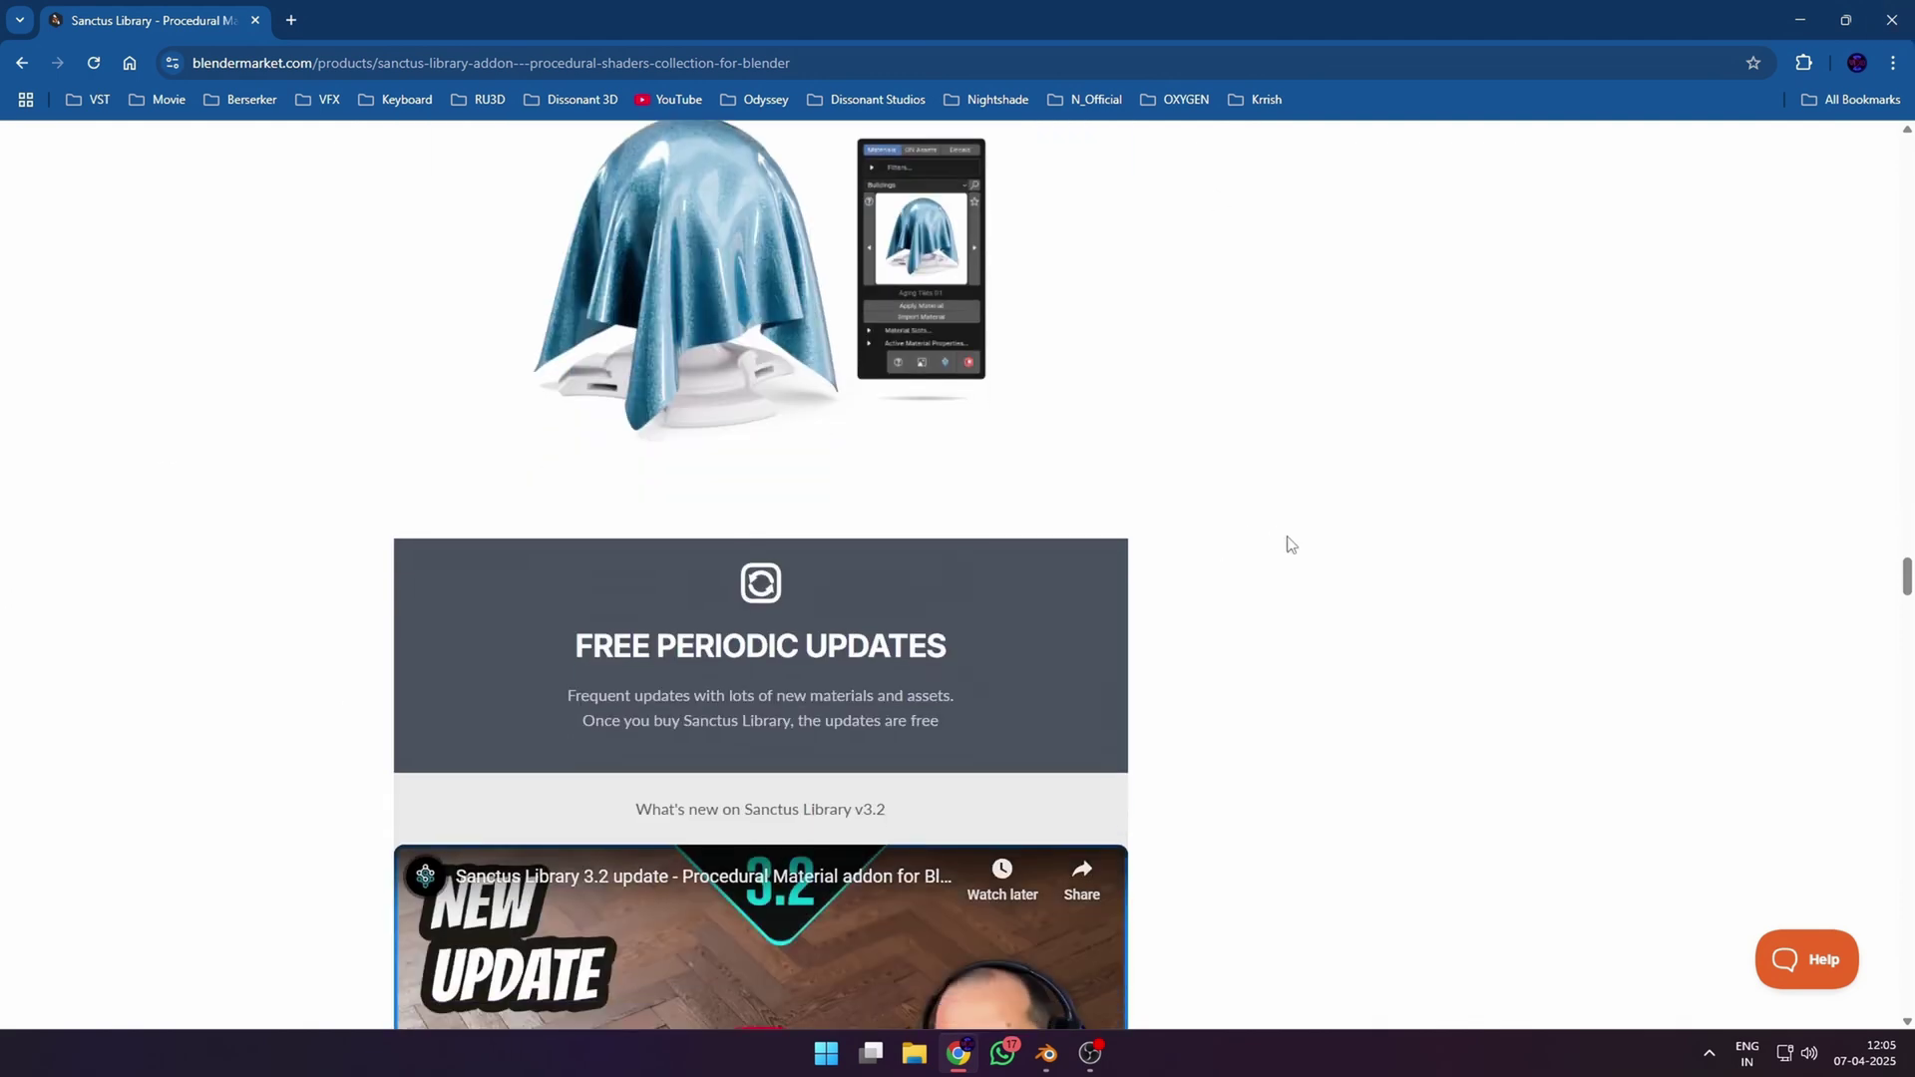
{"action": "scroll", "scroll_direction": "up", "scroll_amount": 3}
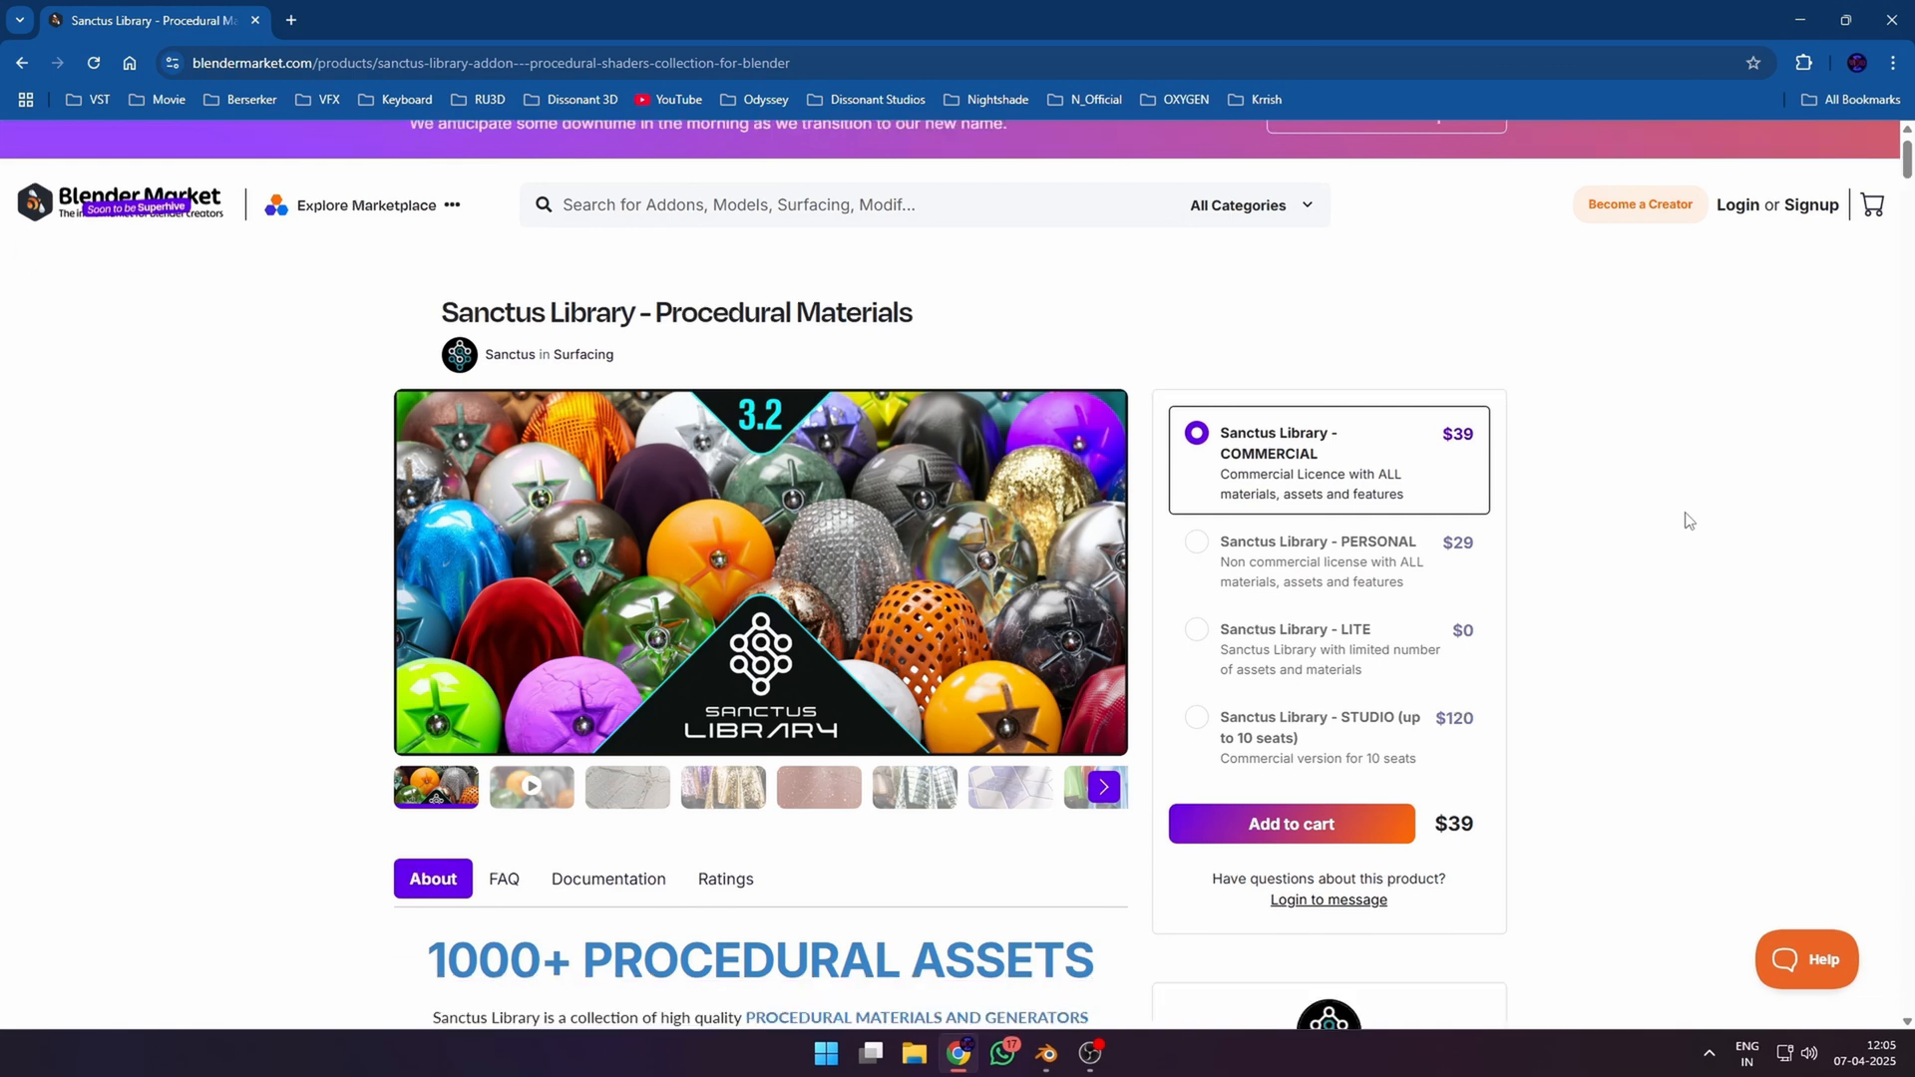
{"action": "scroll", "scroll_direction": "down", "scroll_amount": 3}
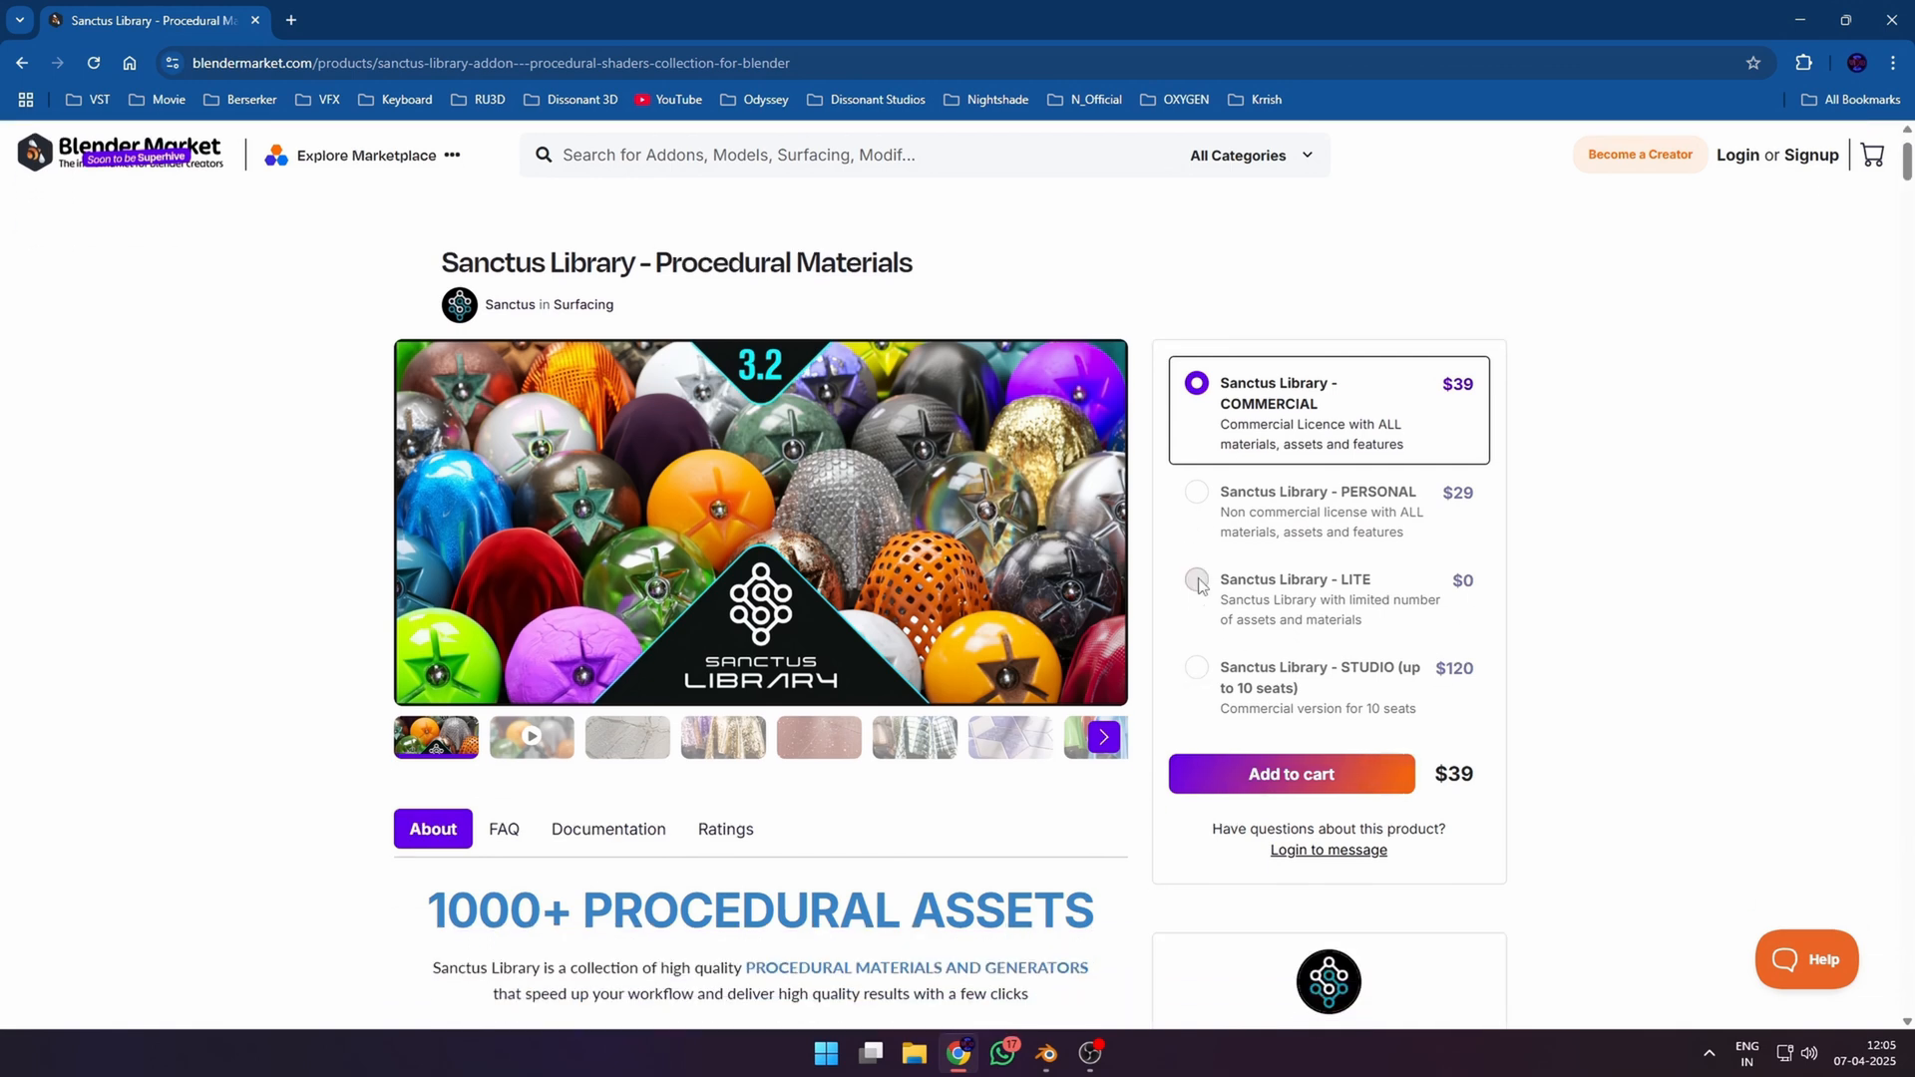
{"action": "left_click", "coordinate": [1197, 581]}
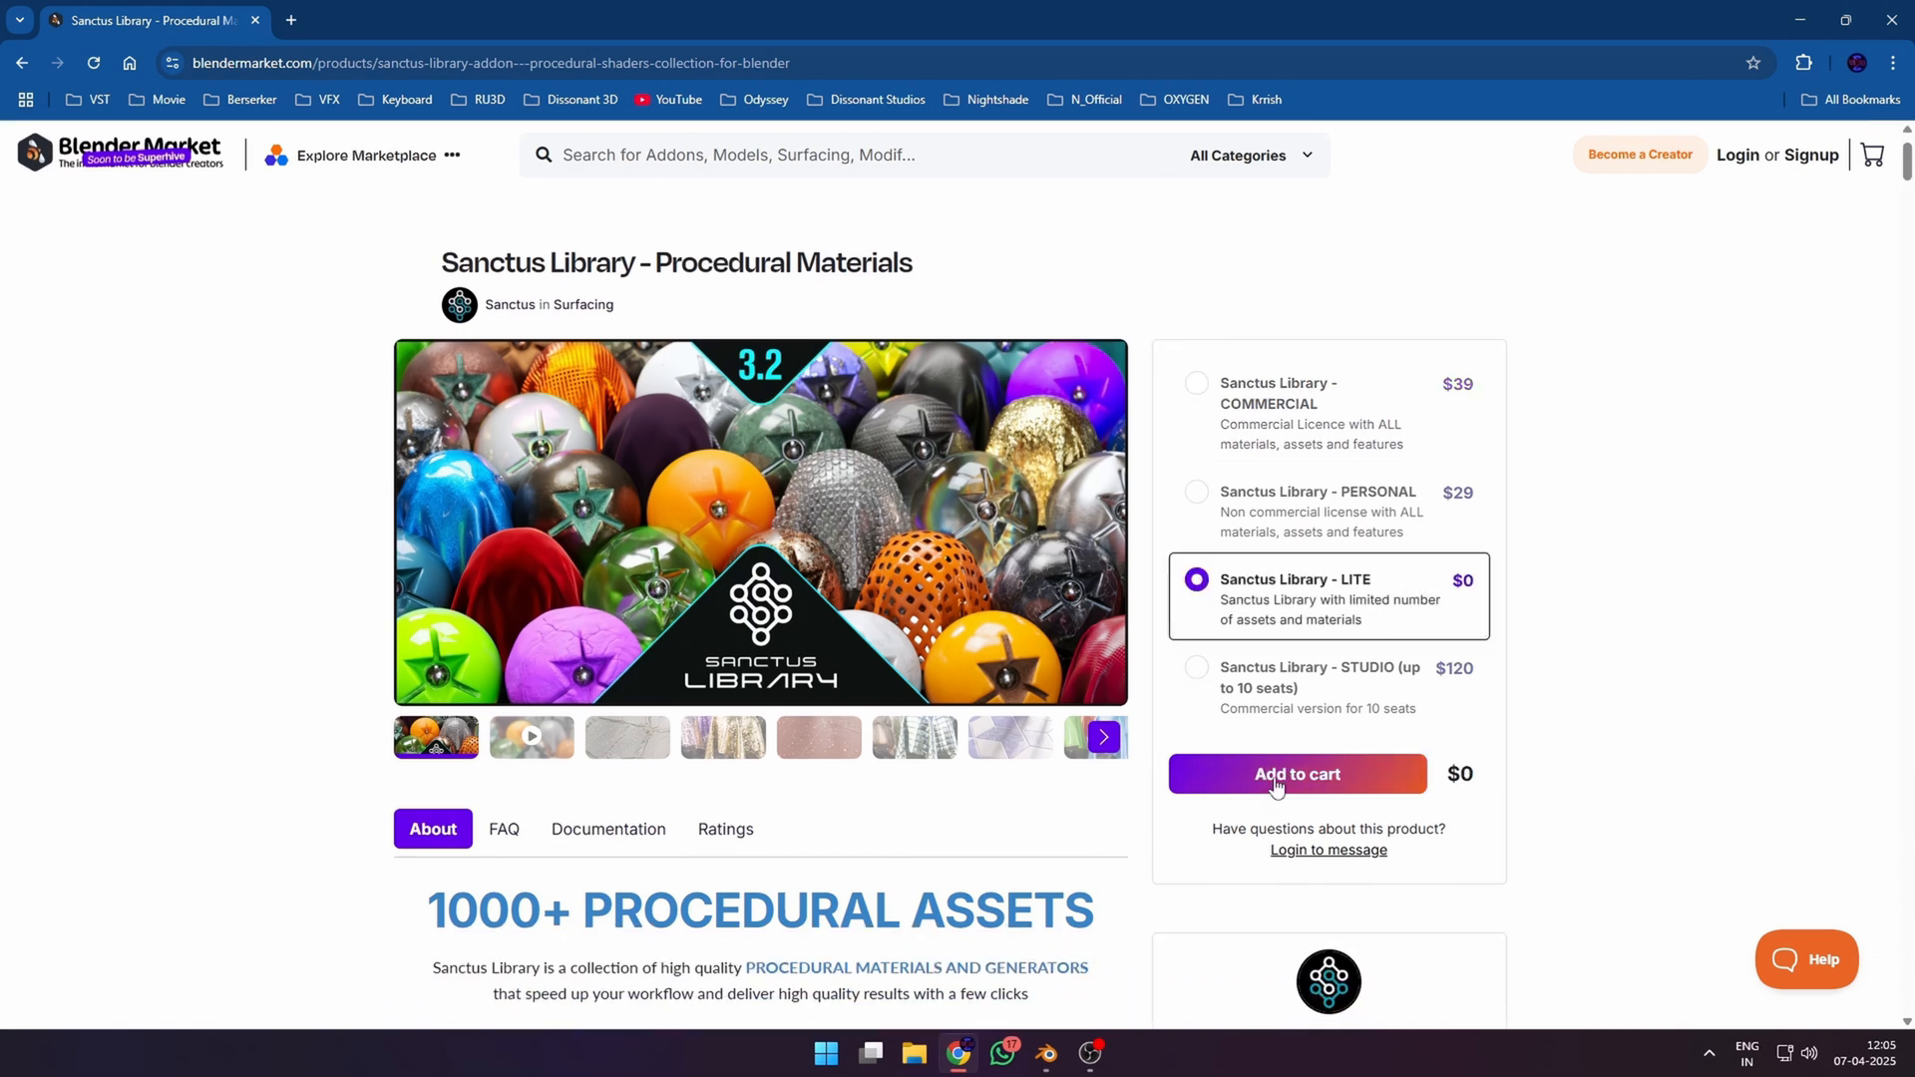
{"action": "left_click", "coordinate": [1297, 774]}
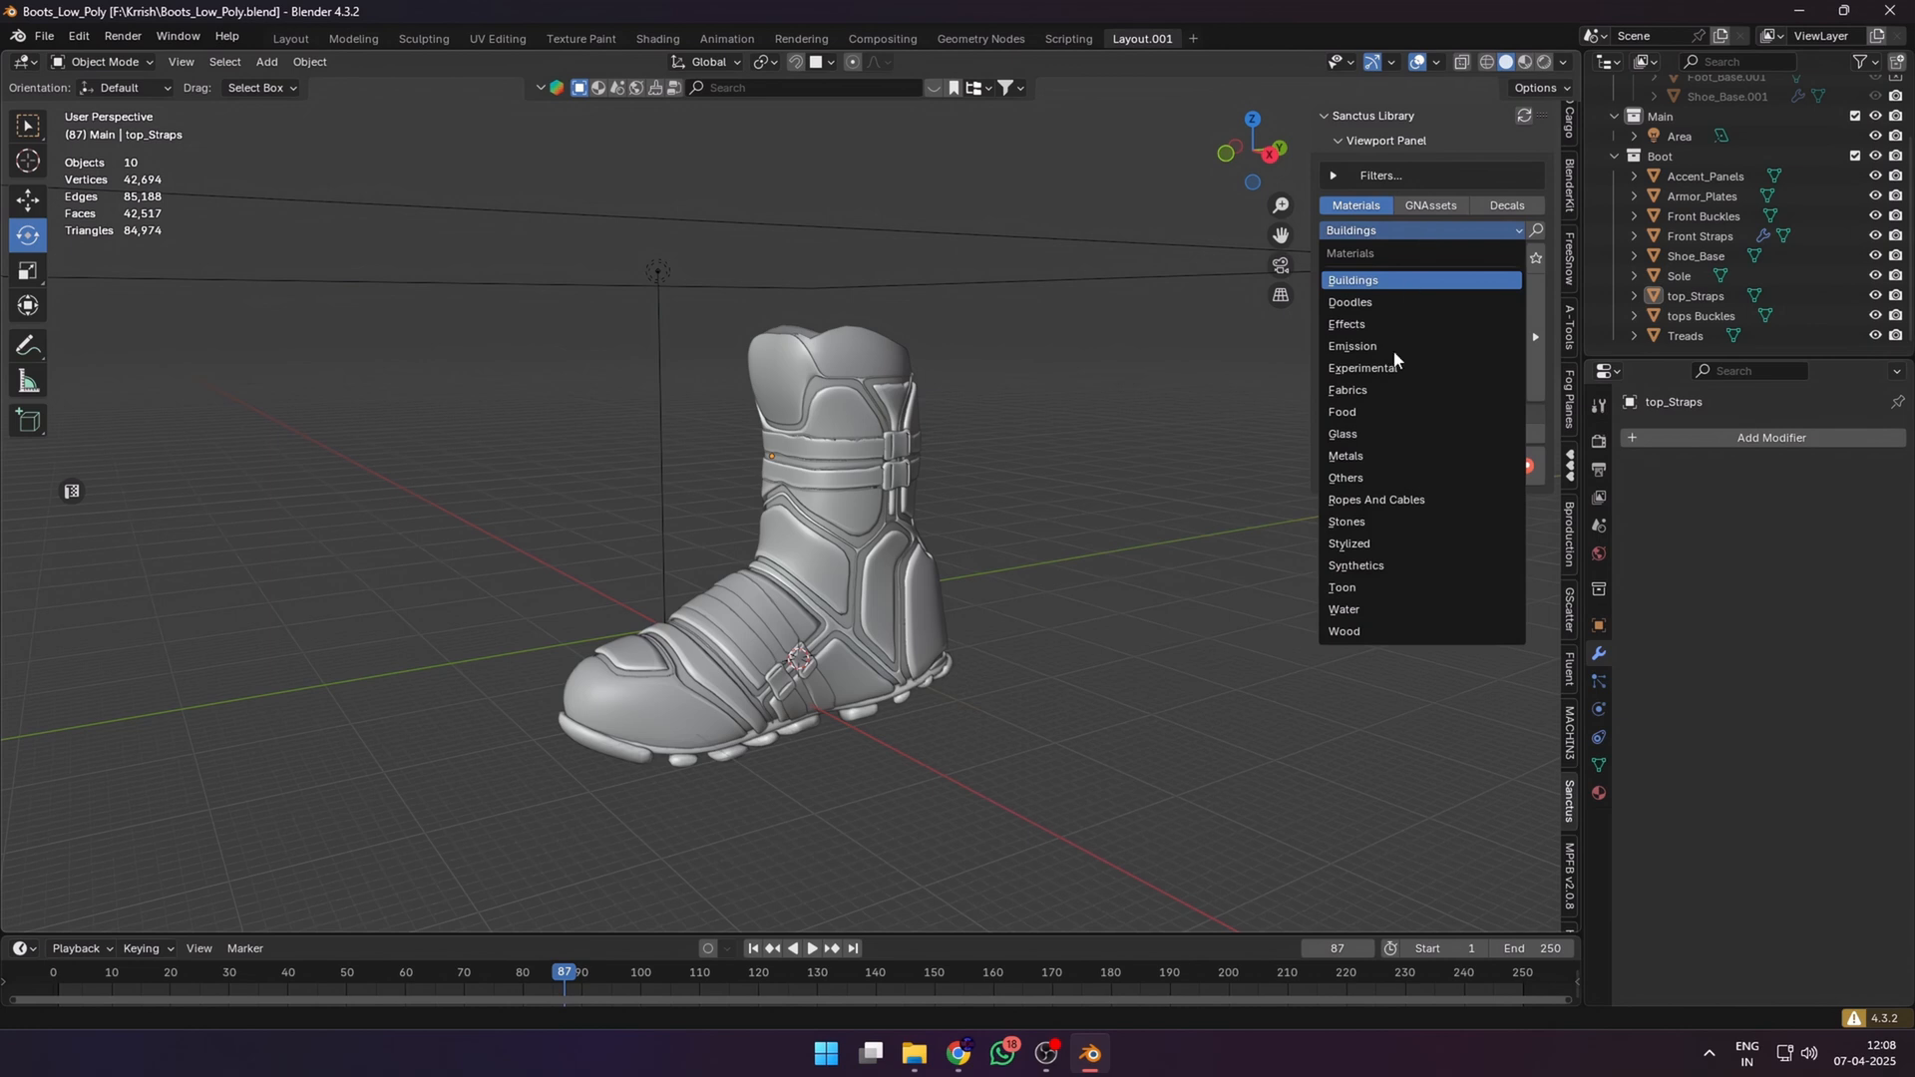
- Browse the Sanctus geometry node assets, then the Others material category for the boot parts
{"action": "left_click", "coordinate": [1429, 169]}
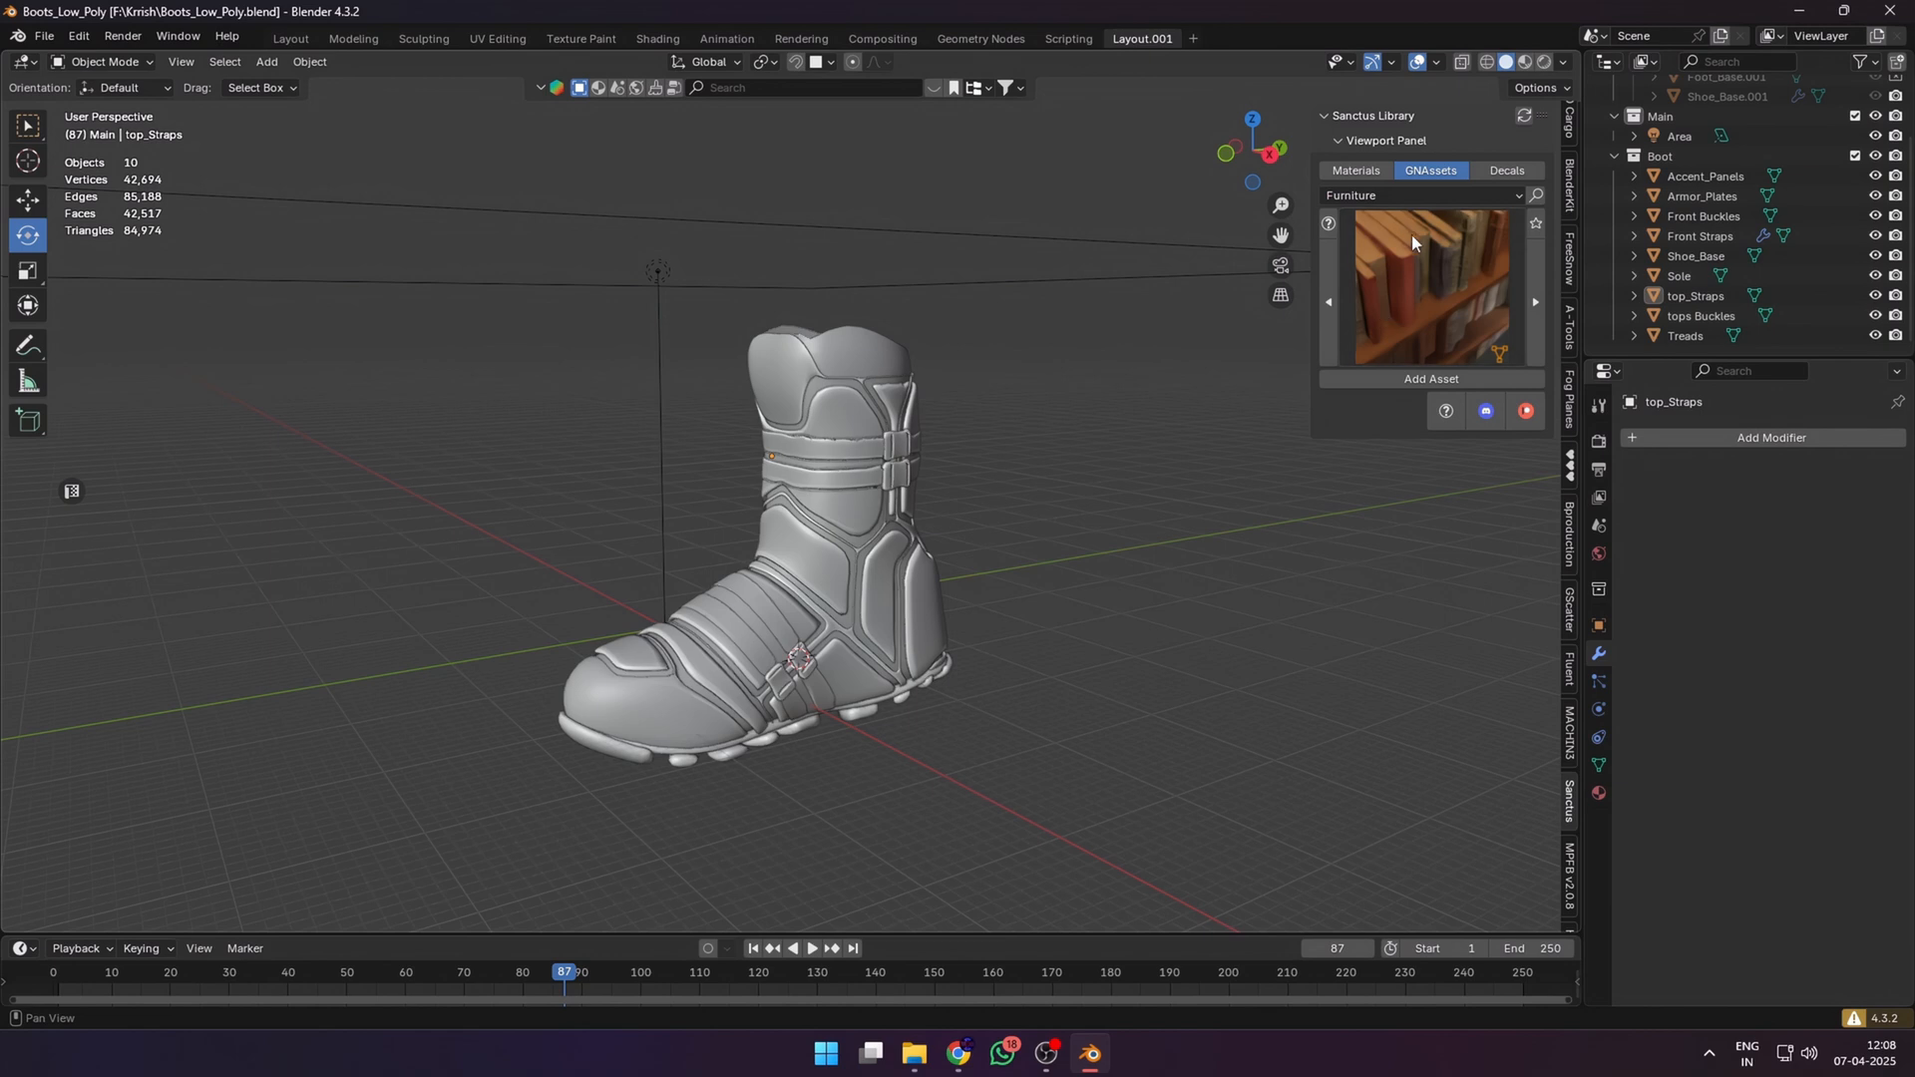
{"action": "left_click", "coordinate": [656, 38]}
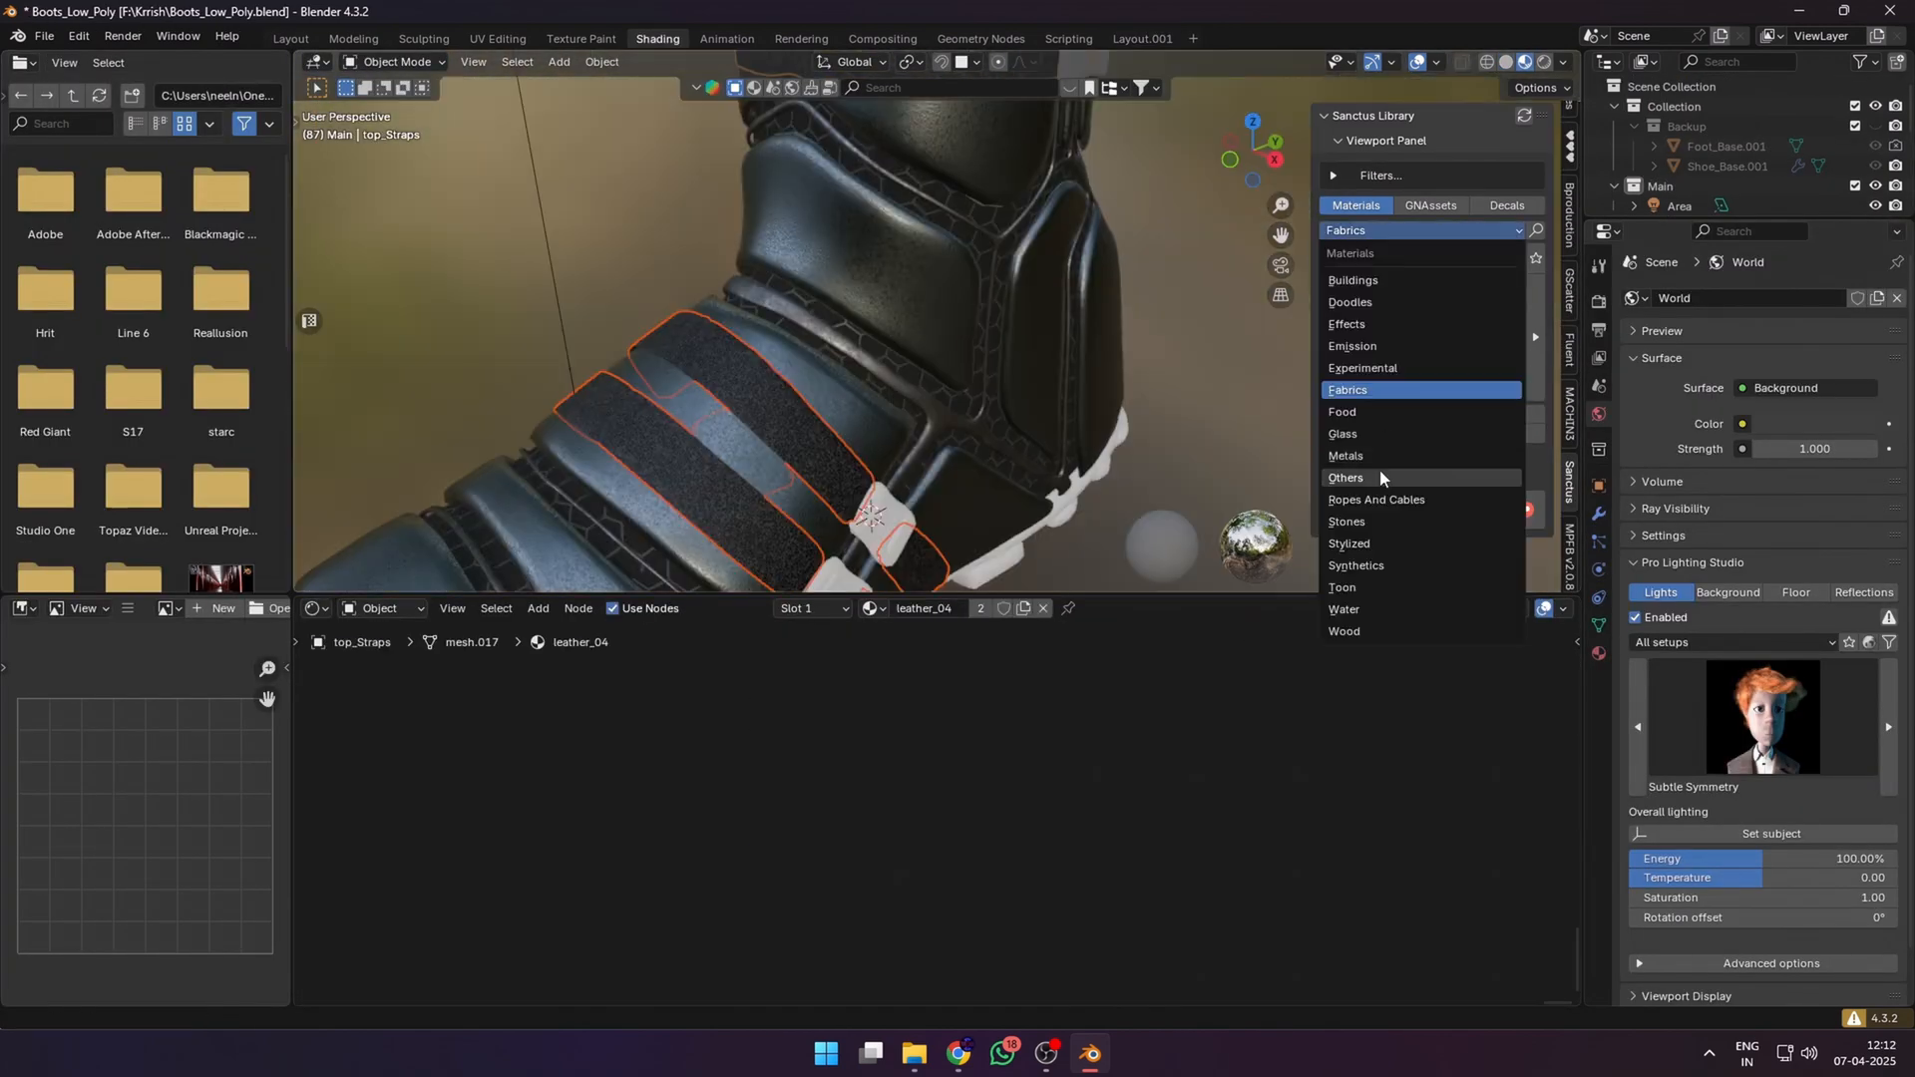
{"action": "left_click", "coordinate": [1346, 456]}
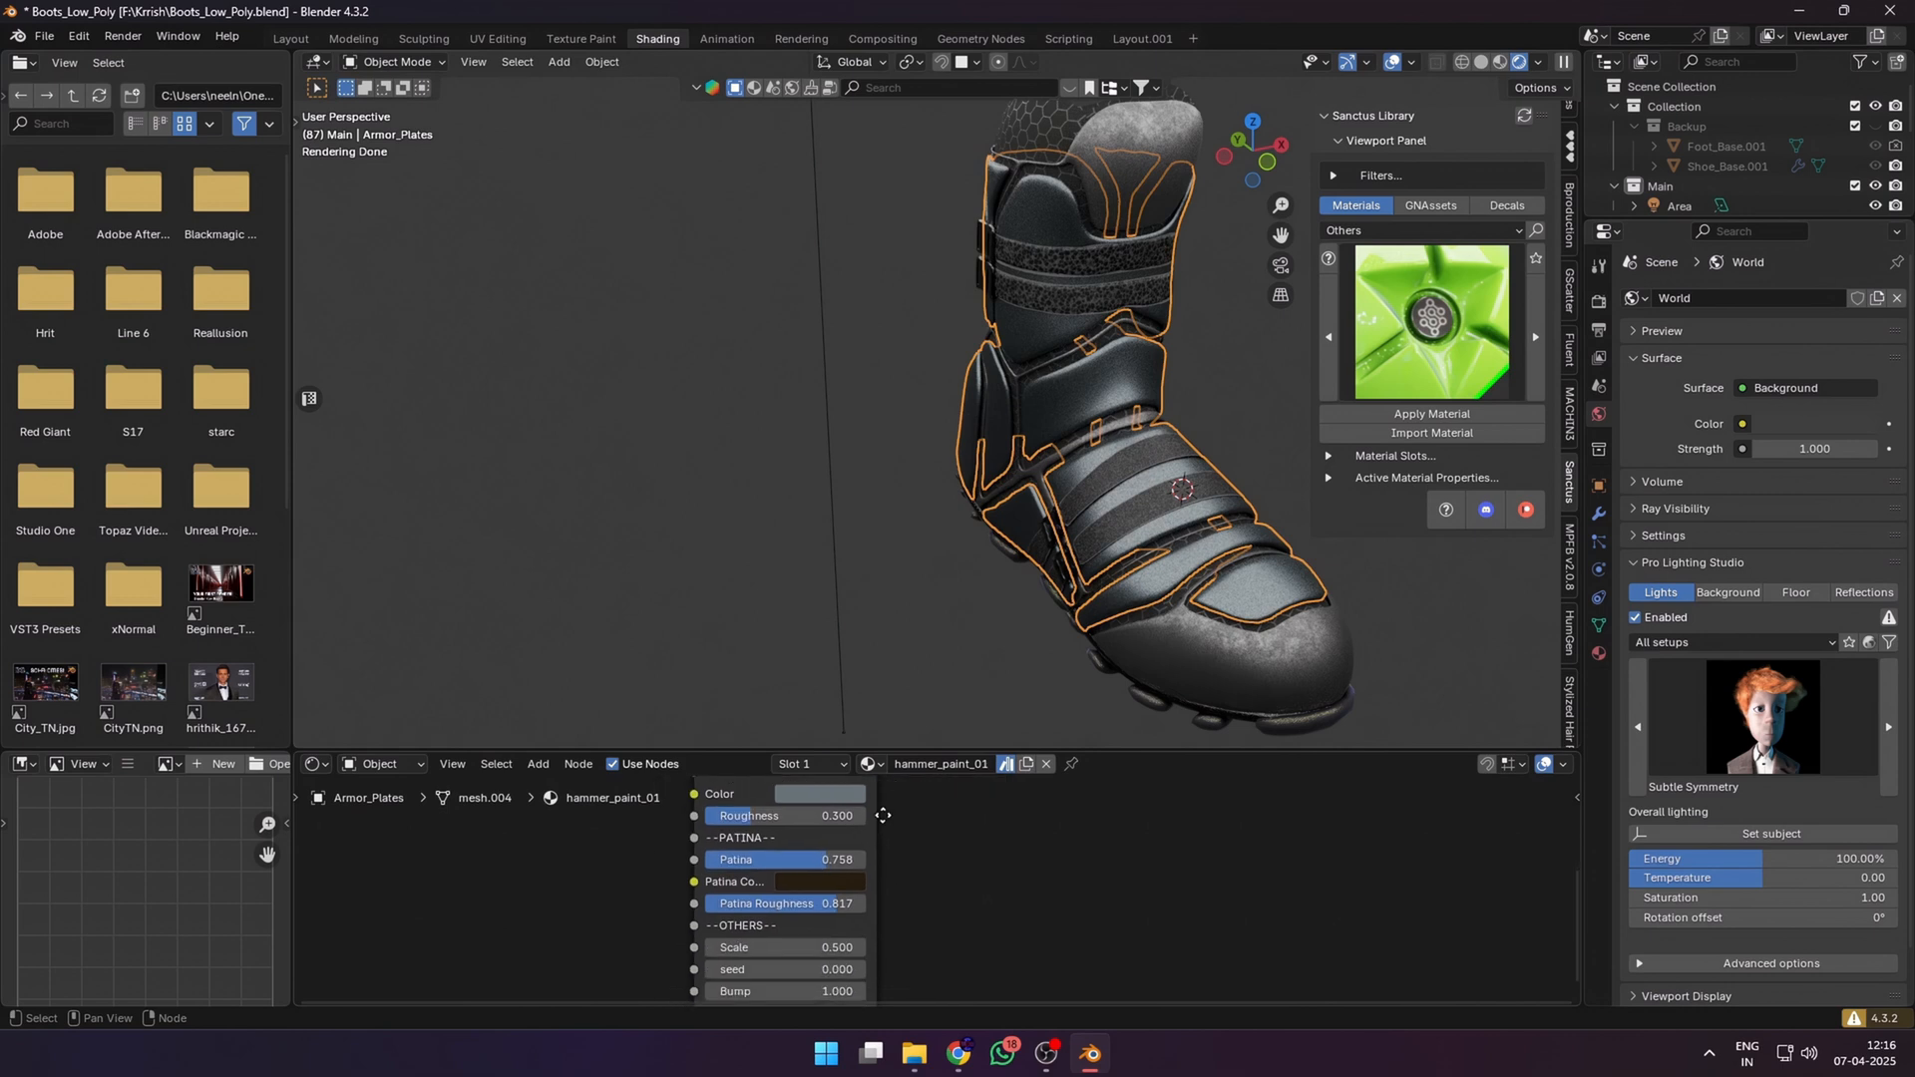
{"action": "left_click", "coordinate": [819, 794]}
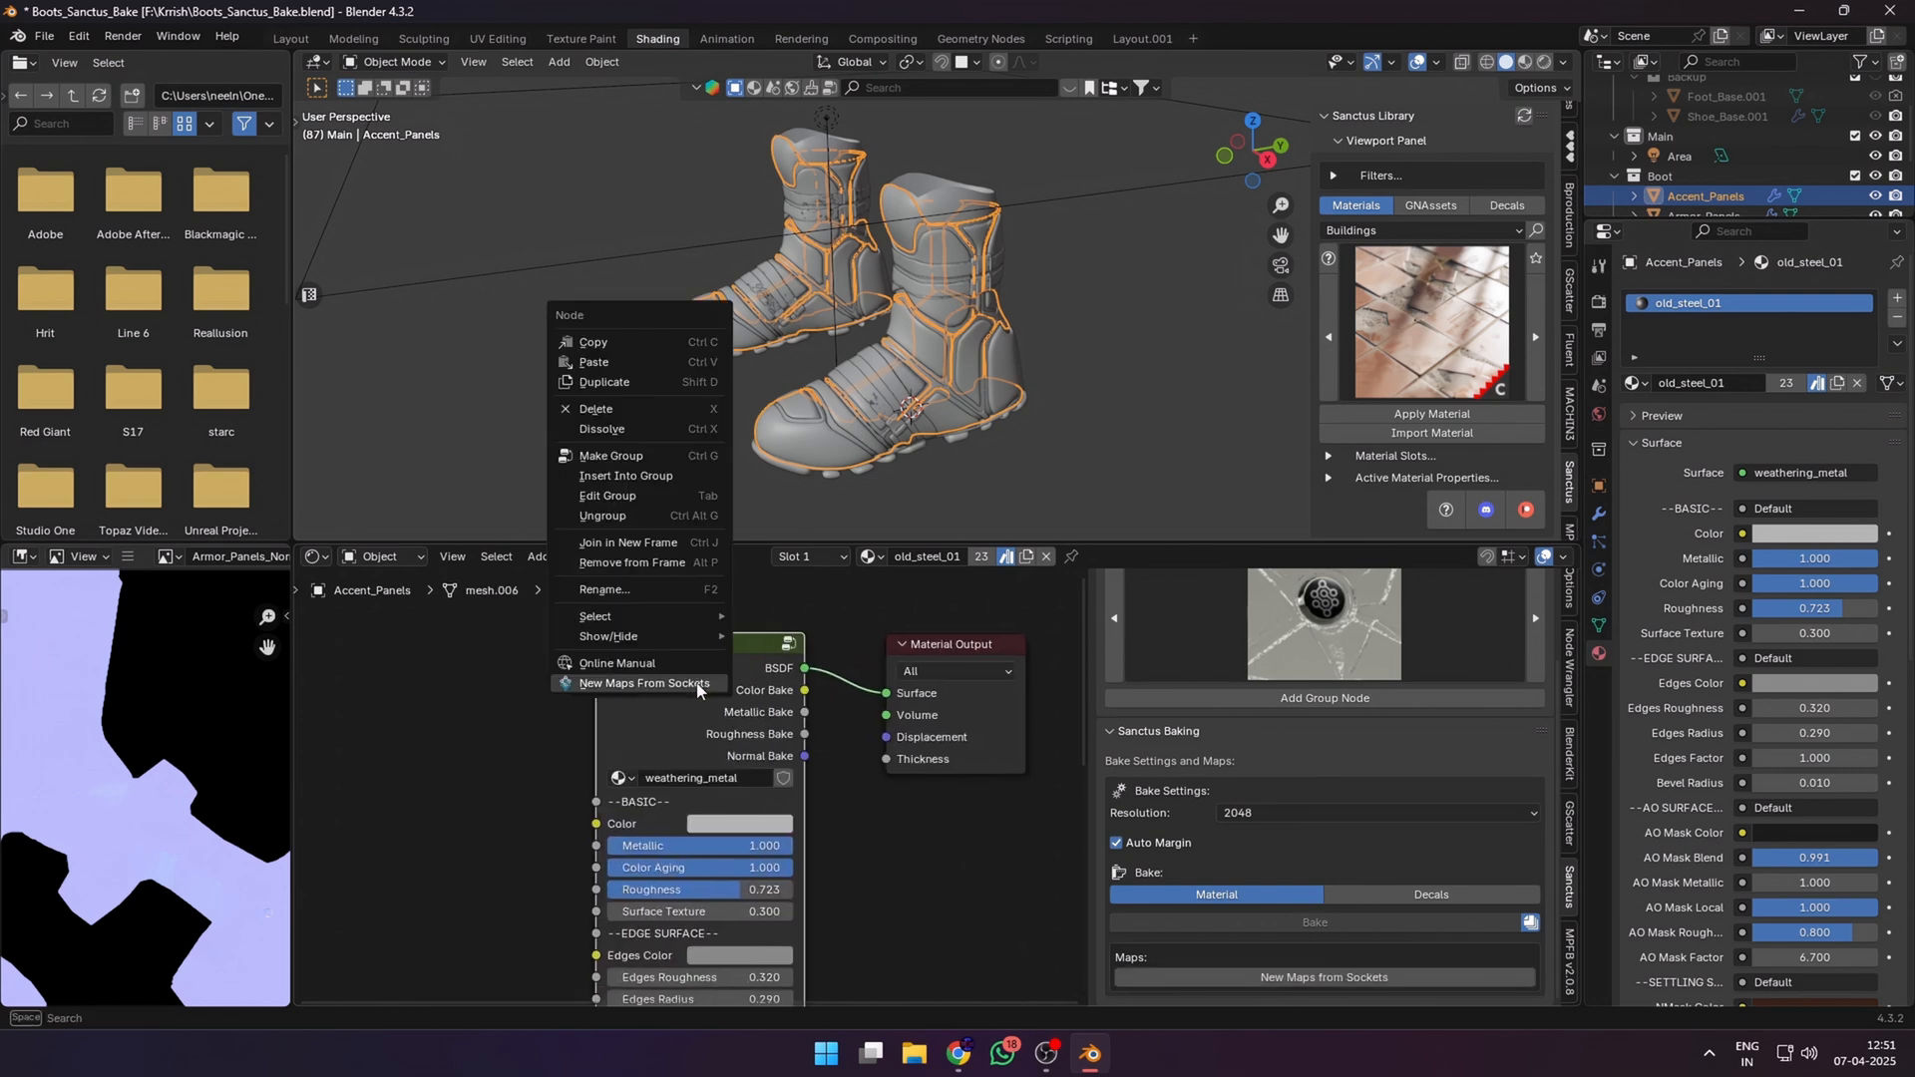
- Create four bake maps for Accent_Panels from its sockets, bake them, and save to a recent folder
{"action": "left_click", "coordinate": [643, 683]}
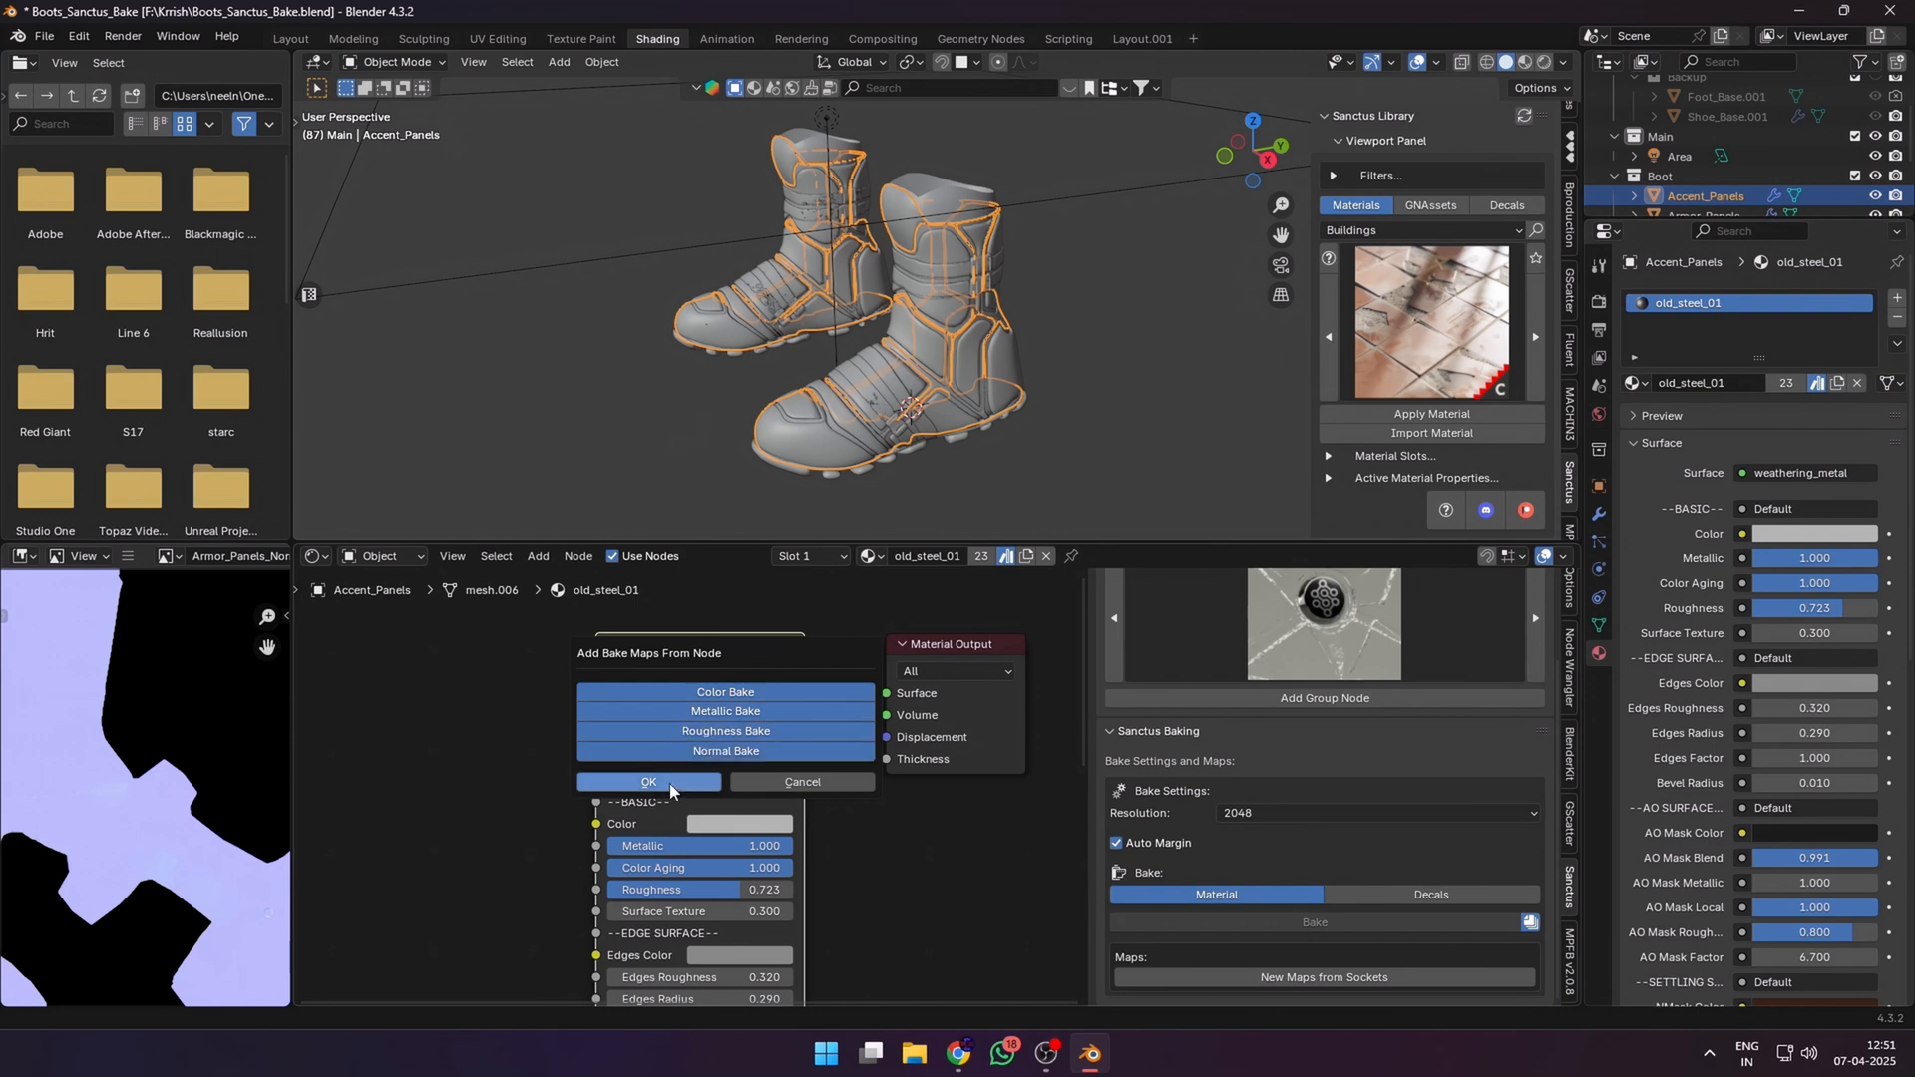
{"action": "left_click", "coordinate": [648, 782]}
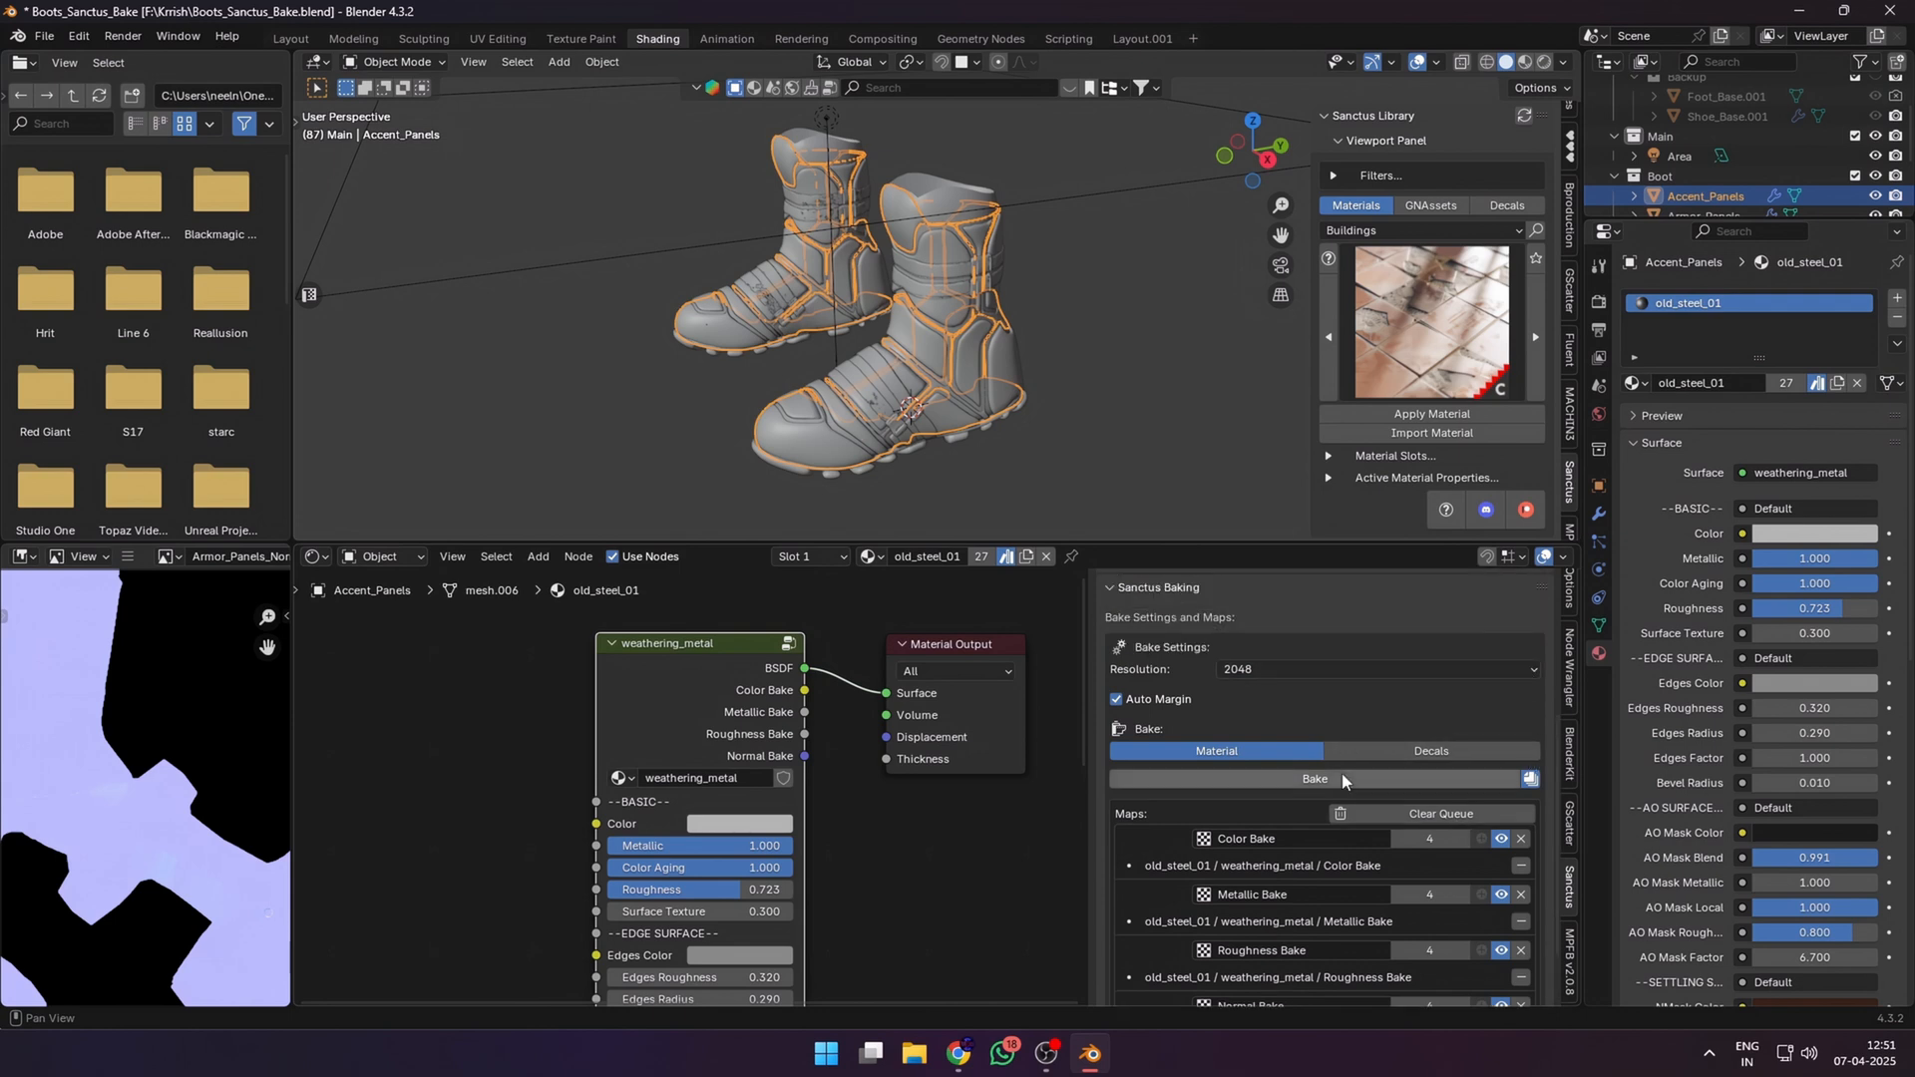
{"action": "left_click", "coordinate": [1314, 778]}
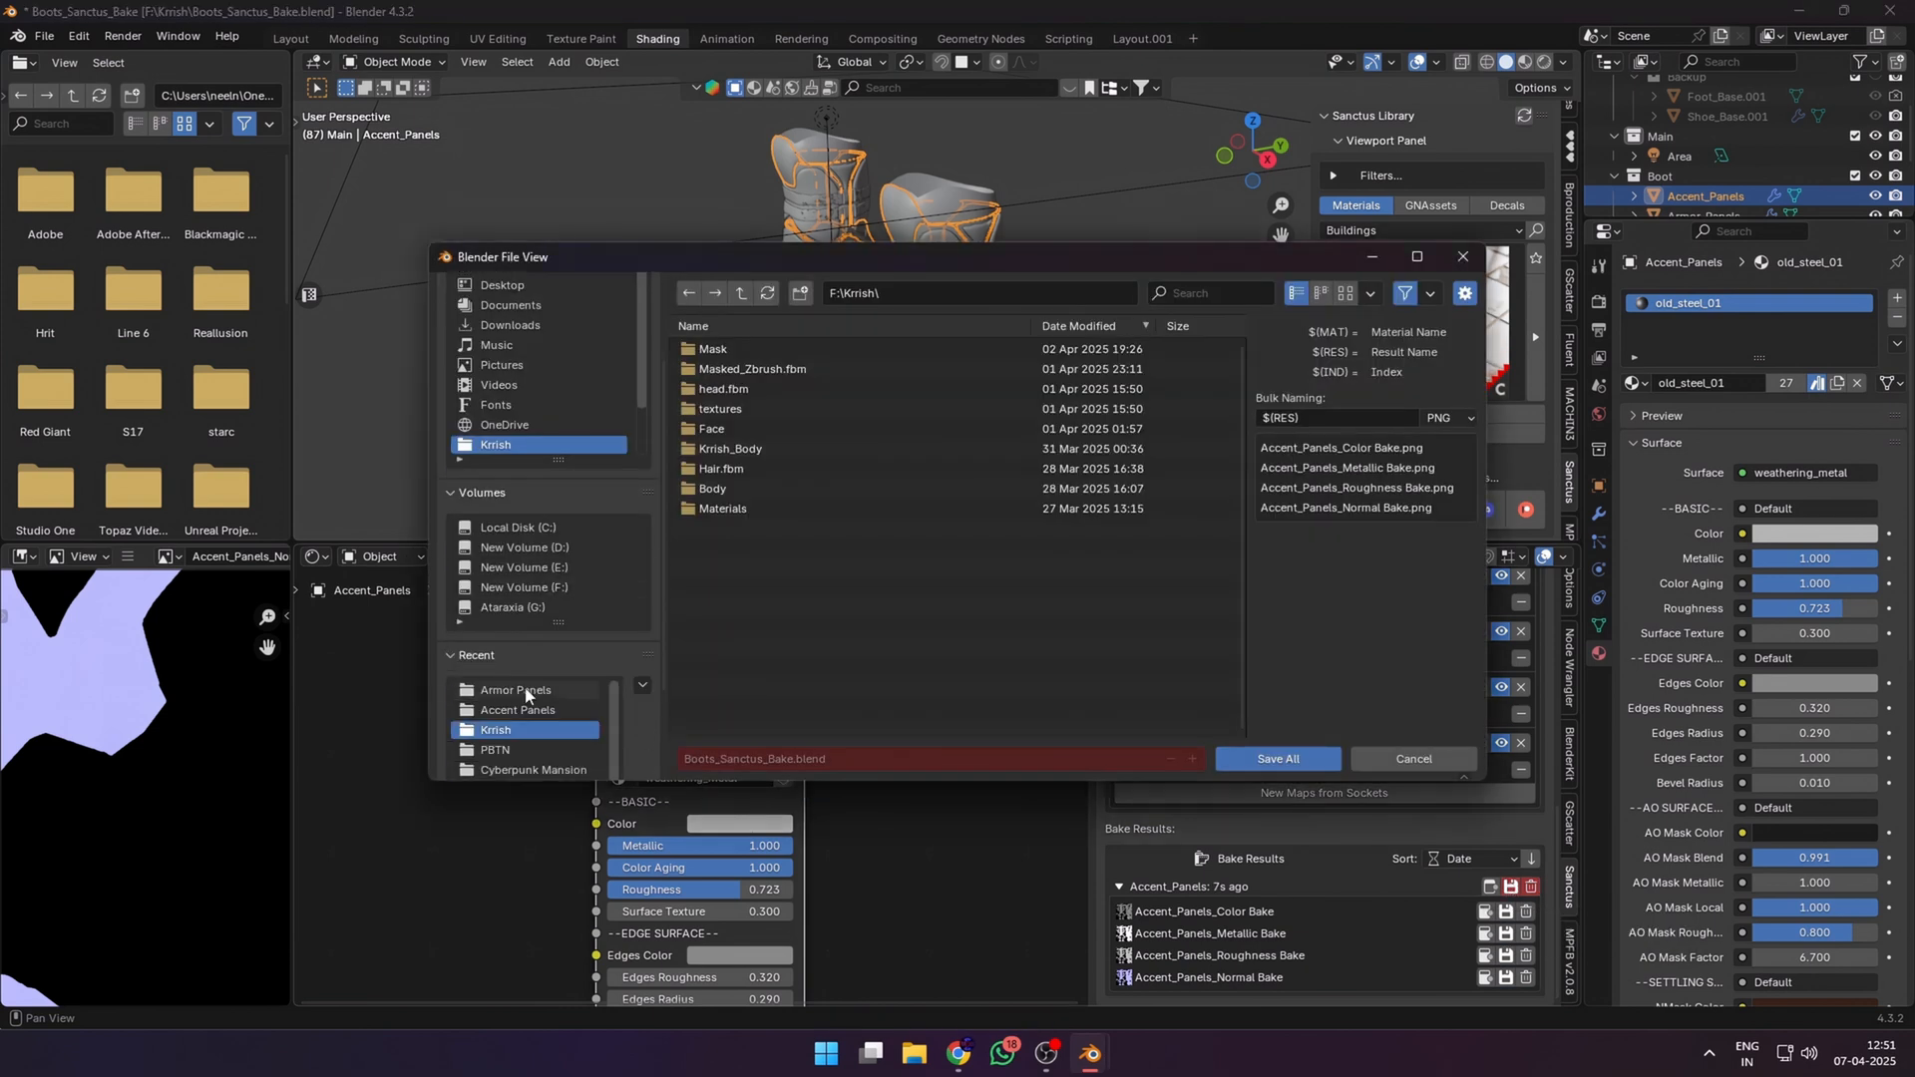
{"action": "left_click", "coordinate": [517, 710]}
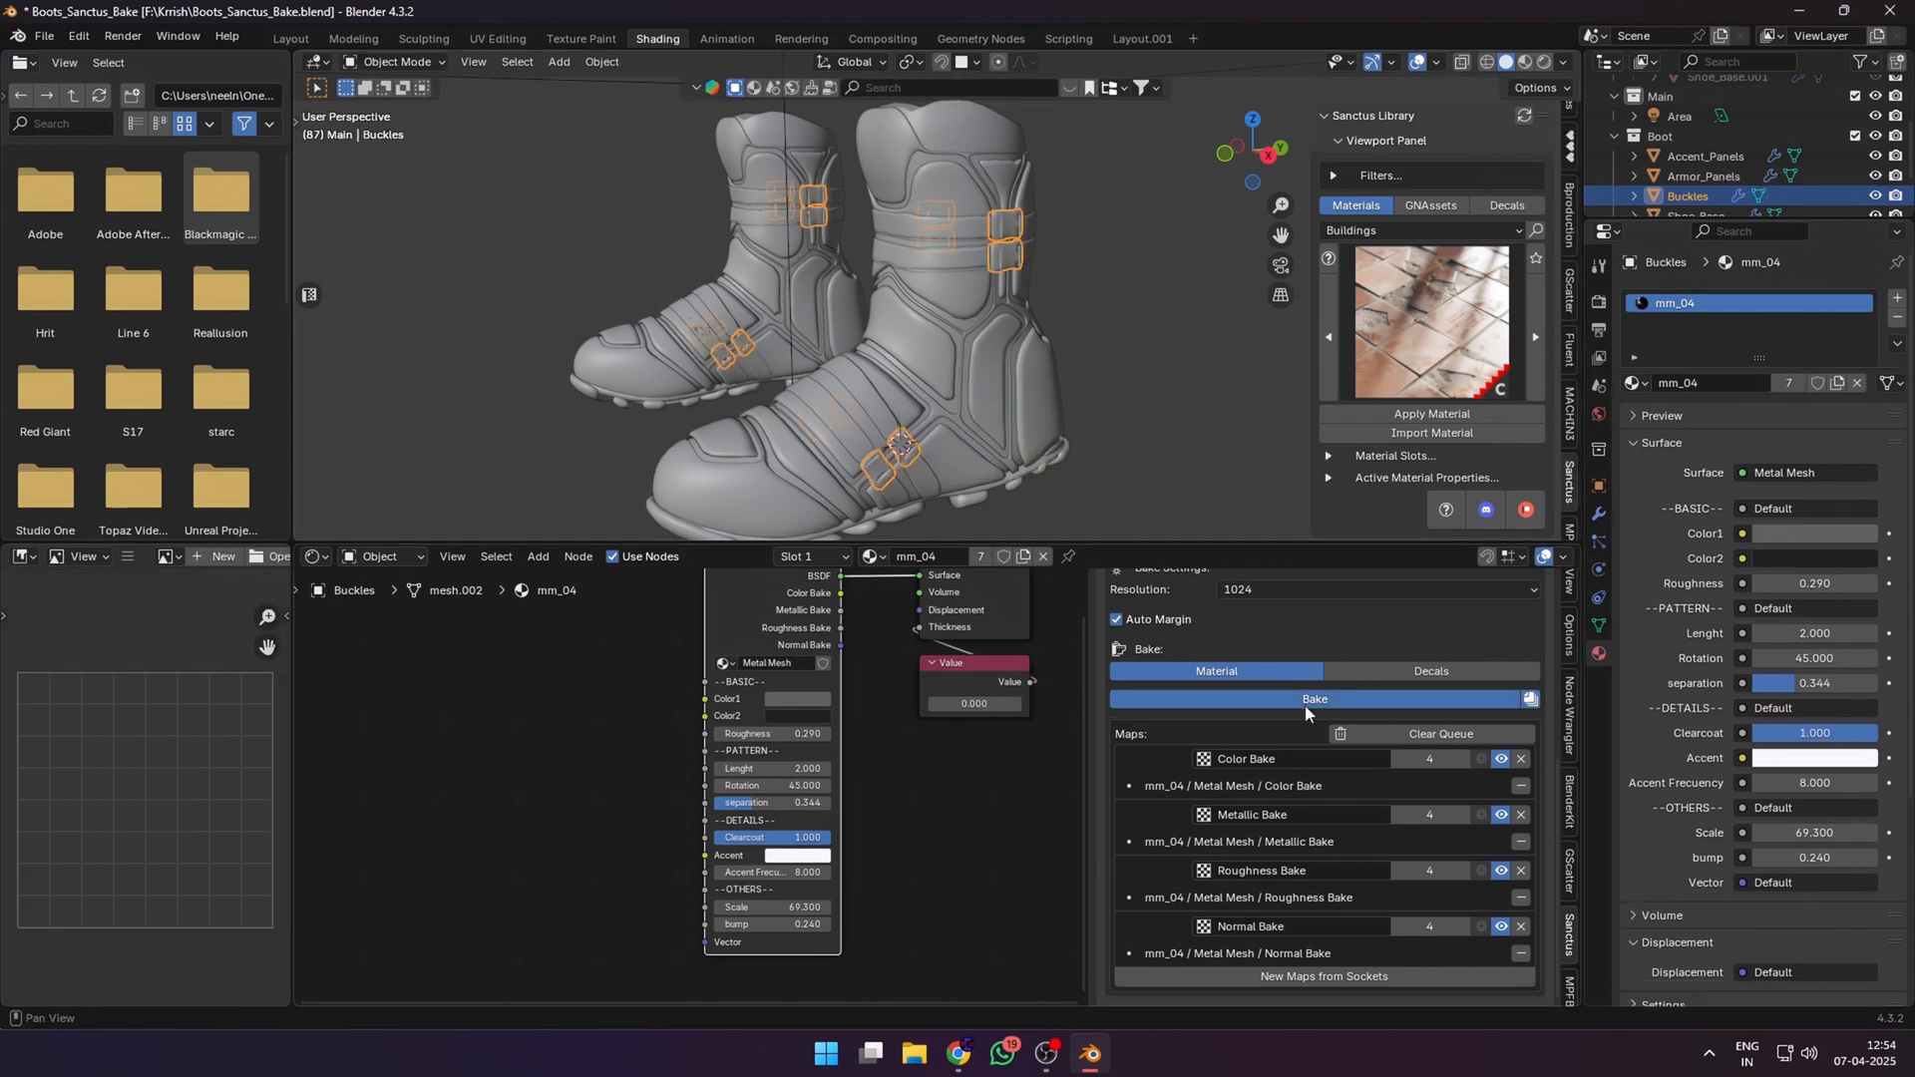
- Bake the Buckles metal texture maps from the Sanctus Baking panel
{"action": "left_click", "coordinate": [1694, 176]}
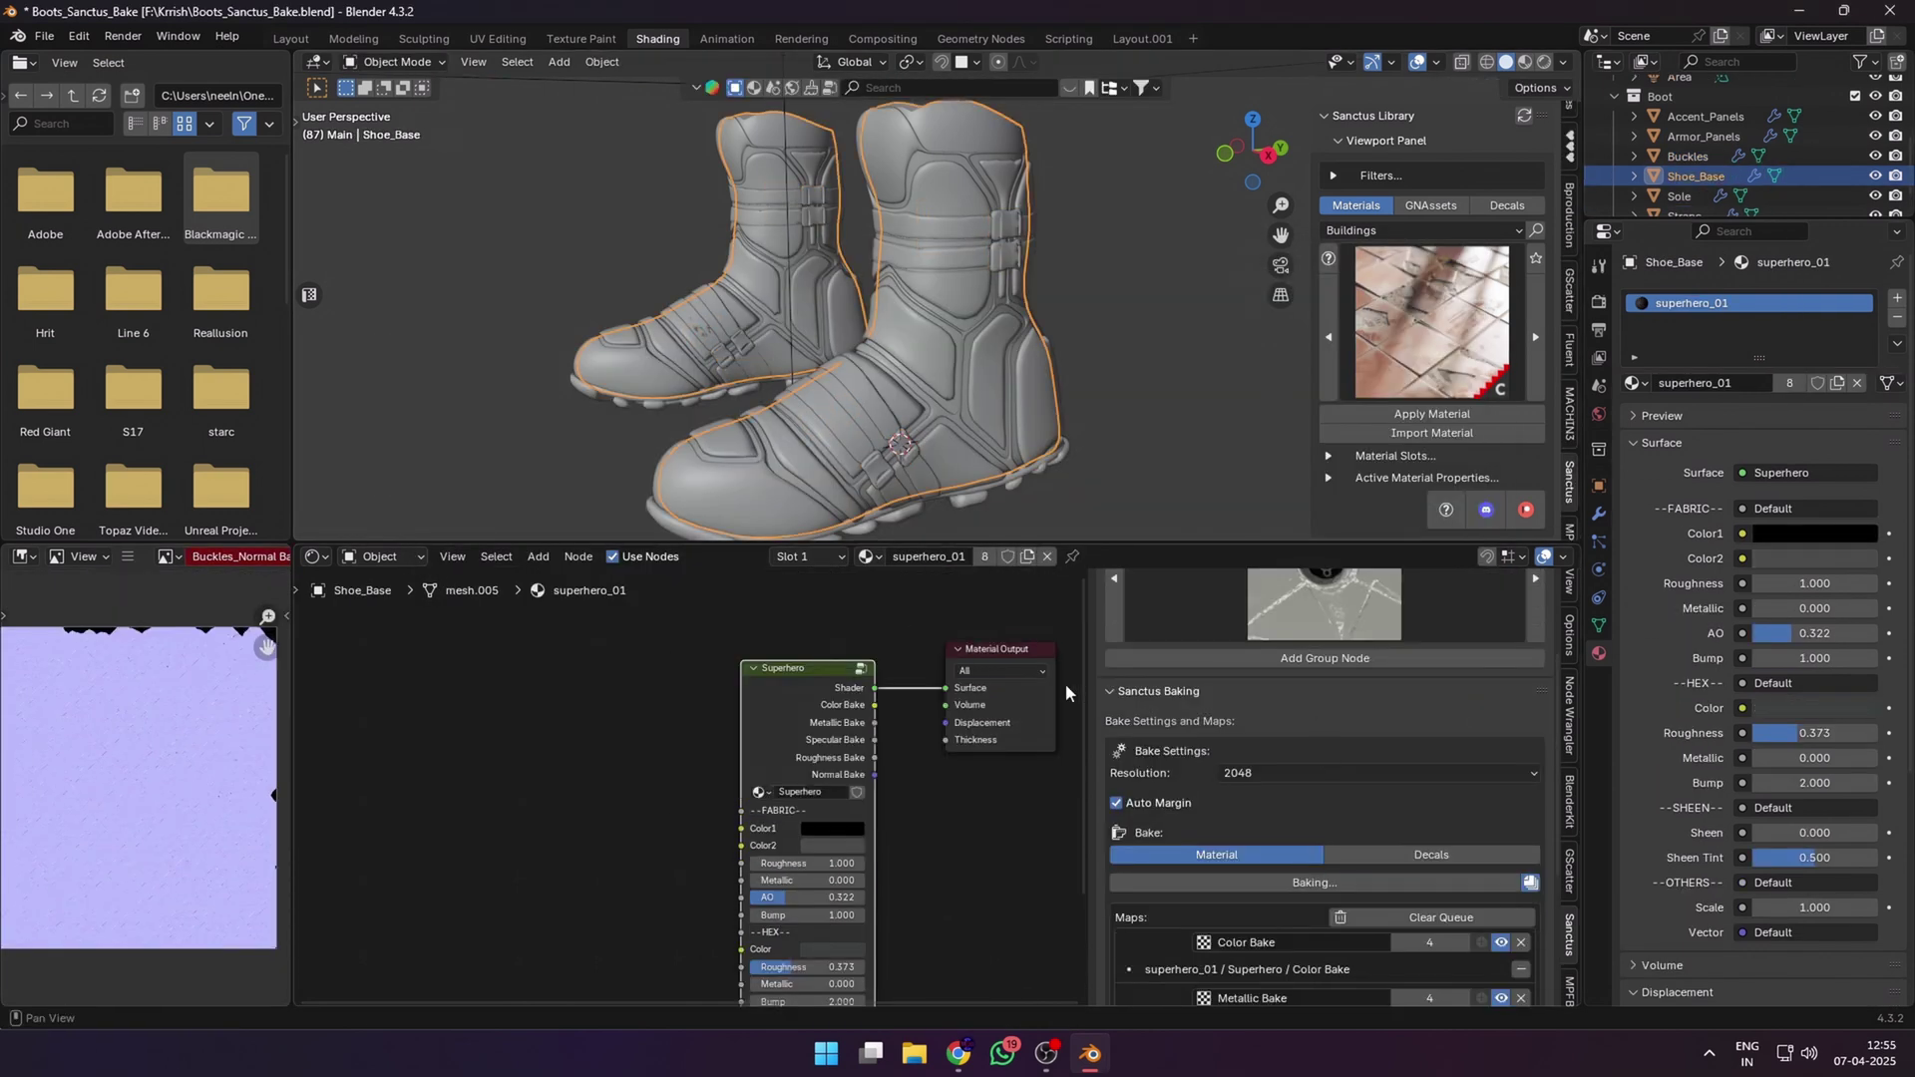
{"action": "left_click", "coordinate": [1677, 196]}
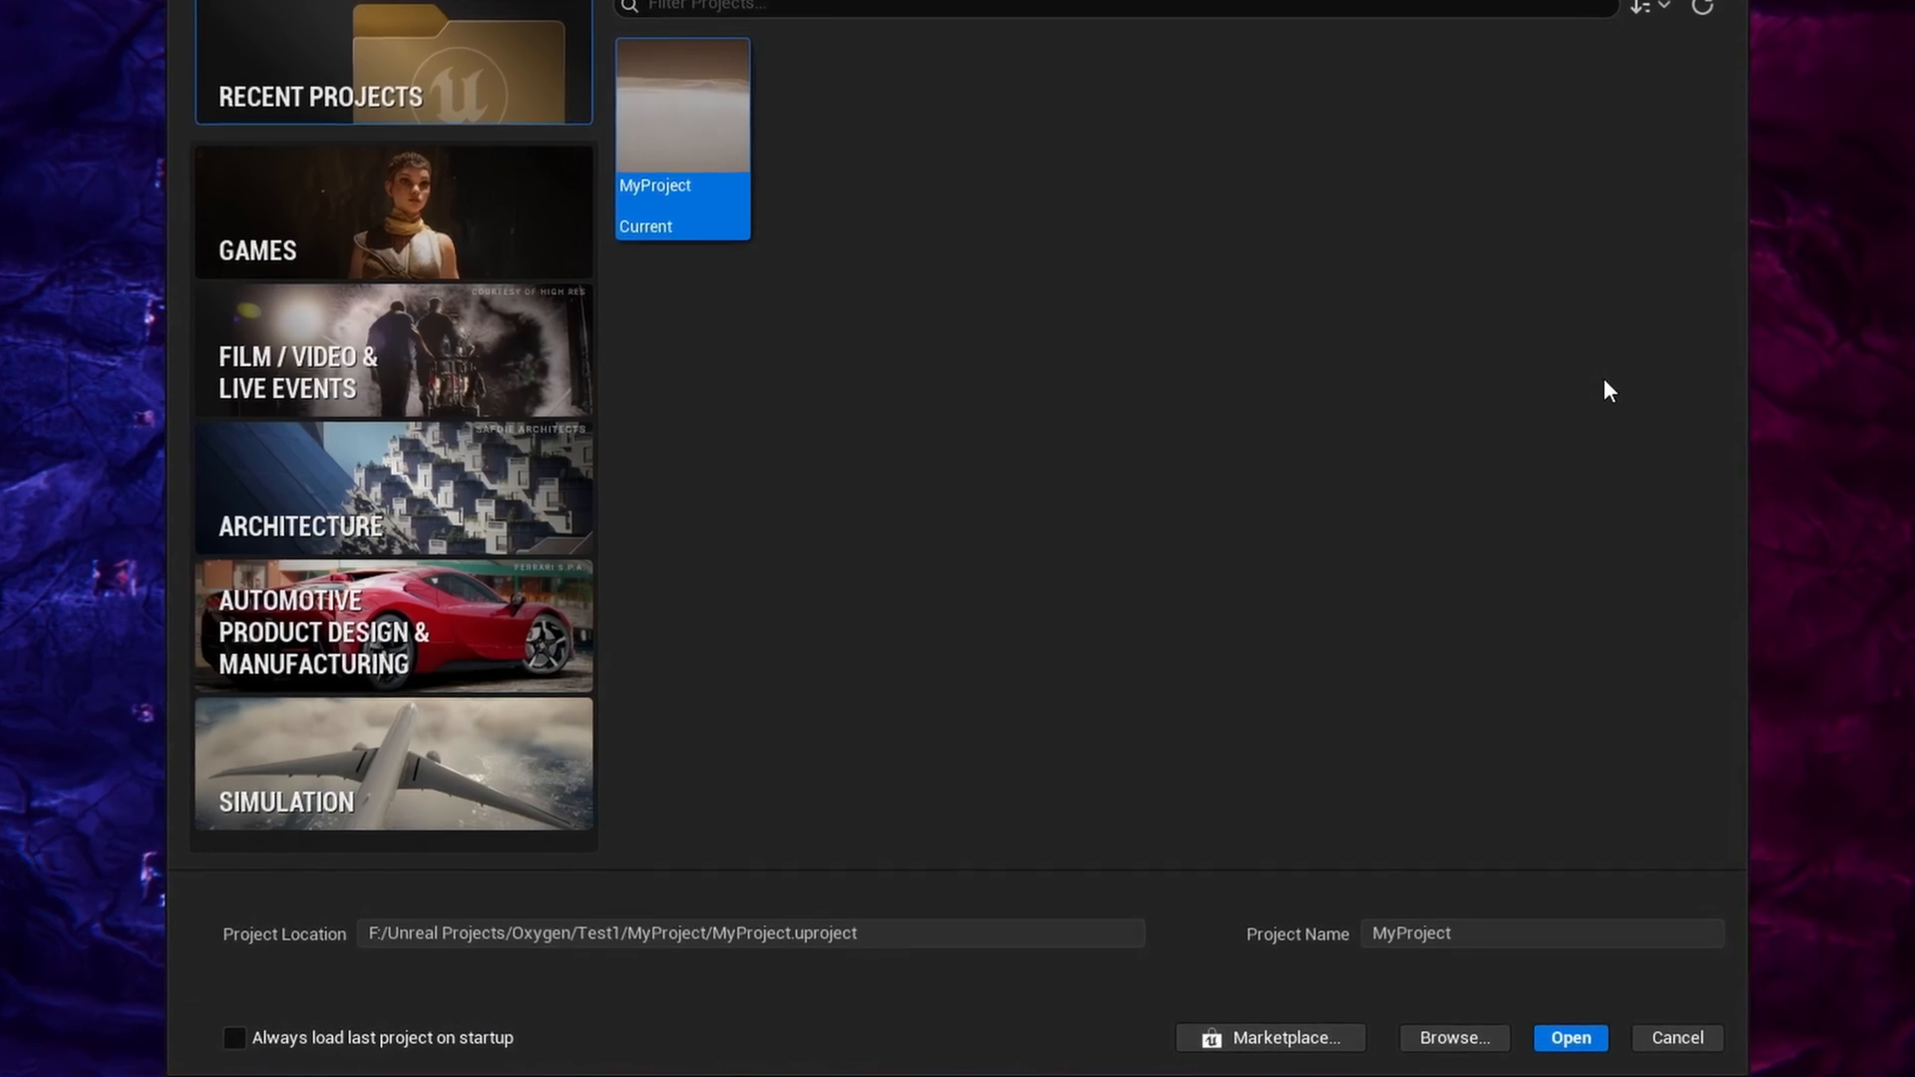
- Open MyProject from the Unreal Engine Project Browser
{"action": "left_click", "coordinate": [1569, 1037]}
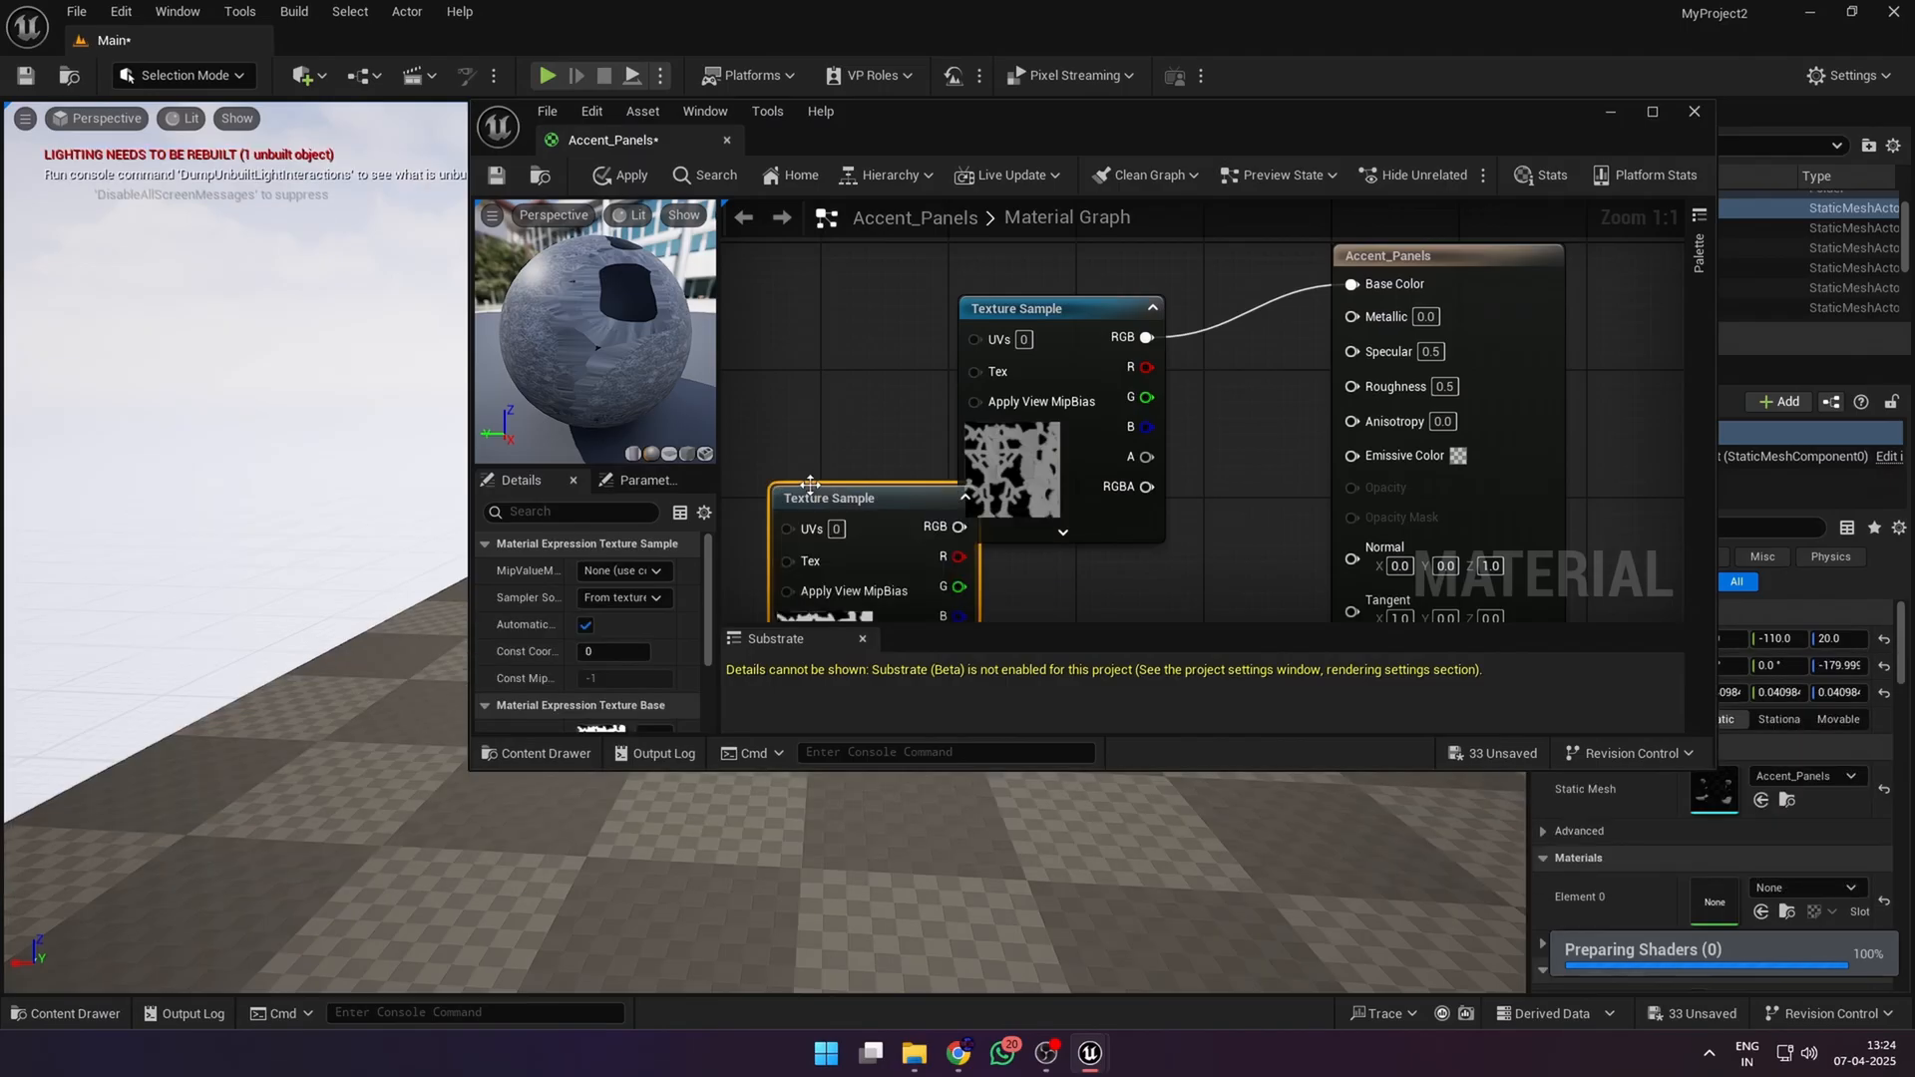
{"action": "scroll", "scroll_direction": "down", "scroll_amount": 3}
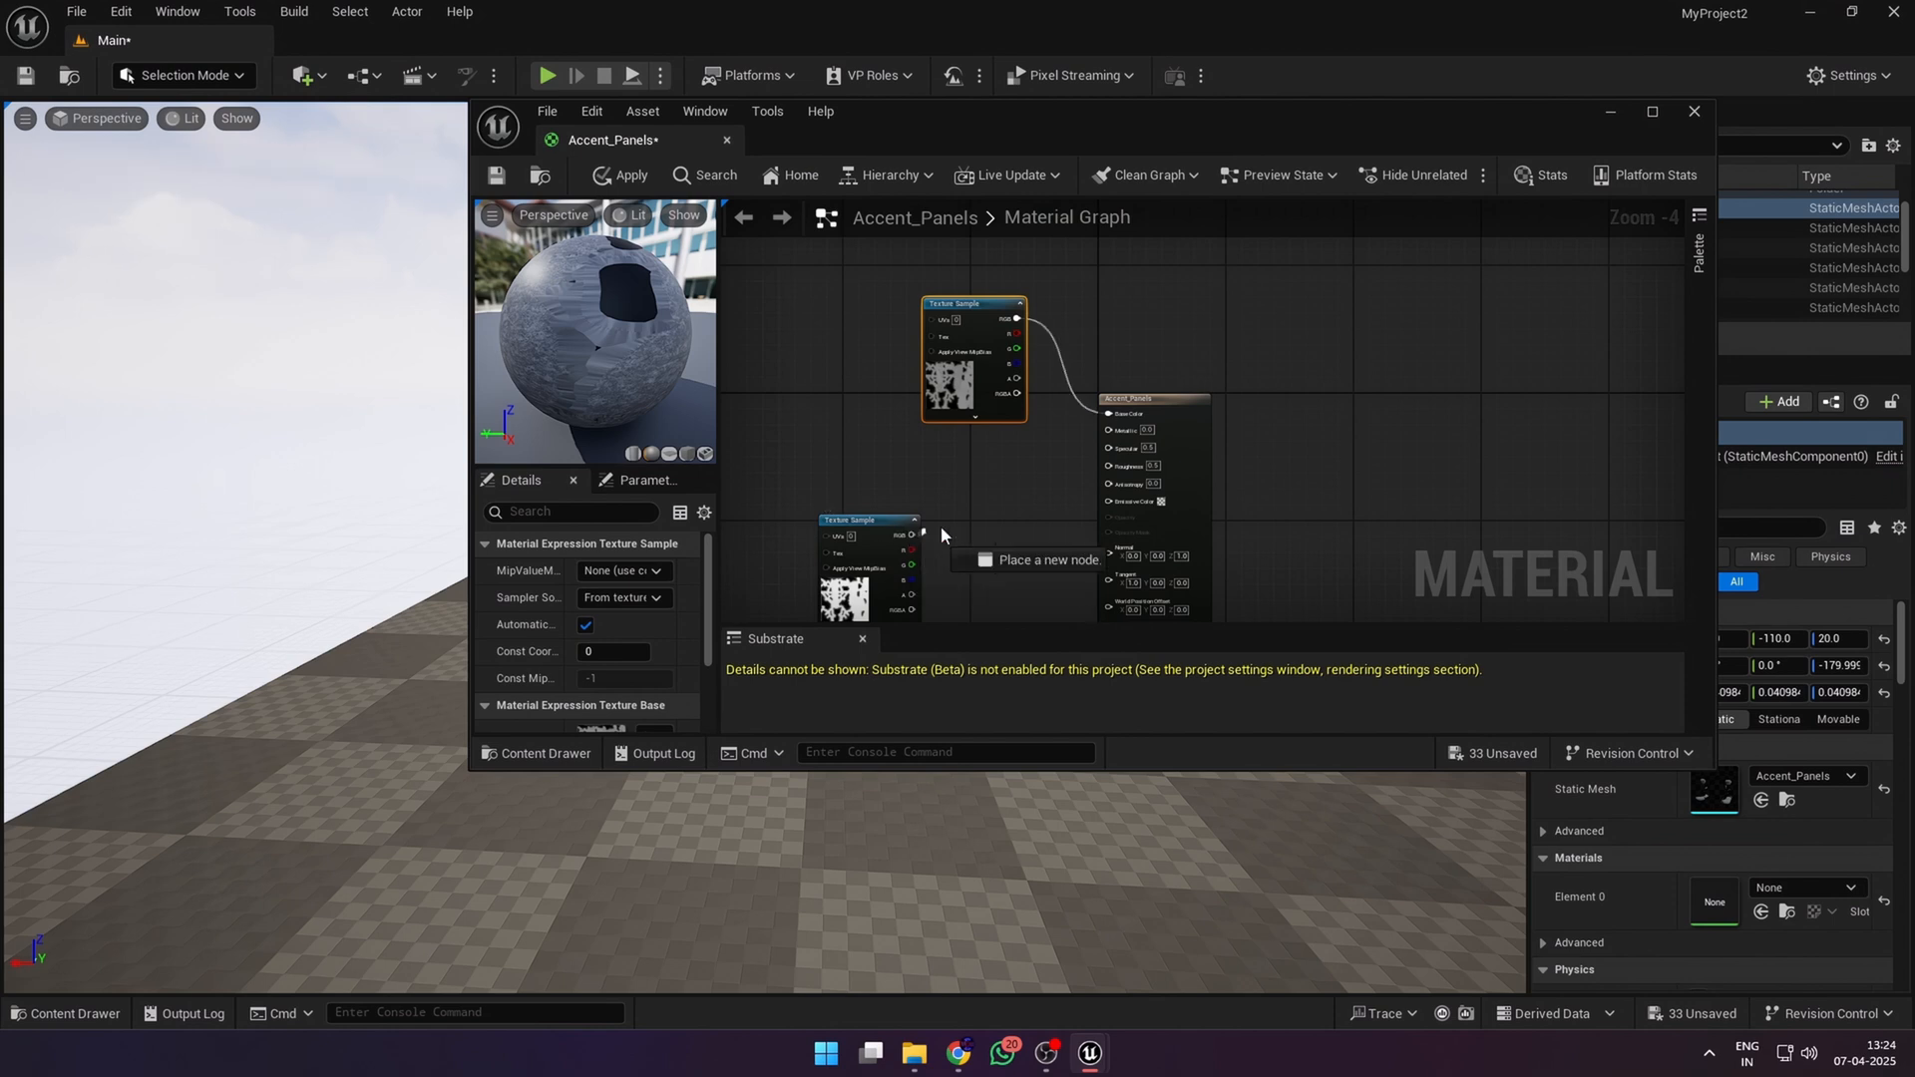